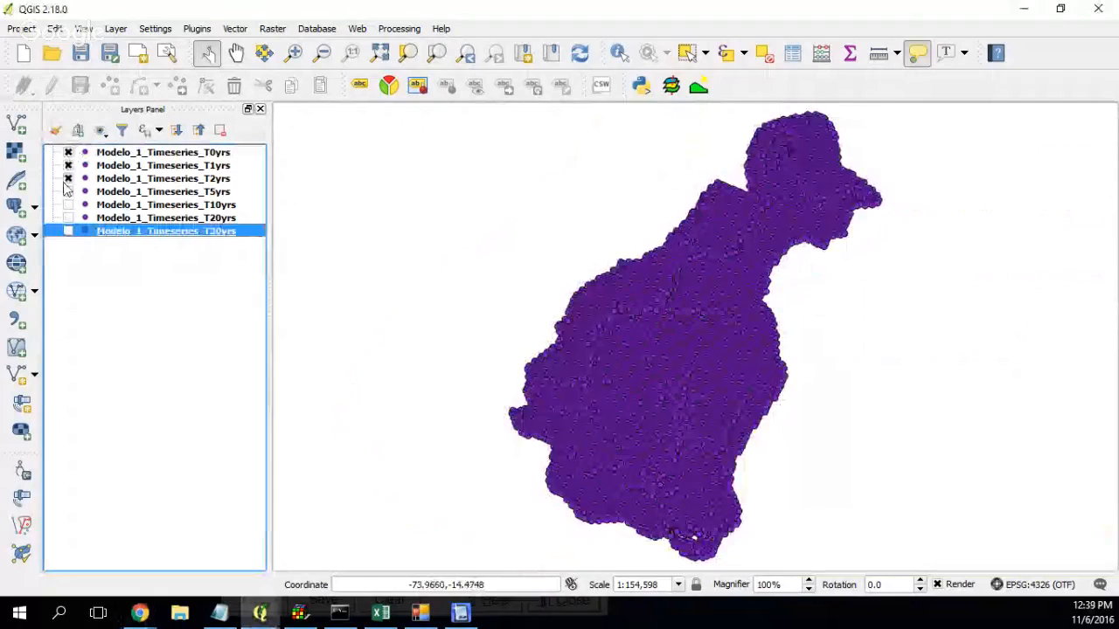
# Hide the T1yrs and T2yrs layers, leaving Modelo_1_Timeseries_T0yrs displayed
pyautogui.click(69, 152)
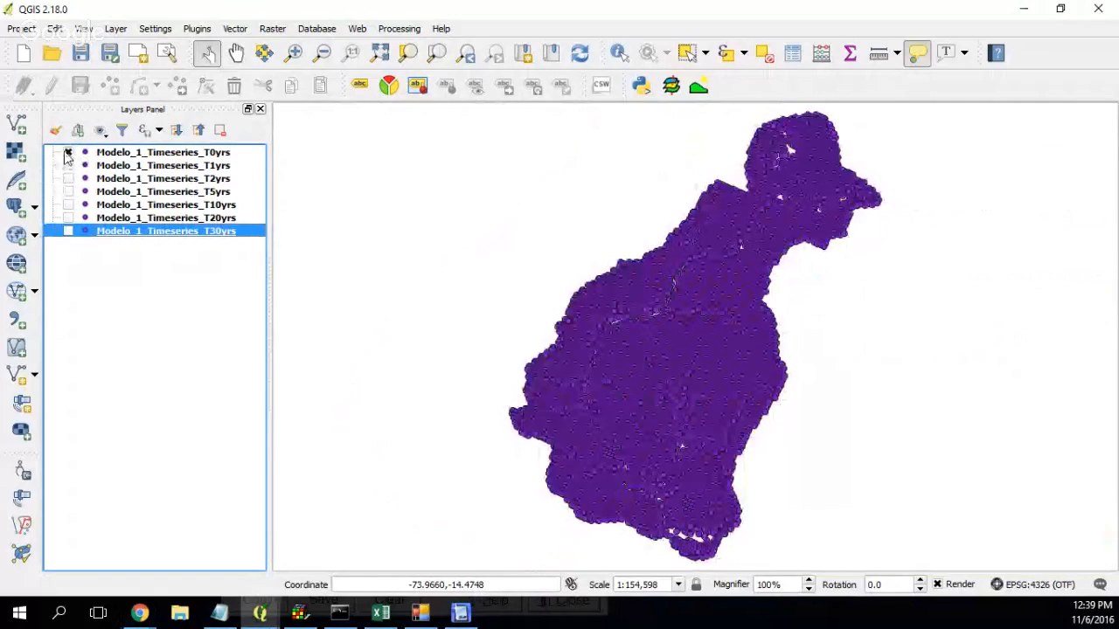
pyautogui.click(68, 152)
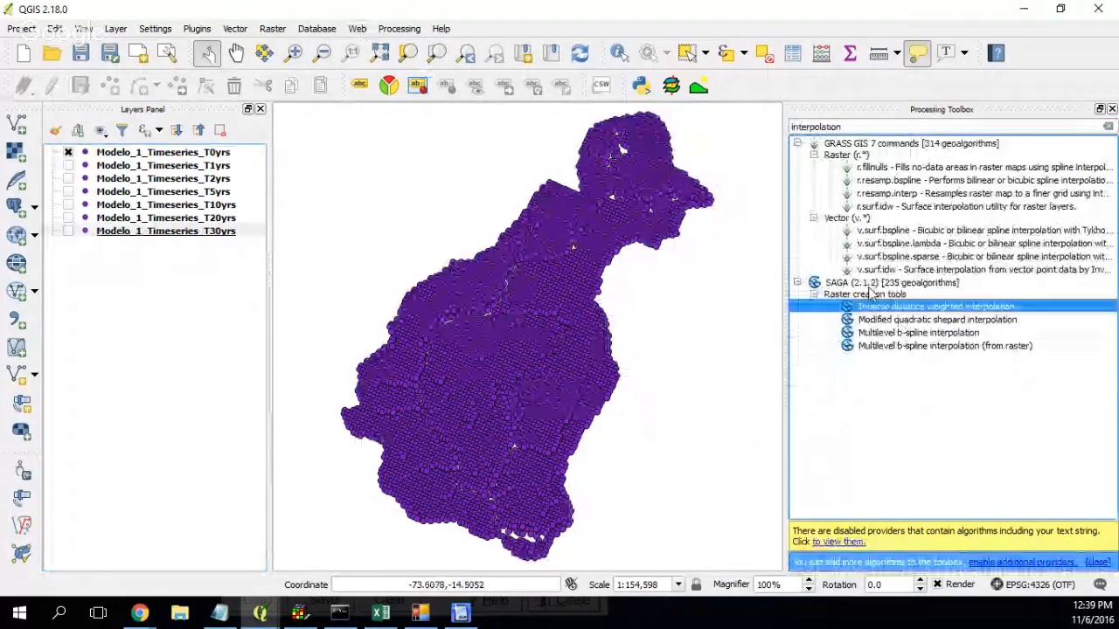
pyautogui.moveTo(887, 215)
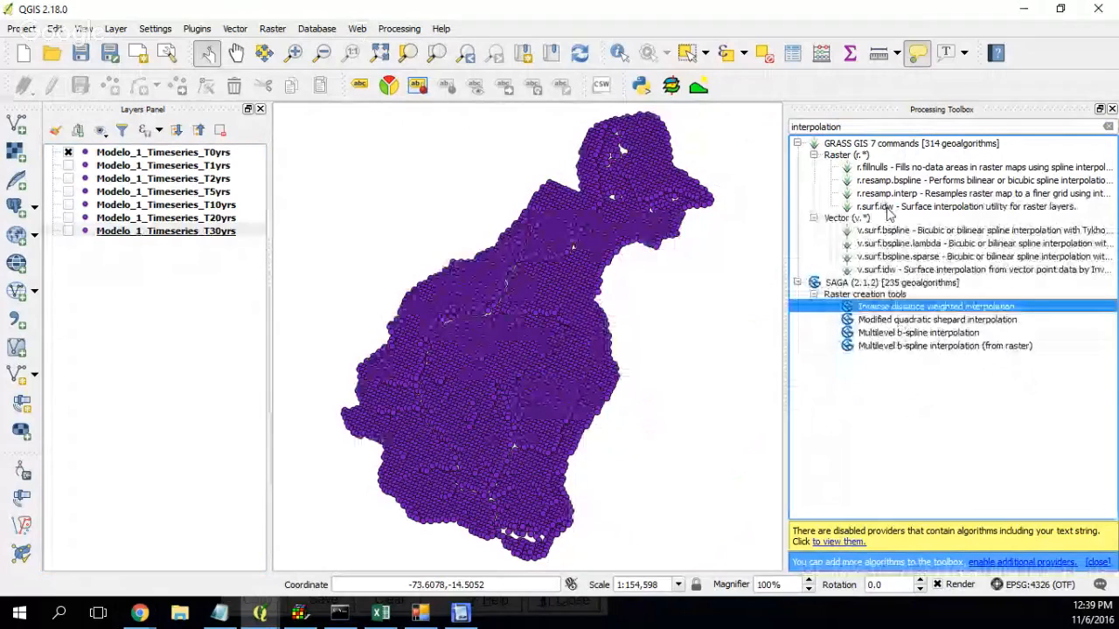
pyautogui.moveTo(952, 339)
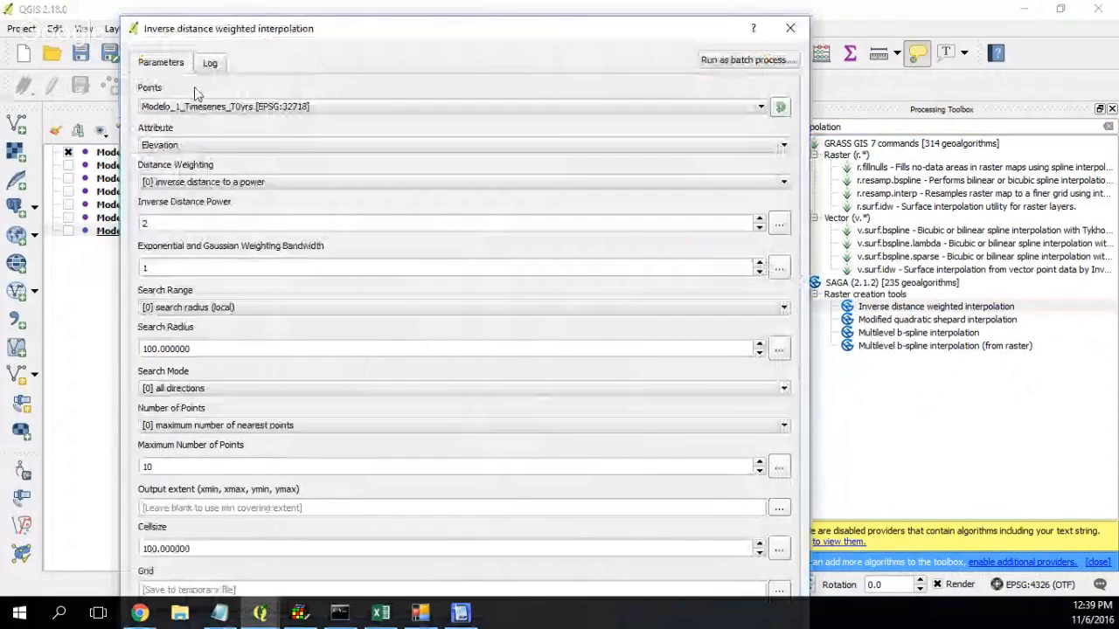
pyautogui.moveTo(191, 332)
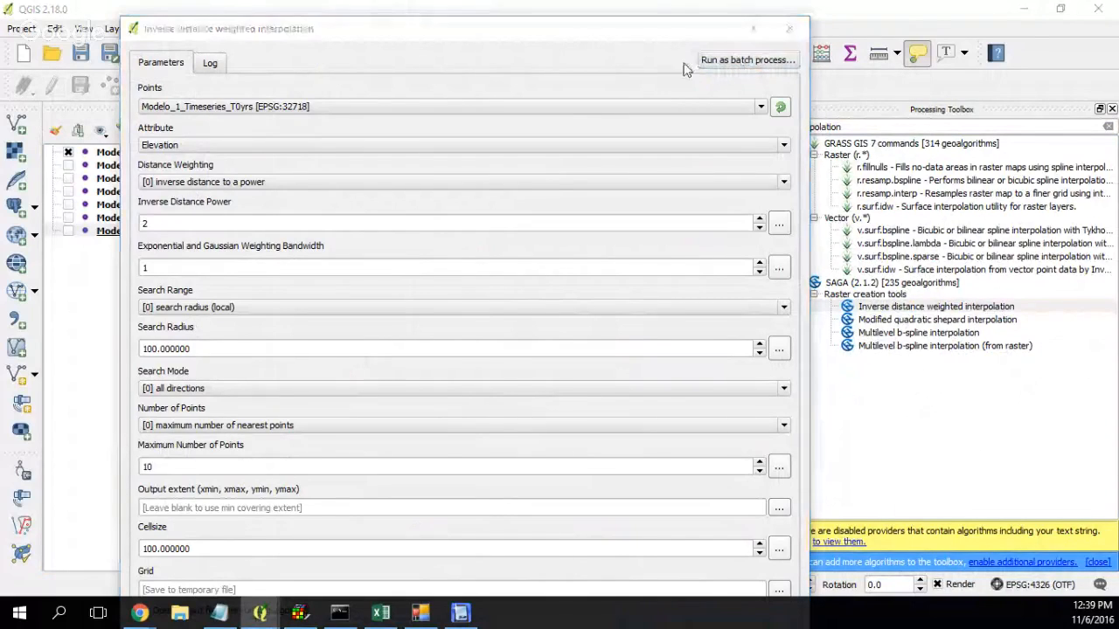
# Run inverse distance weighted interpolation as a batch process
pyautogui.click(747, 59)
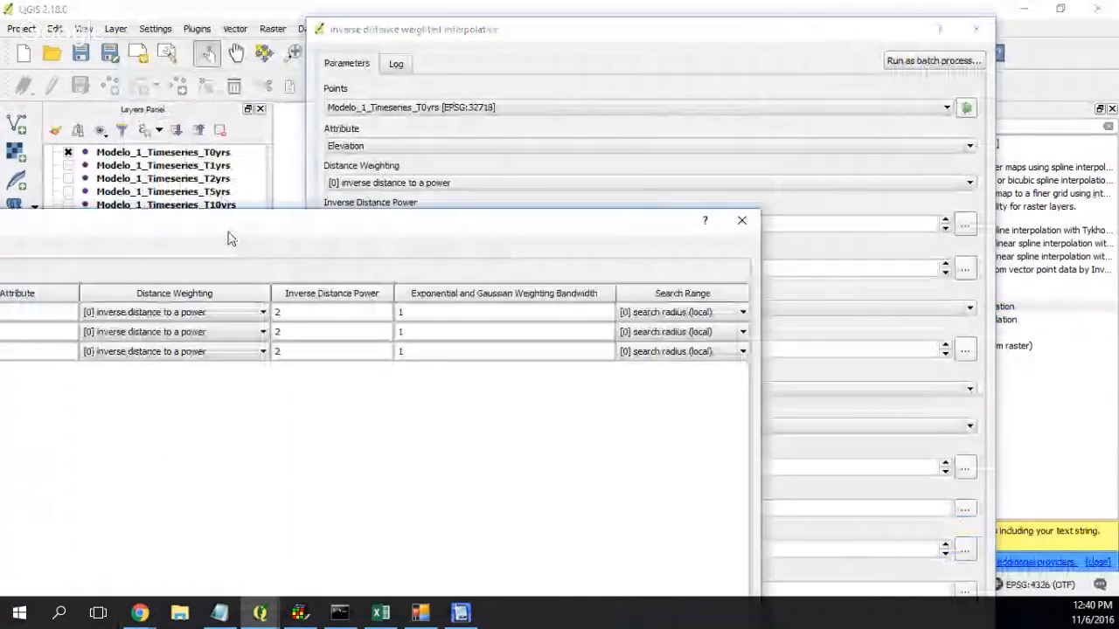
# Maximize the batch window and add rows until the table has seven
pyautogui.click(932, 60)
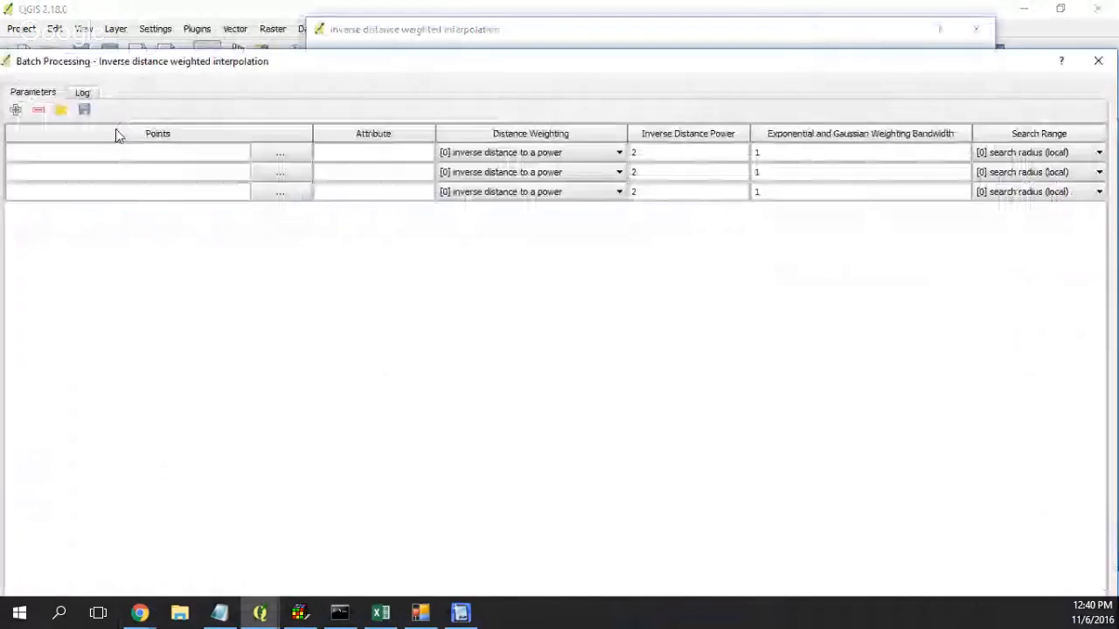
pyautogui.click(15, 109)
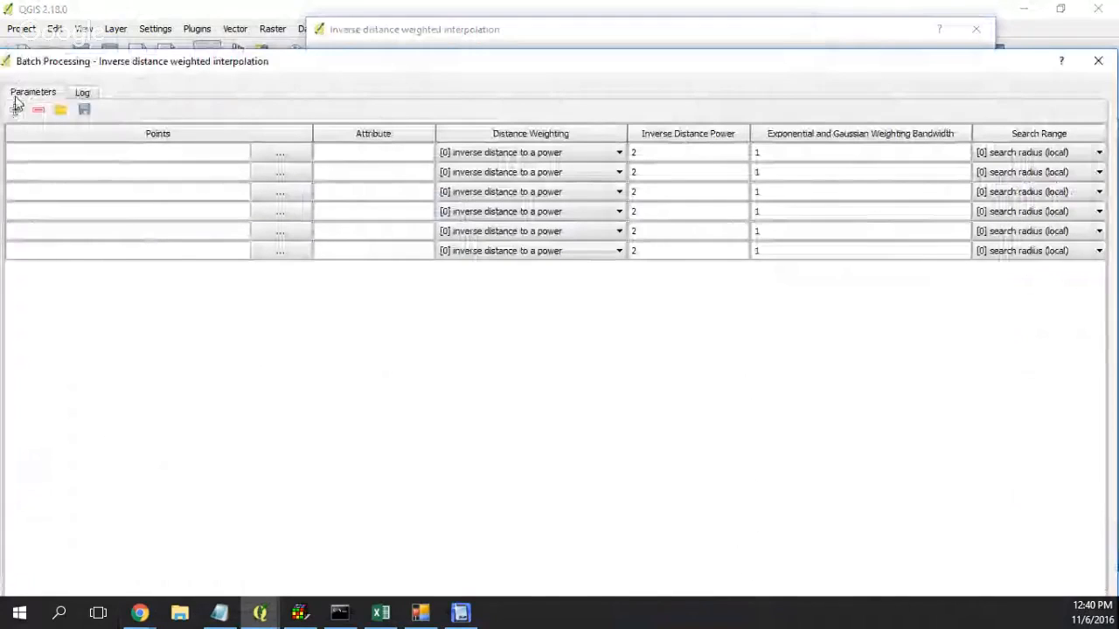
pyautogui.click(15, 109)
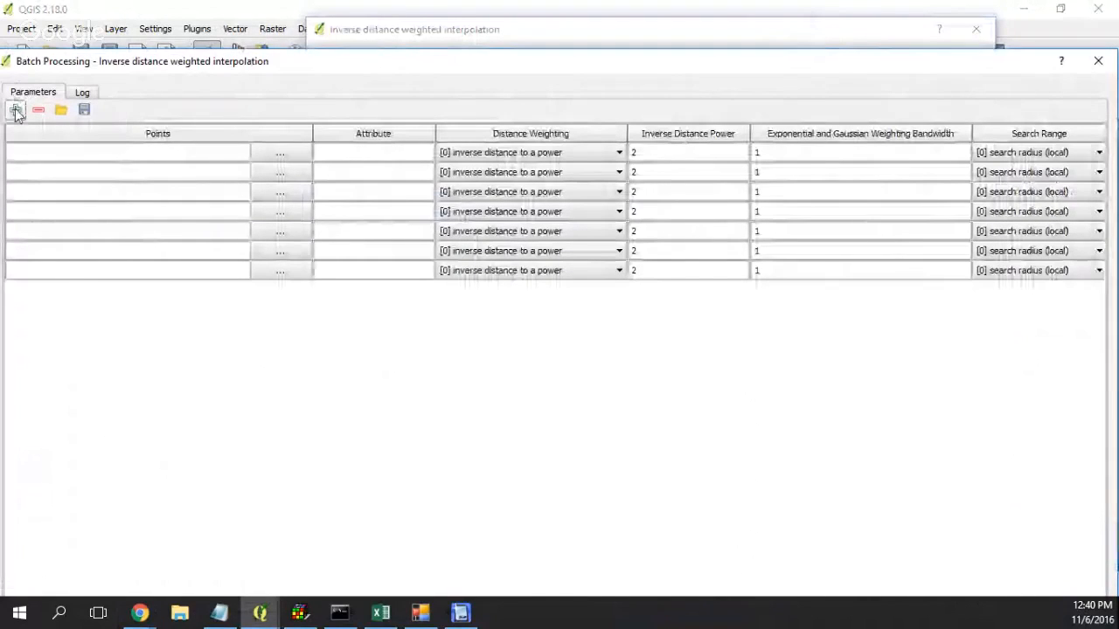
pyautogui.click(280, 152)
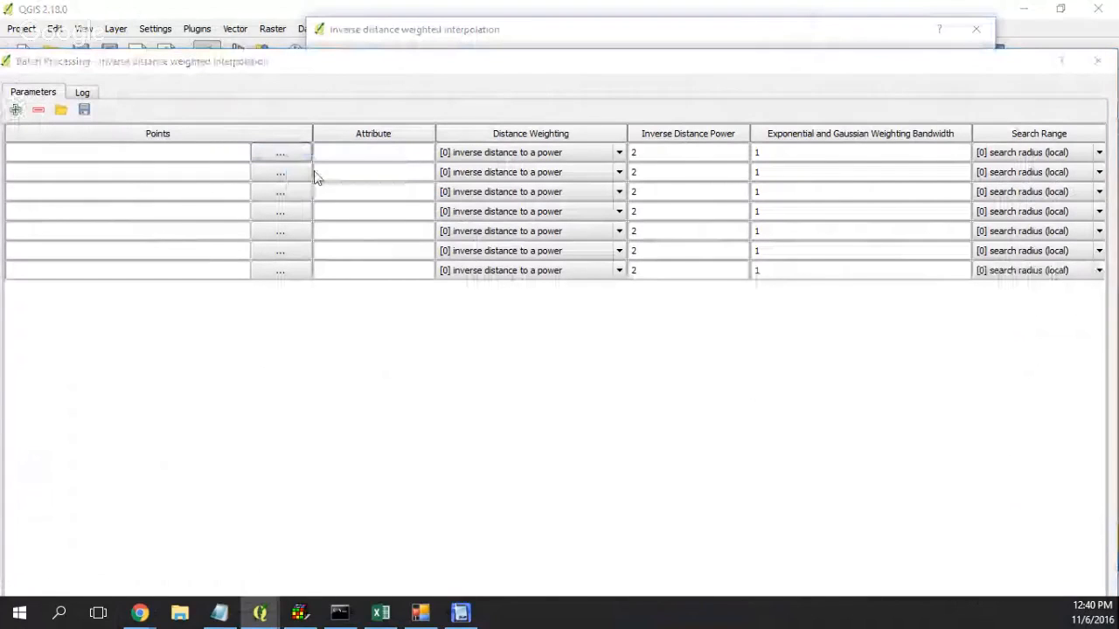
# Select all seven Modelo_1_Timeseries layers (T0yrs–T5yrs) as Points inputs
pyautogui.click(280, 152)
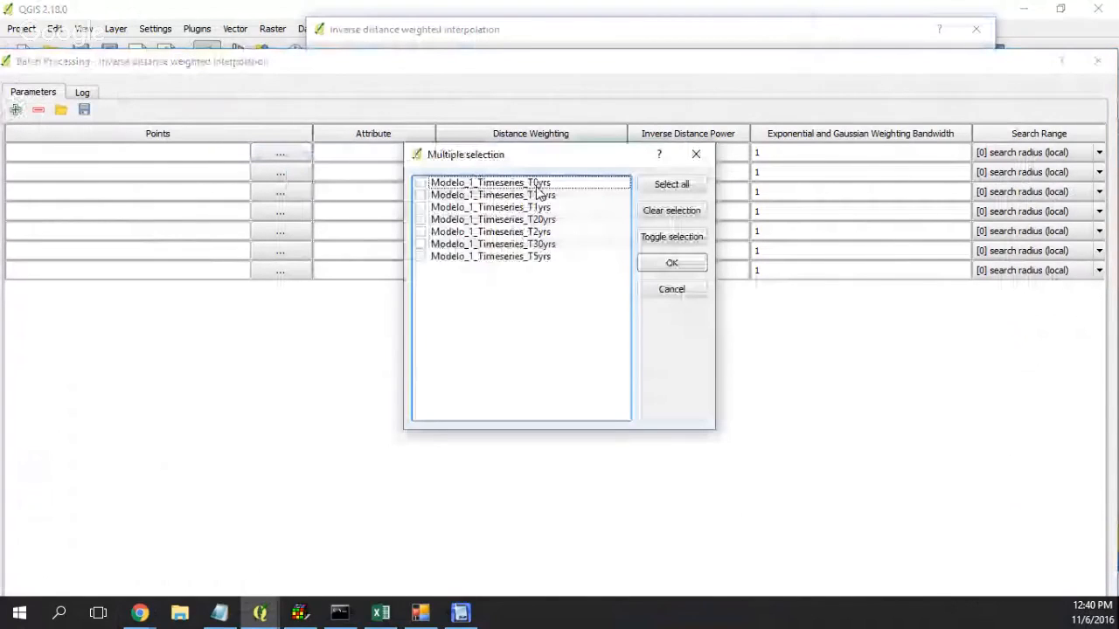
pyautogui.click(421, 183)
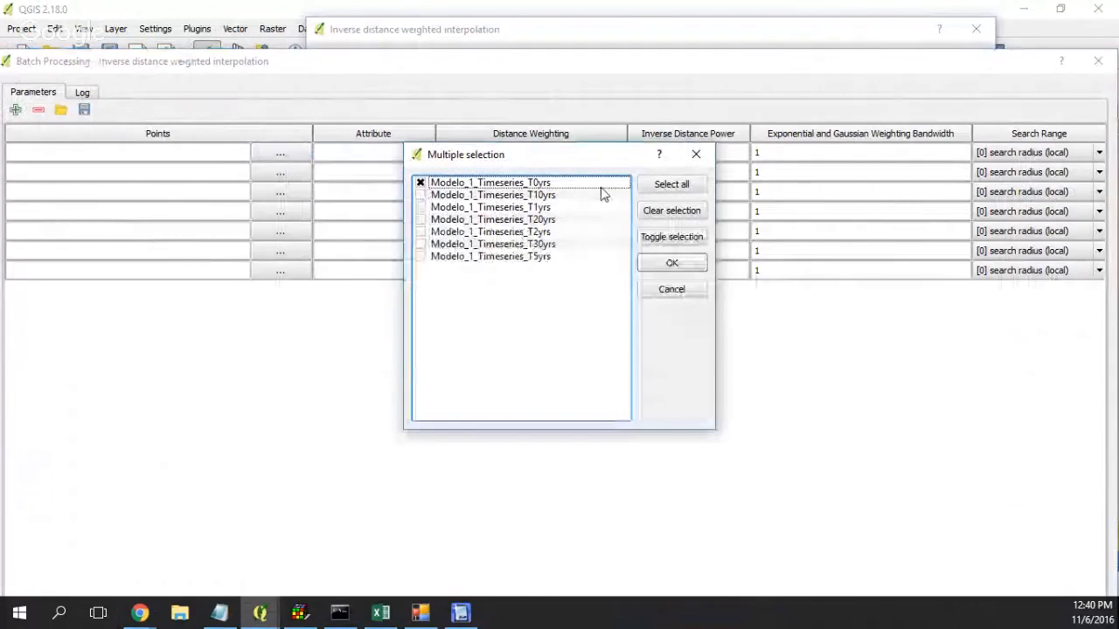
pyautogui.click(672, 184)
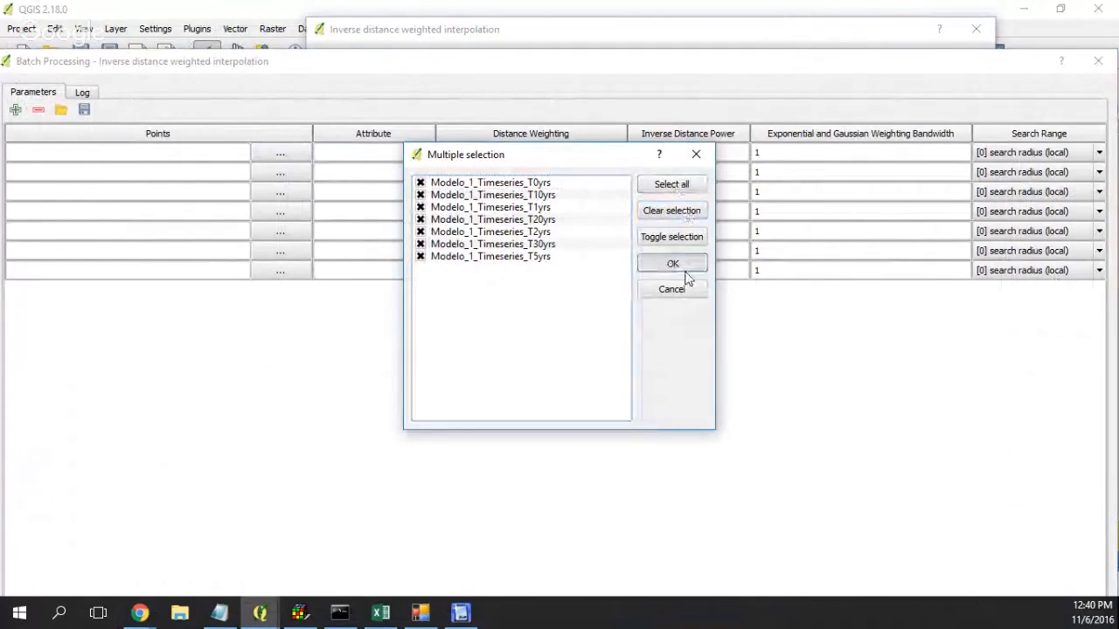
pyautogui.click(672, 263)
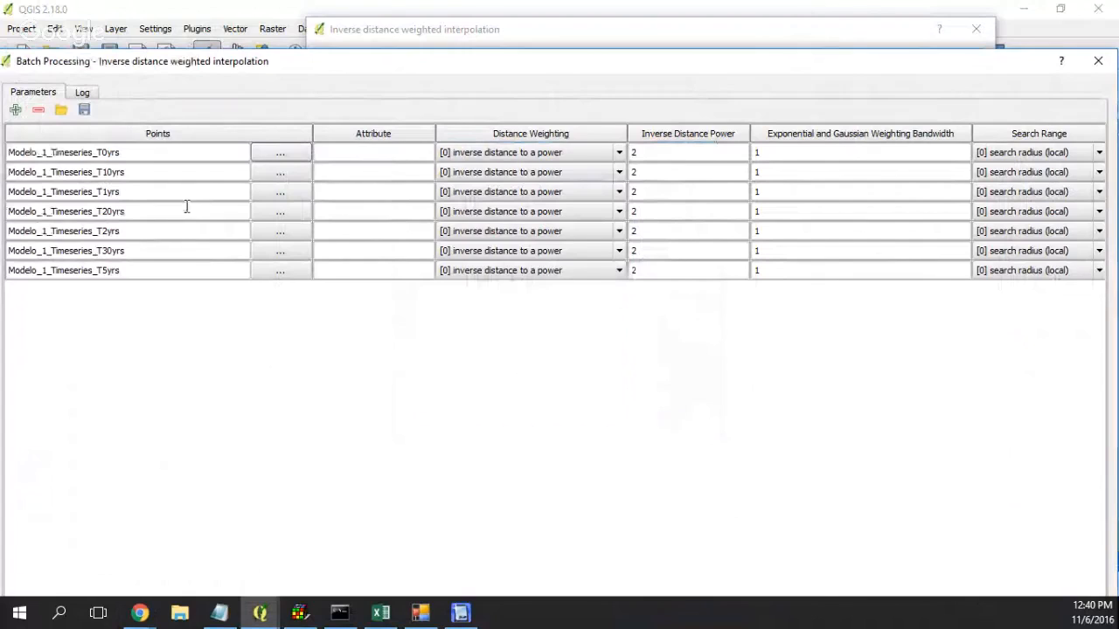
# Fill the Attribute column with Elevation for all seven rows
pyautogui.click(373, 152)
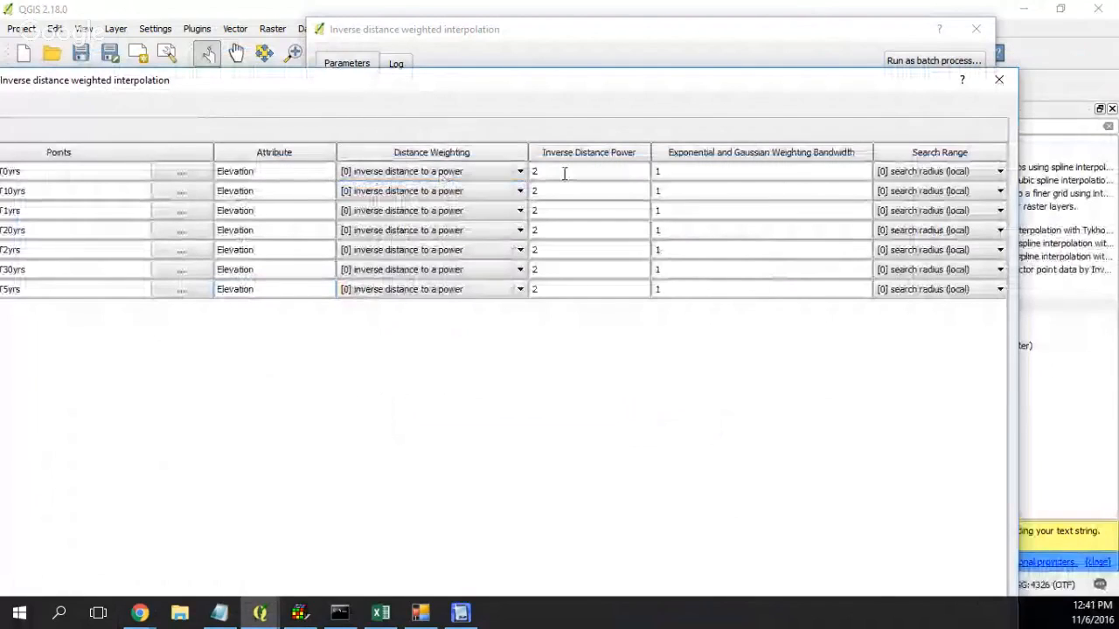
pyautogui.moveTo(879, 155)
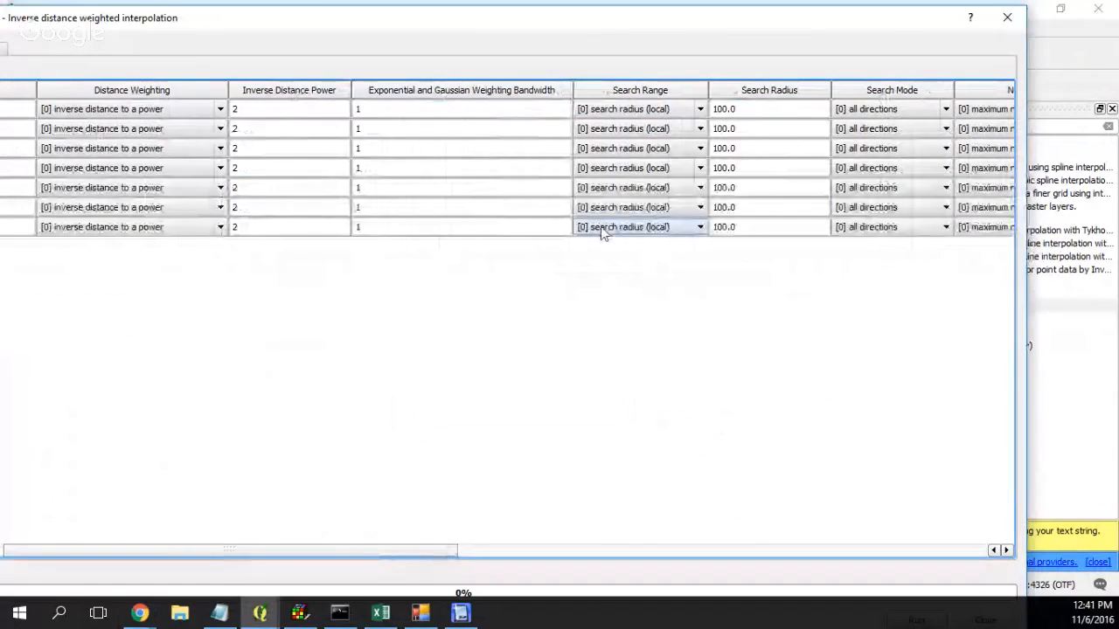
# Enter 1000 as the search radius for every row, then scroll right
pyautogui.click(768, 109)
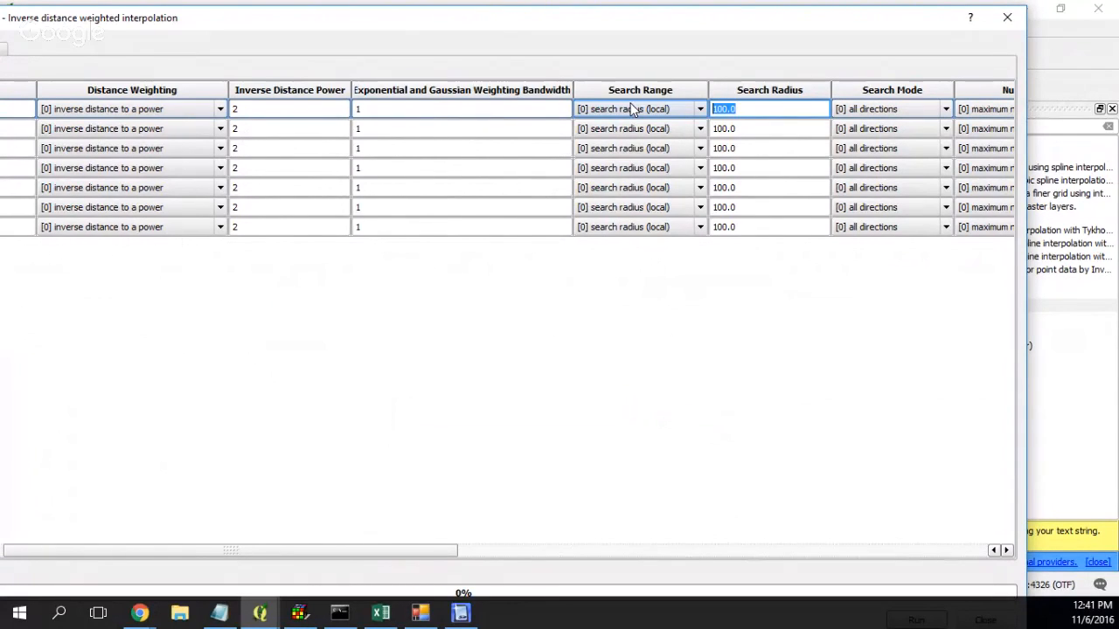
pyautogui.write('4')
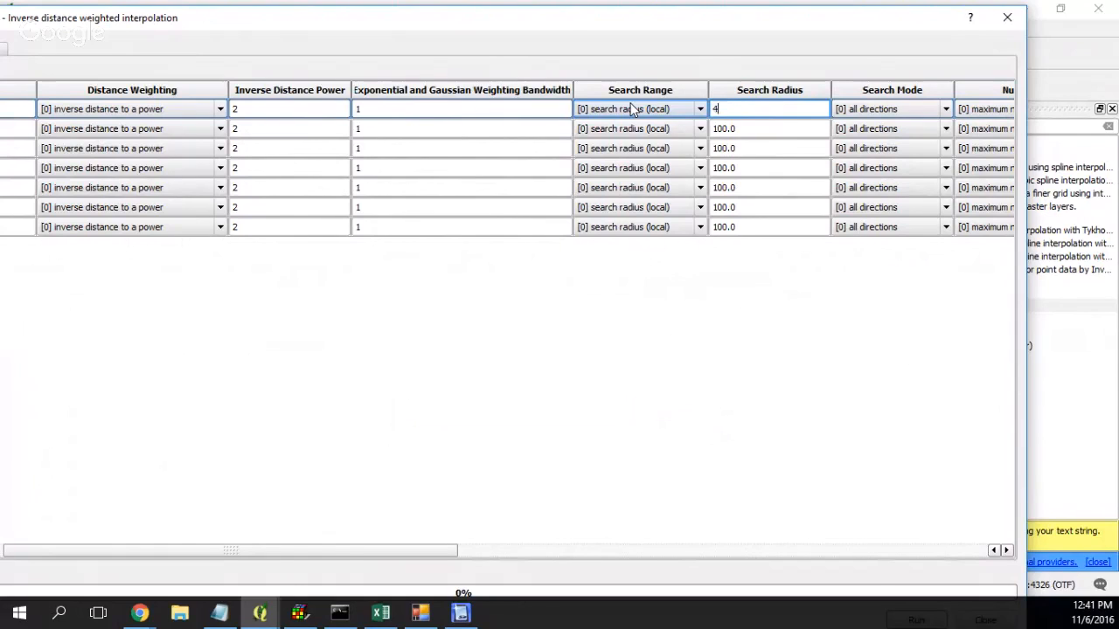
pyautogui.write('000')
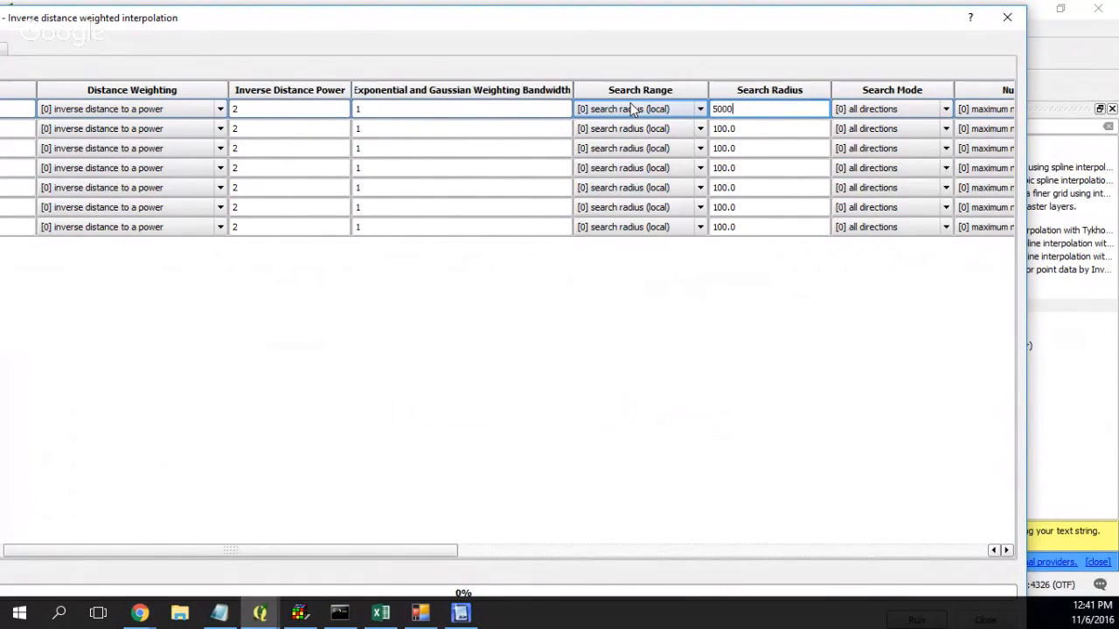
pyautogui.press('backspace')
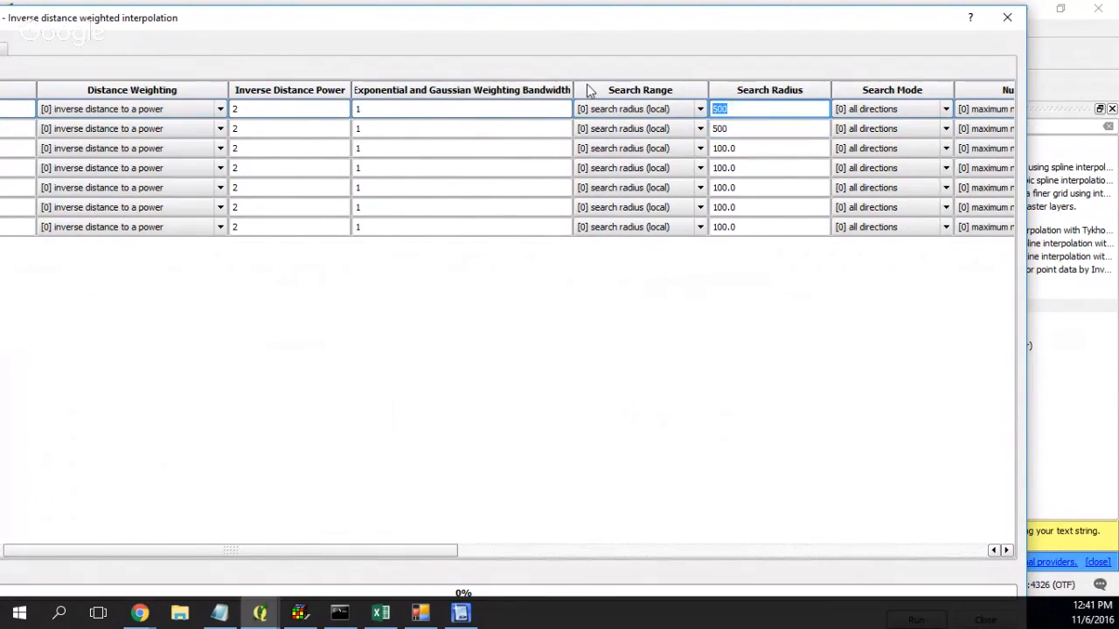
pyautogui.write('1000')
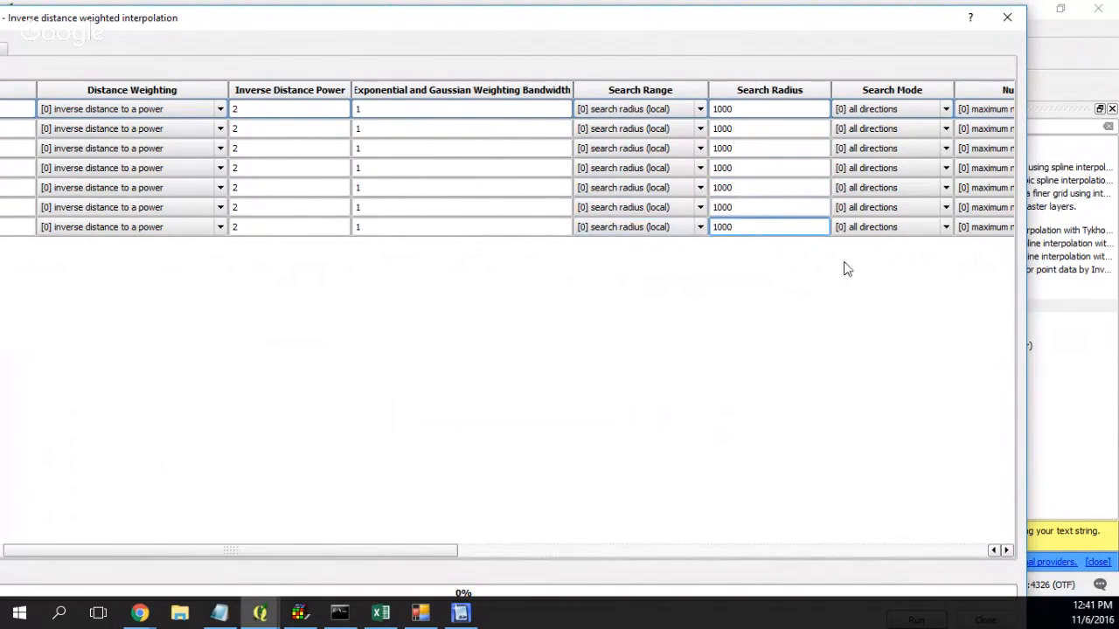
pyautogui.moveTo(231, 551); pyautogui.dragTo(480, 551)
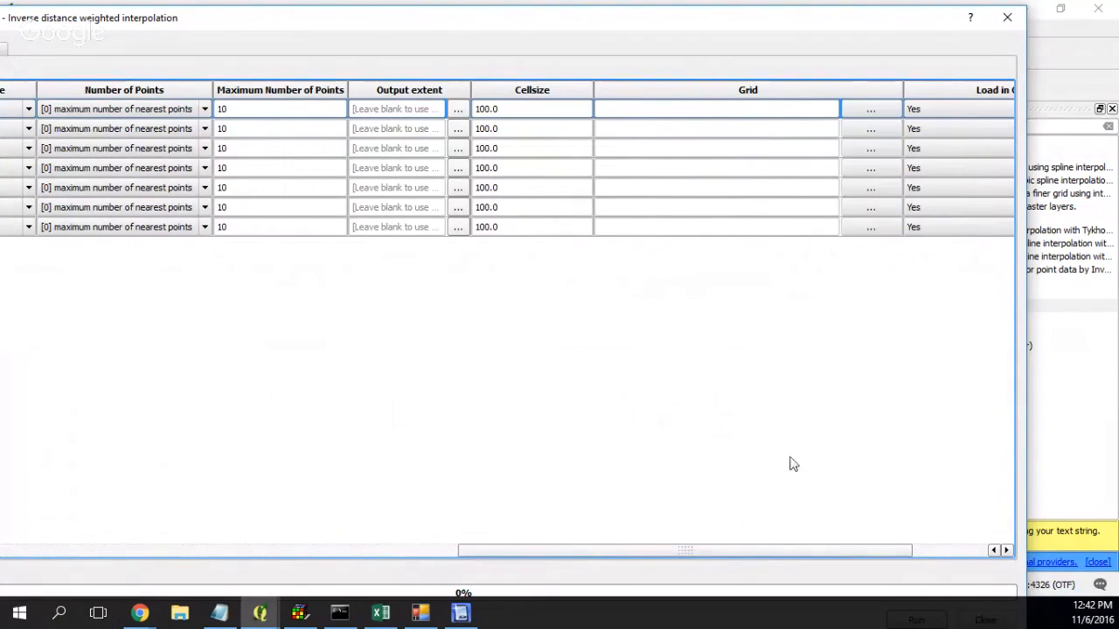
pyautogui.moveTo(749, 248)
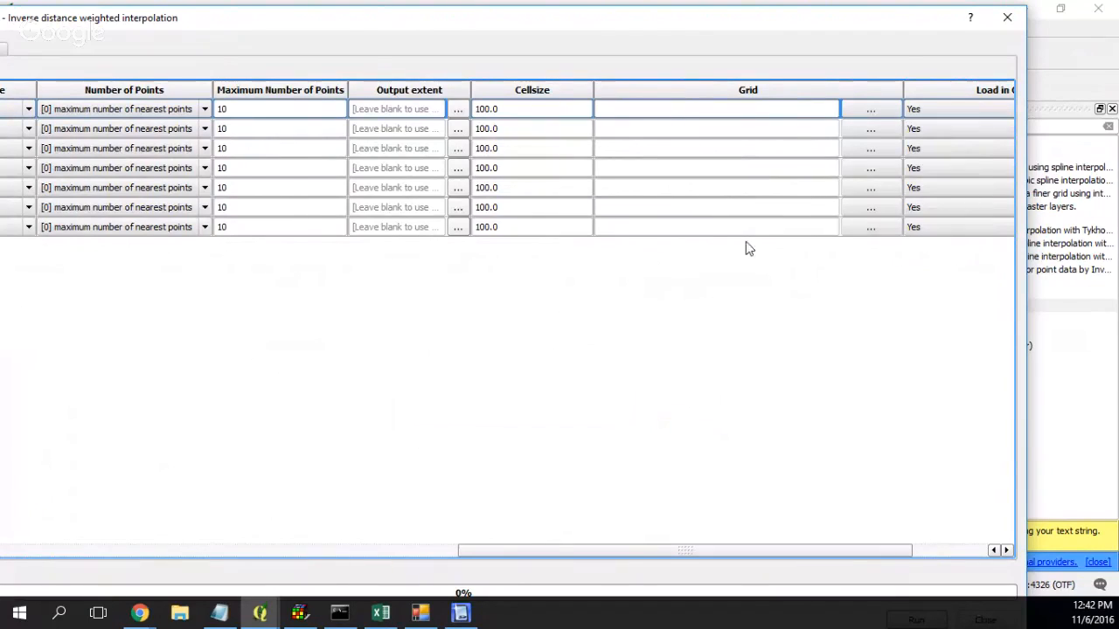
# Enter 50 as the cell size for the batch rows
pyautogui.click(531, 108)
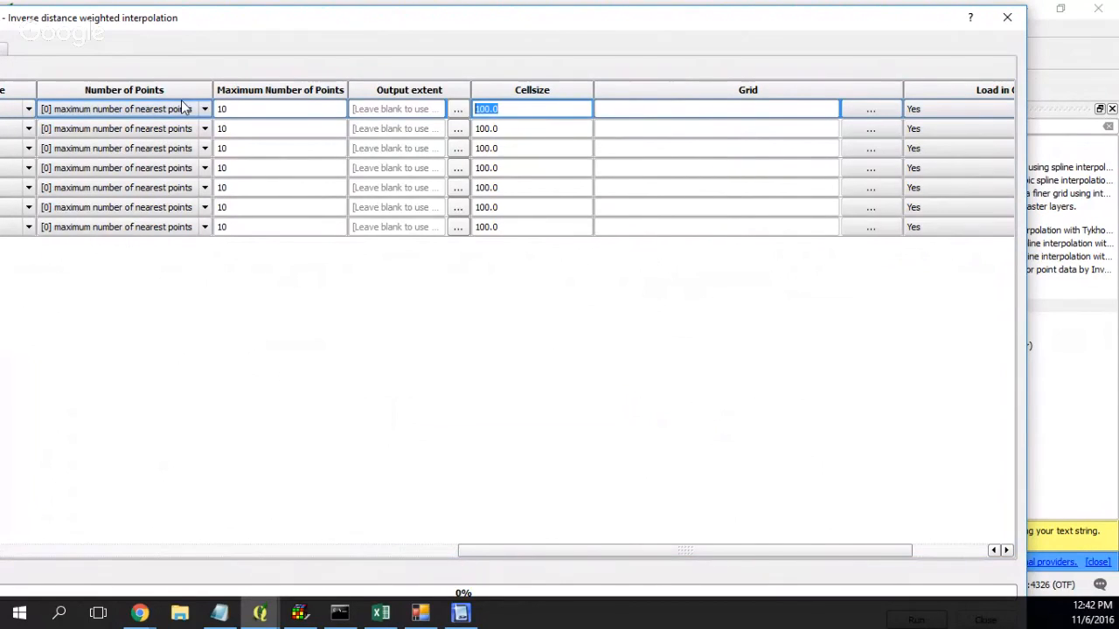
pyautogui.write('50')
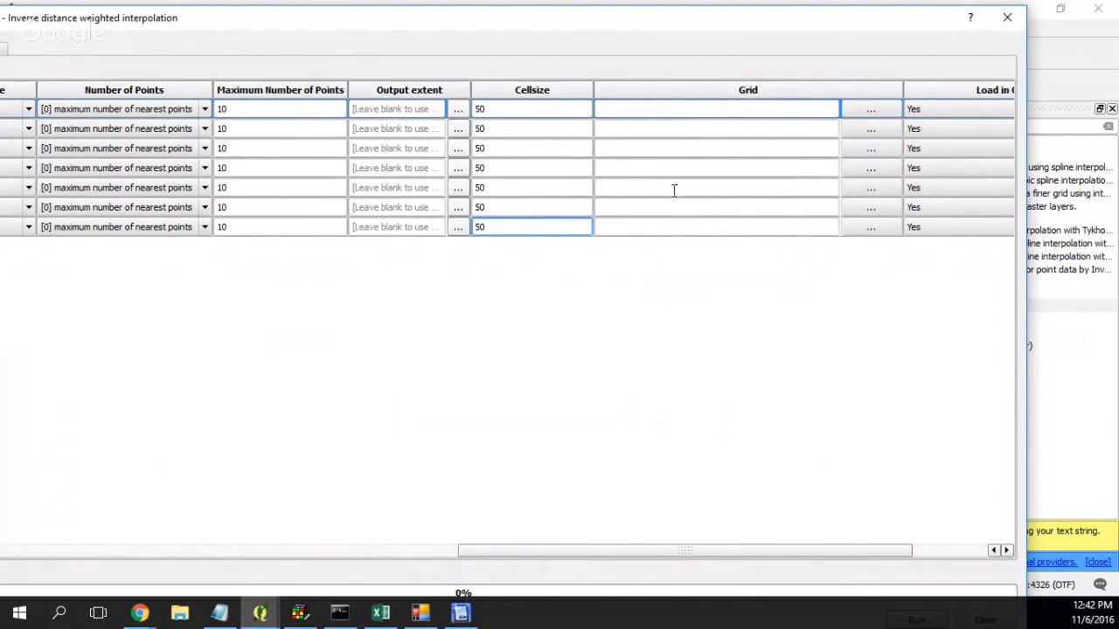
pyautogui.moveTo(419, 599)
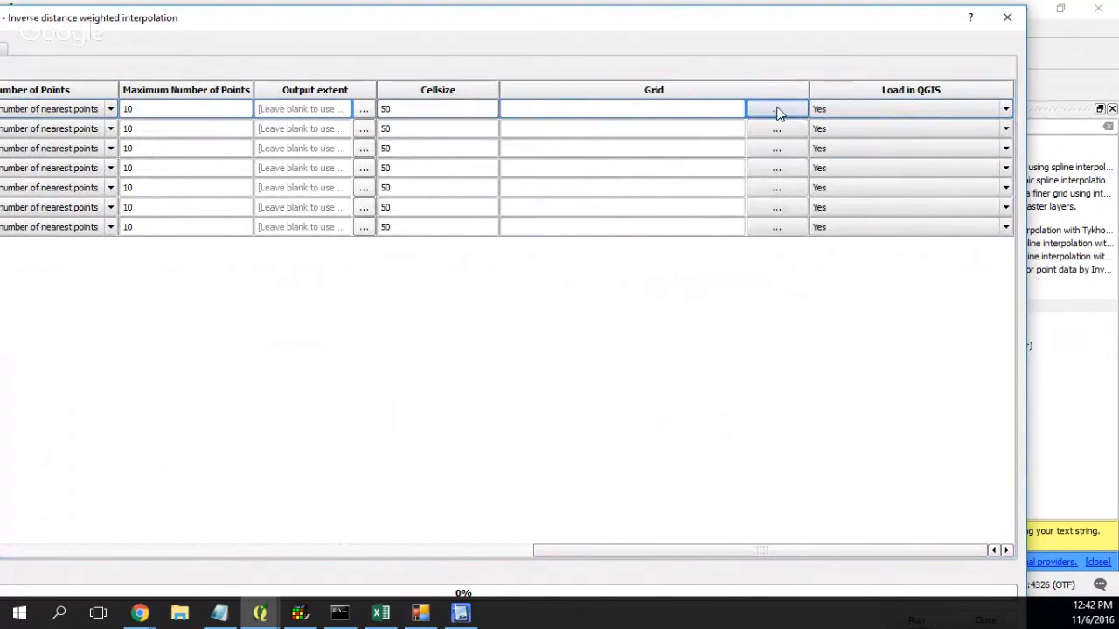
# Browse to the Raster folder inside the aquifer modelling project folder
pyautogui.click(776, 109)
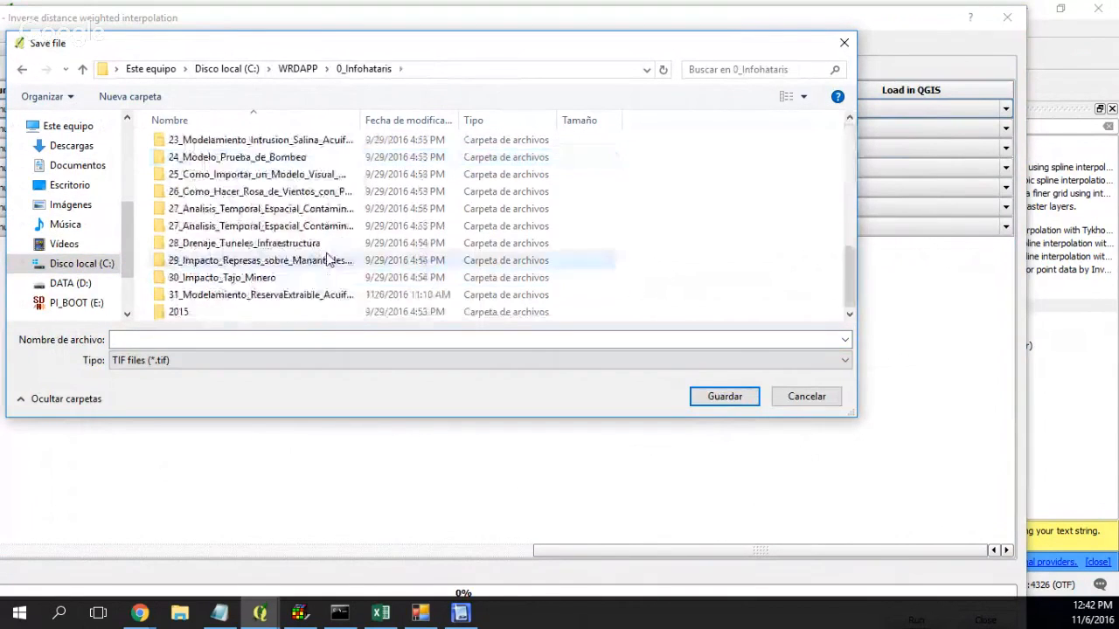
pyautogui.click(259, 295)
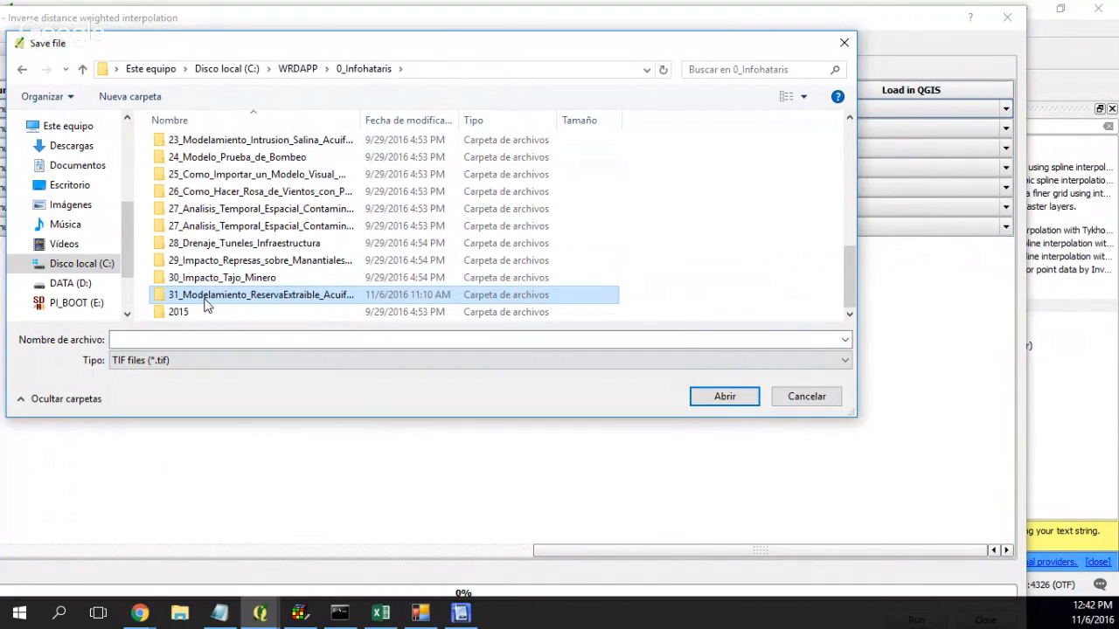
pyautogui.doubleClick(260, 295)
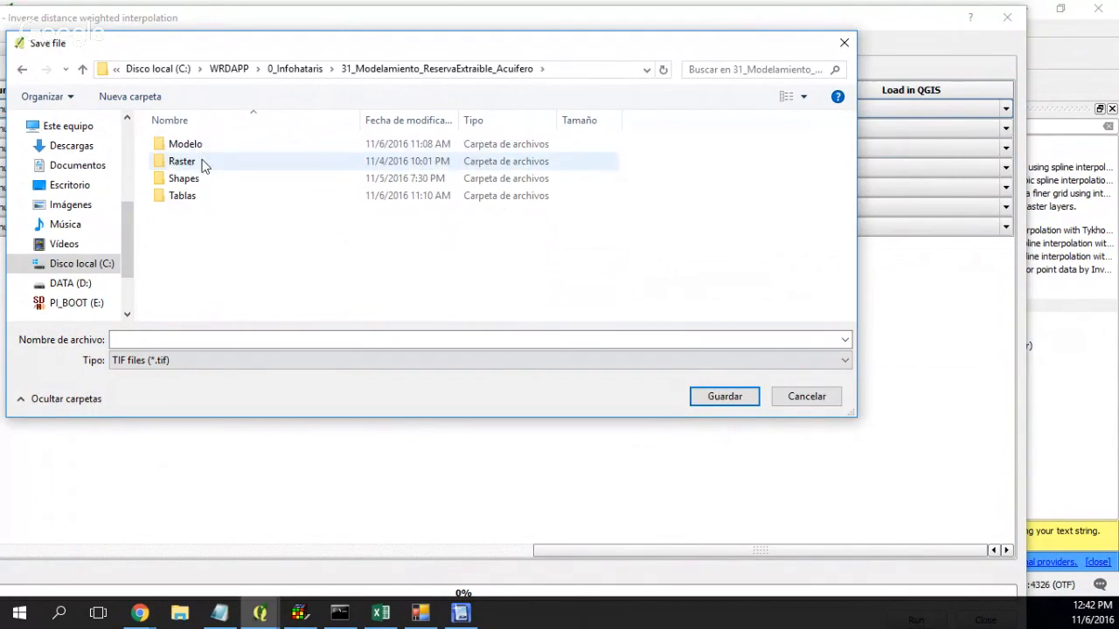
pyautogui.doubleClick(182, 161)
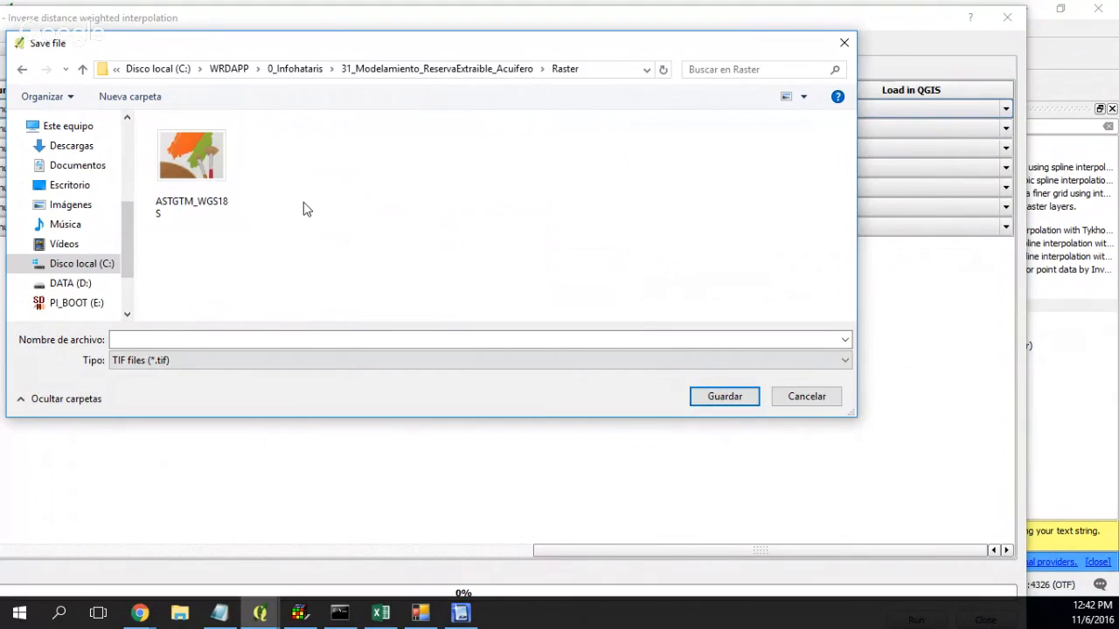
# Create an Interpolations folder there and name the output WaterTable
pyautogui.rightClick(307, 210)
pyautogui.write('Interpolations')
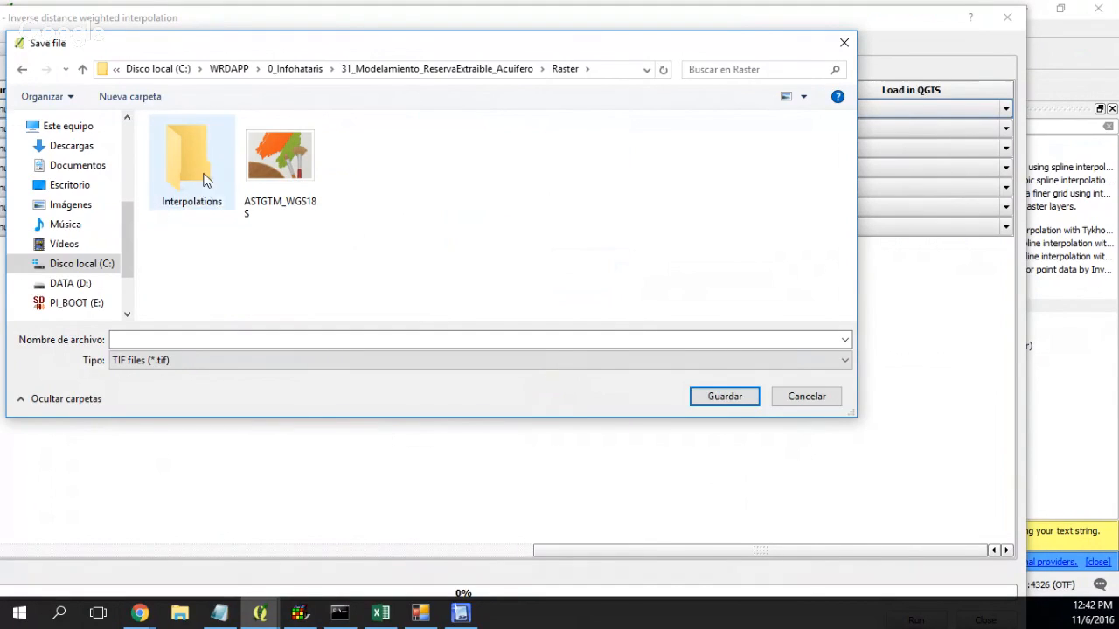
pyautogui.doubleClick(191, 155)
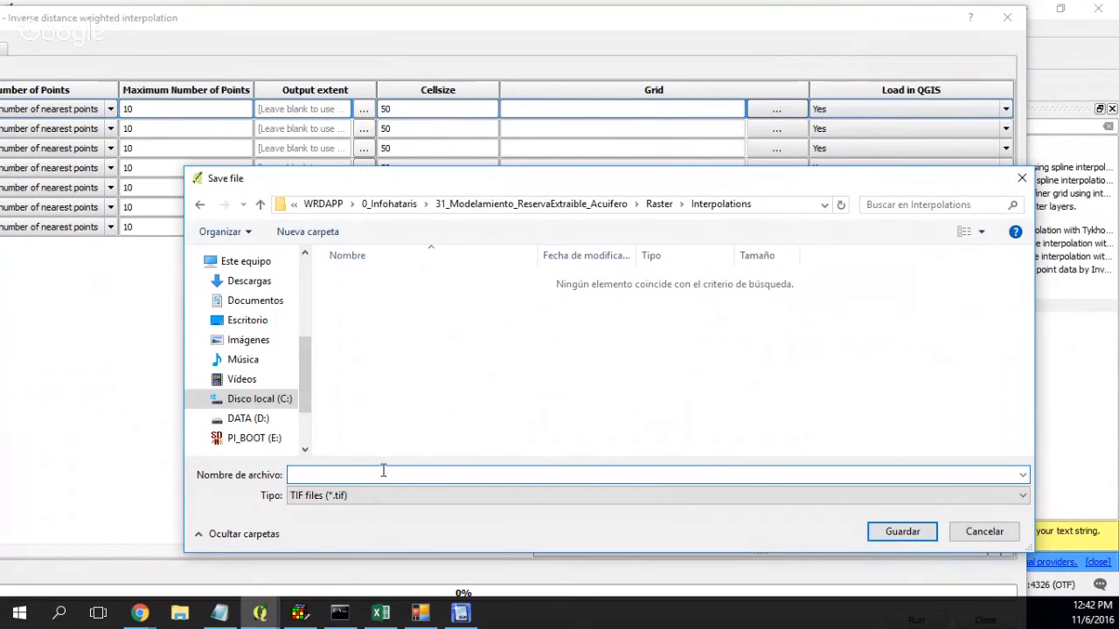
pyautogui.write('Water')
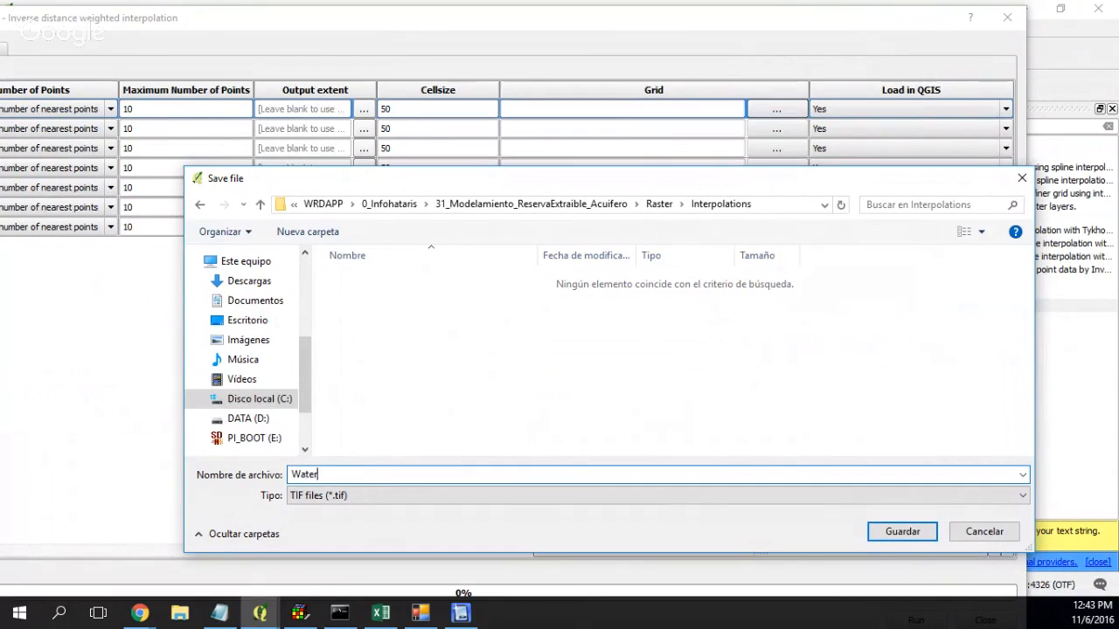
pyautogui.write('Table')
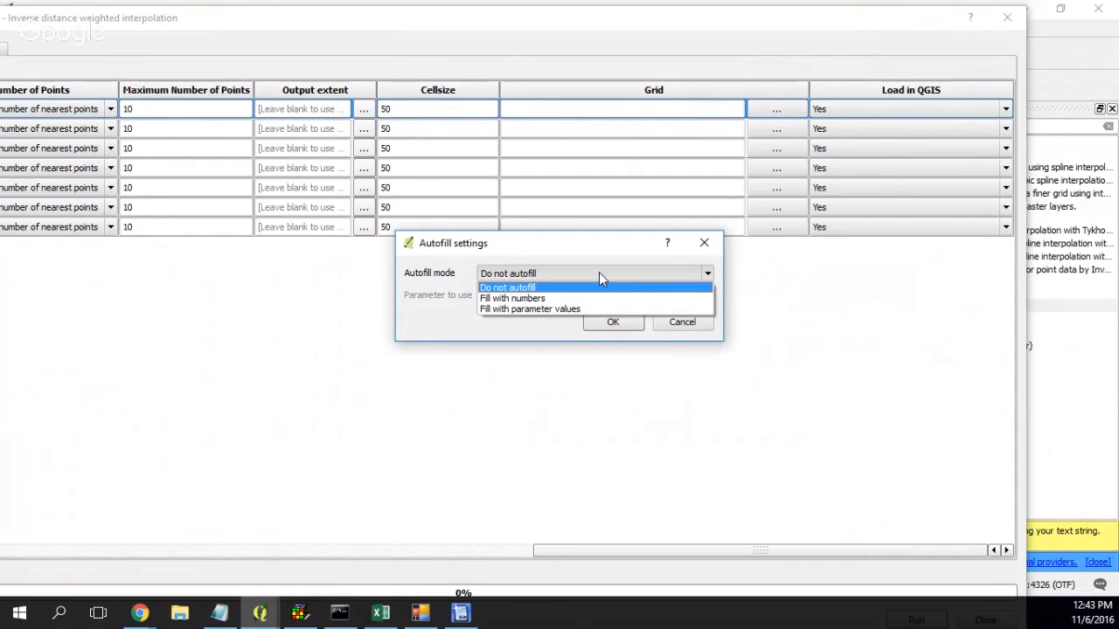
# Keep Autofill mode as 'Do not autofill' and confirm
pyautogui.click(507, 287)
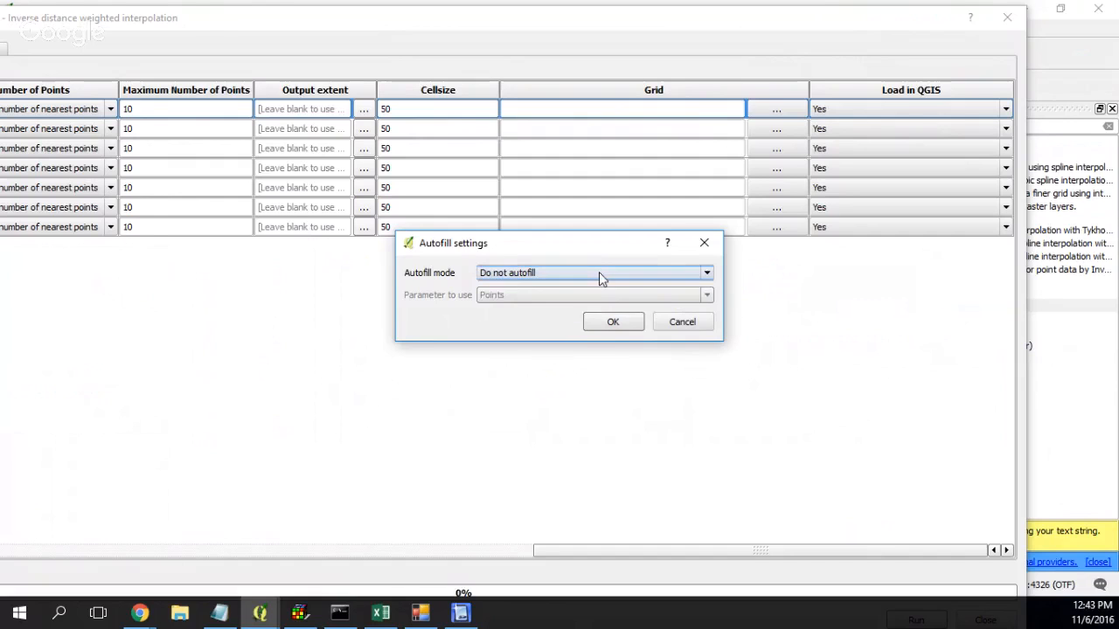
pyautogui.click(613, 321)
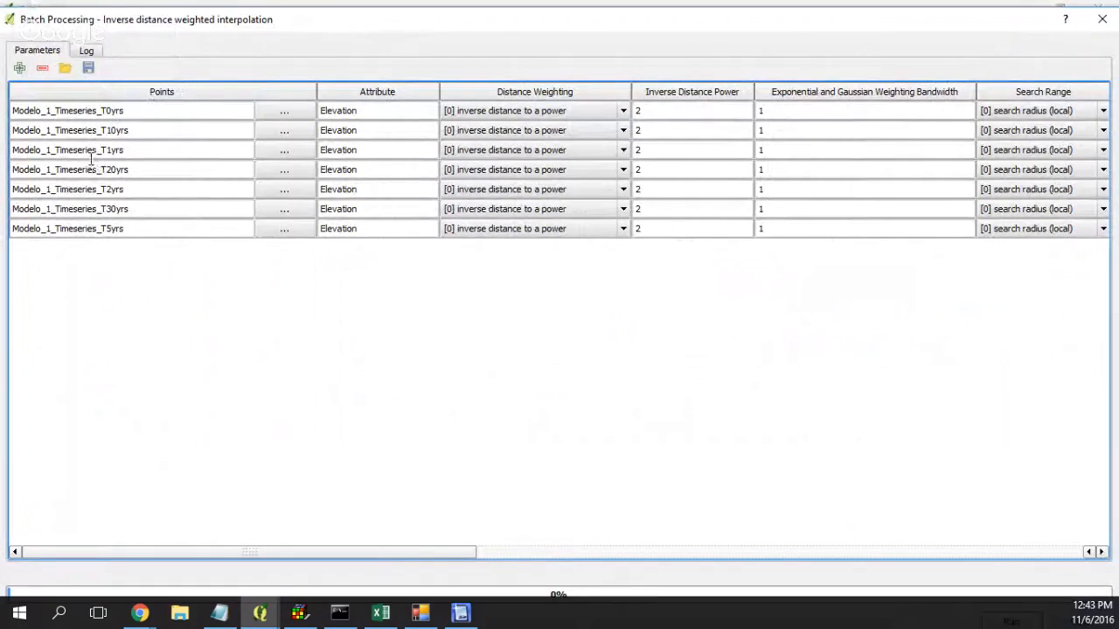
# Pick an output grid file for row 2 without autofilling other rows
pyautogui.click(131, 149)
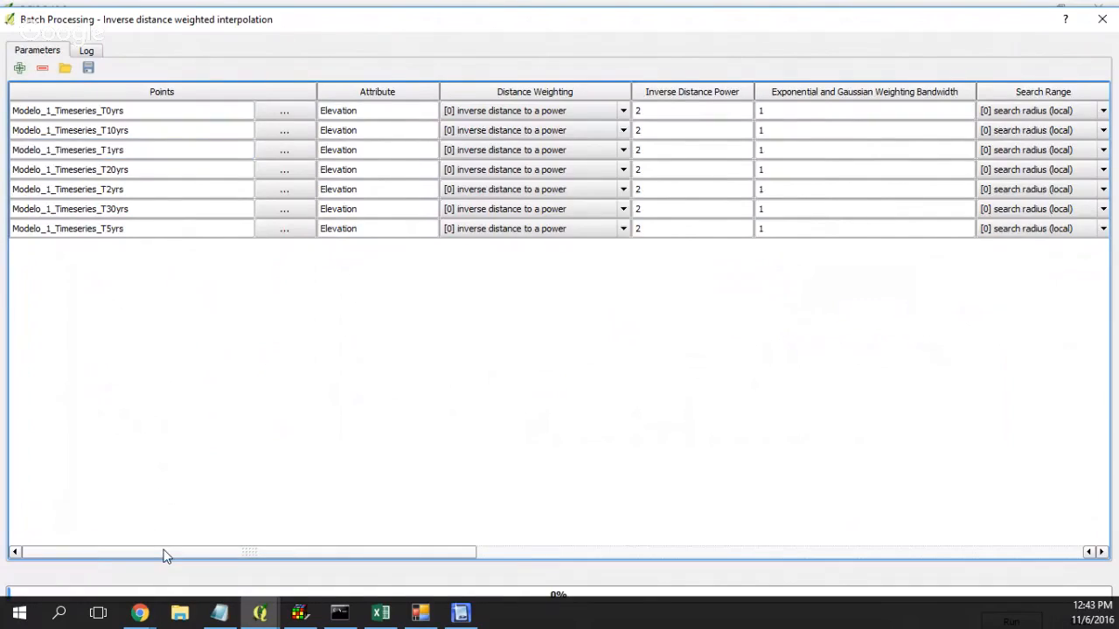
pyautogui.hscroll(3)
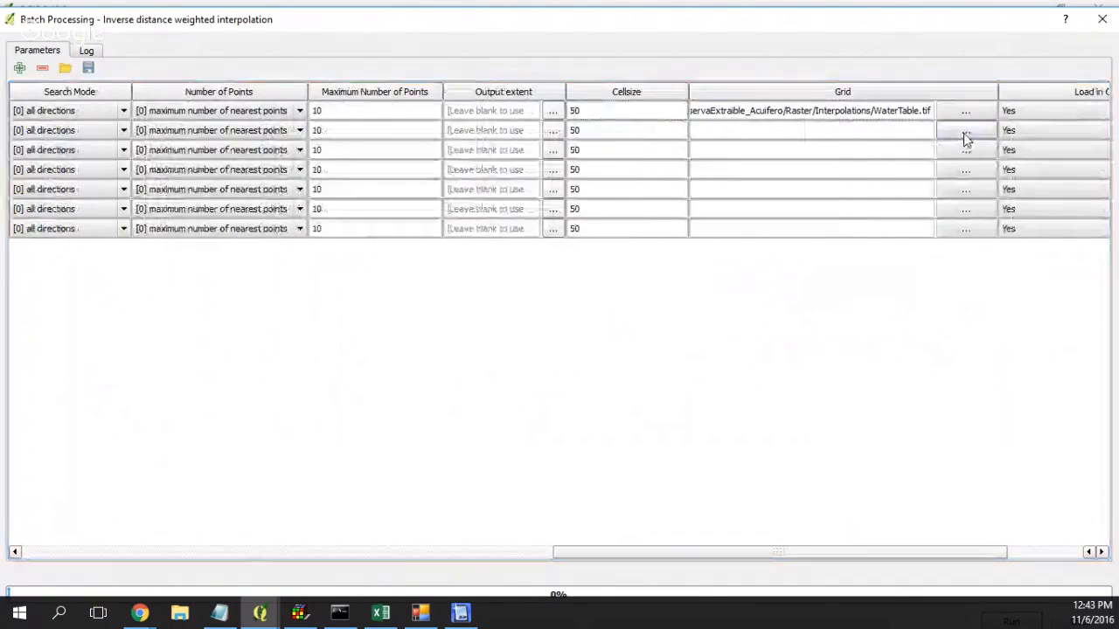
pyautogui.click(965, 130)
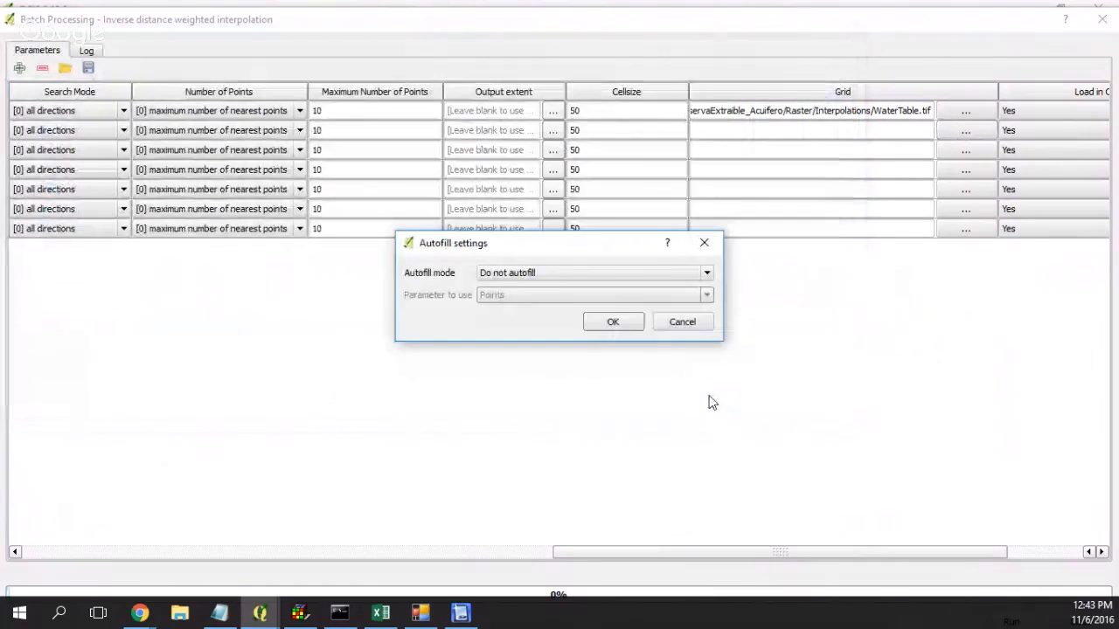
pyautogui.click(612, 322)
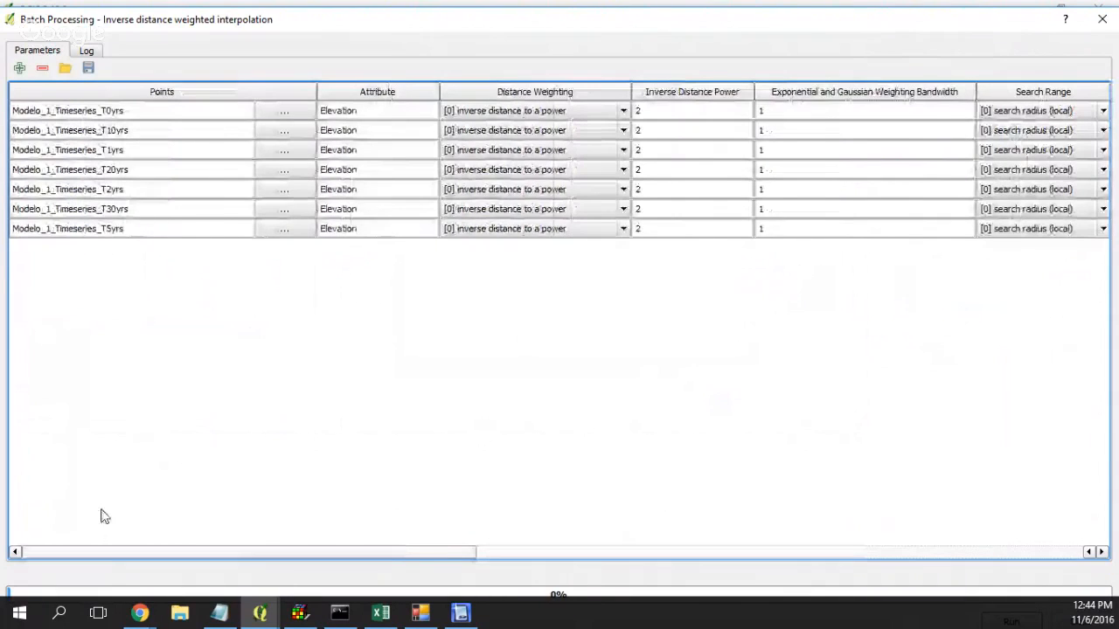
# Set the fifth batch row's output to cuifero/Raster/Interpolations/Modelo_1_Timeseries_T0yrs.tif
pyautogui.hscroll(3)
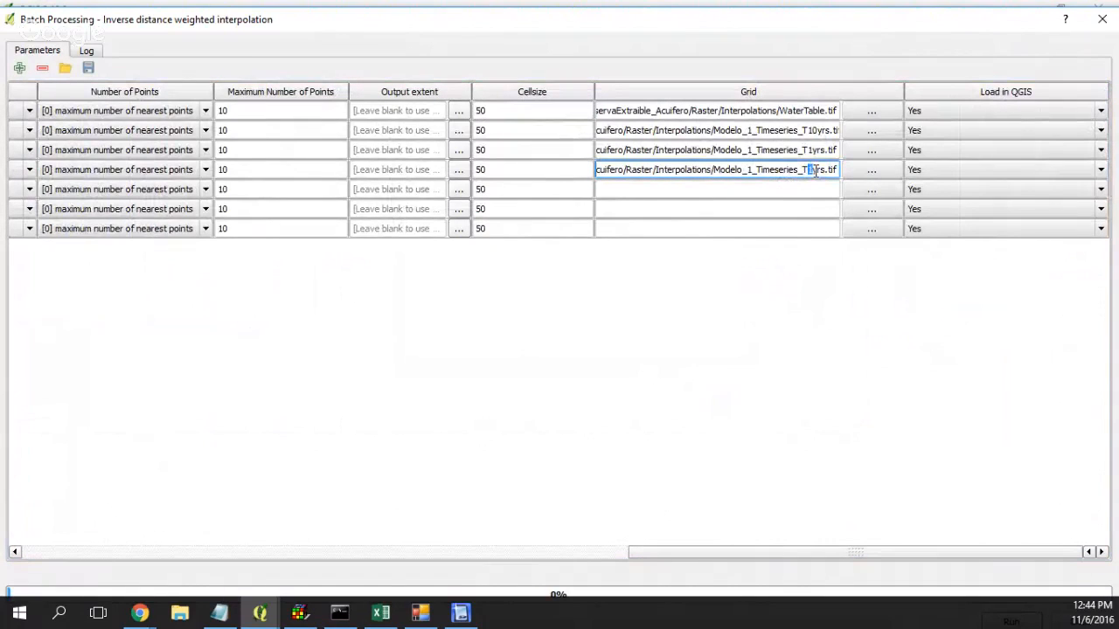
pyautogui.click(715, 189)
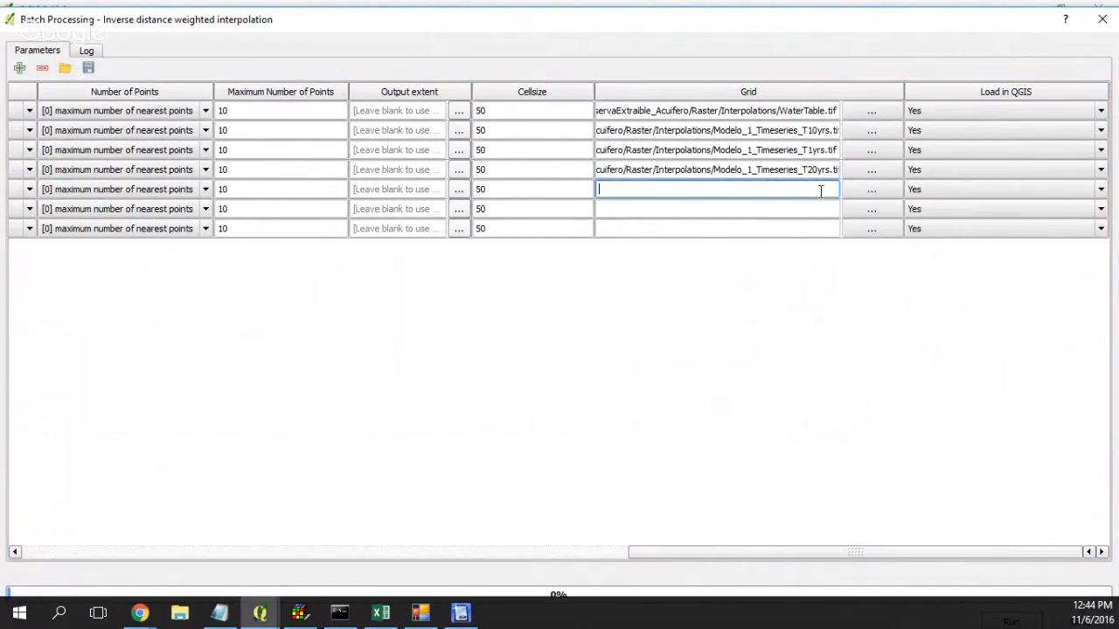
pyautogui.write('cuifero/Raster/Interpolations/Modelo_1_Timeseries_T0yrs.tif')
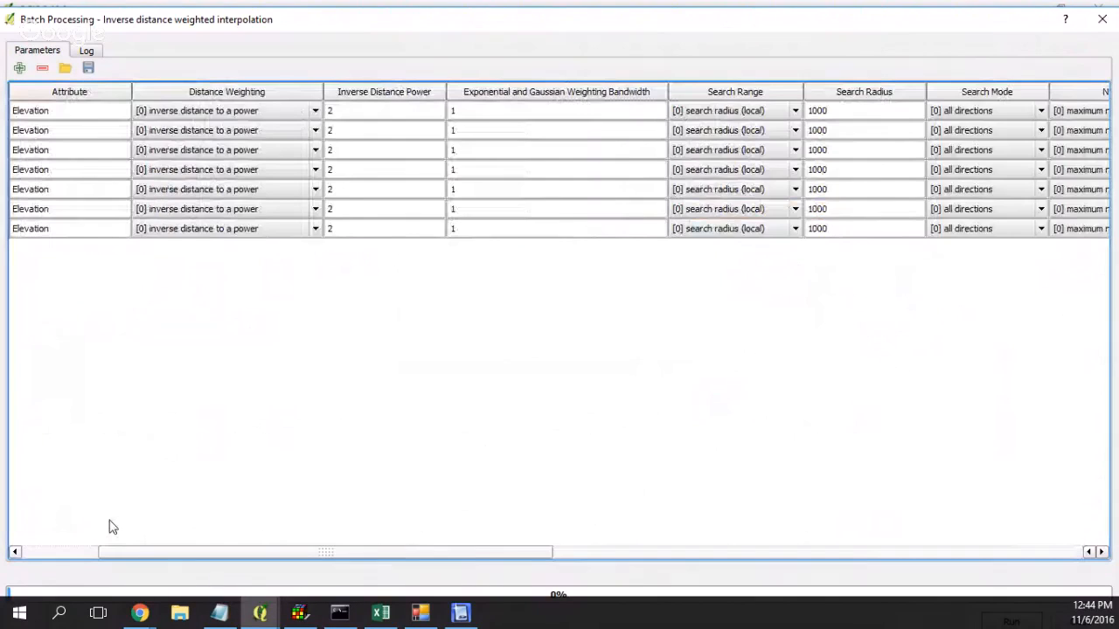
pyautogui.hscroll(3)
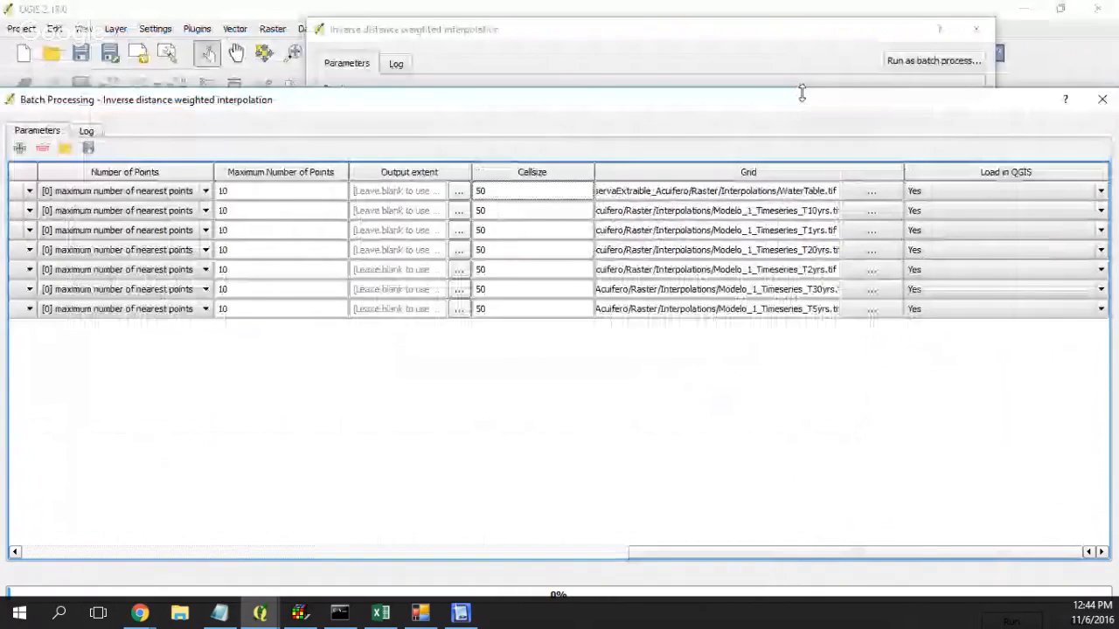
# Run the seven-row IDW batch and let the algorithms process
pyautogui.click(1009, 544)
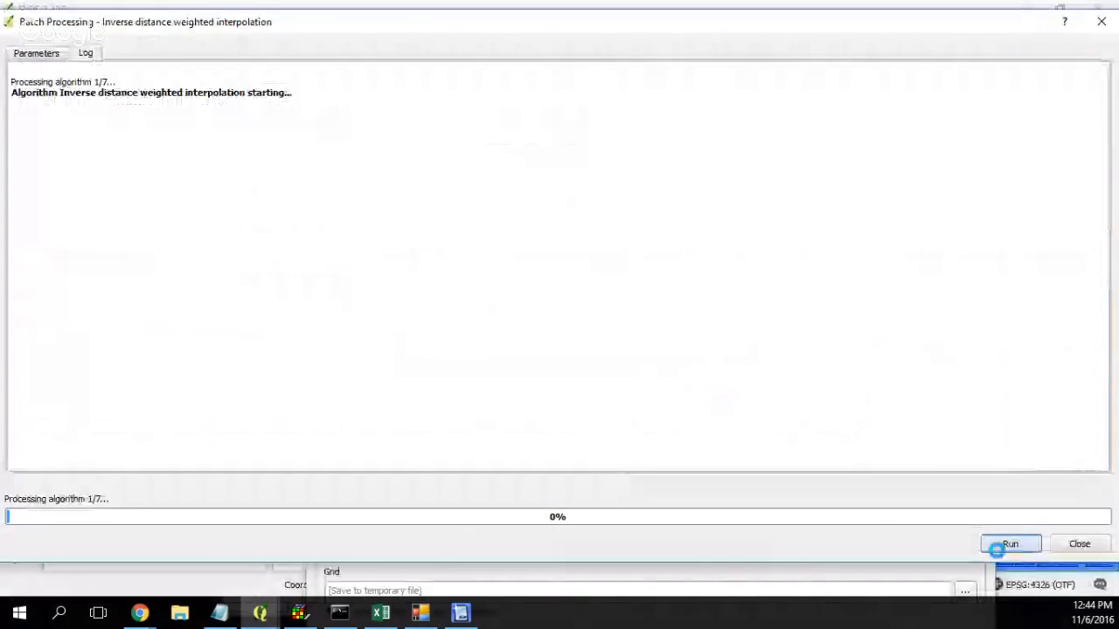
pyautogui.click(1009, 544)
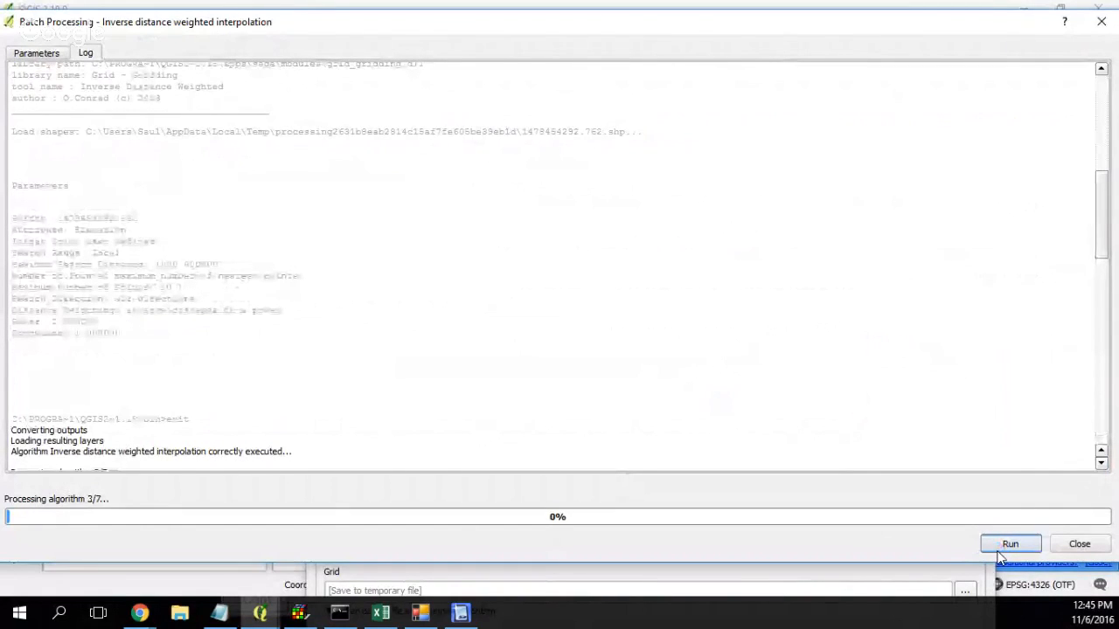
pyautogui.moveTo(260, 612)
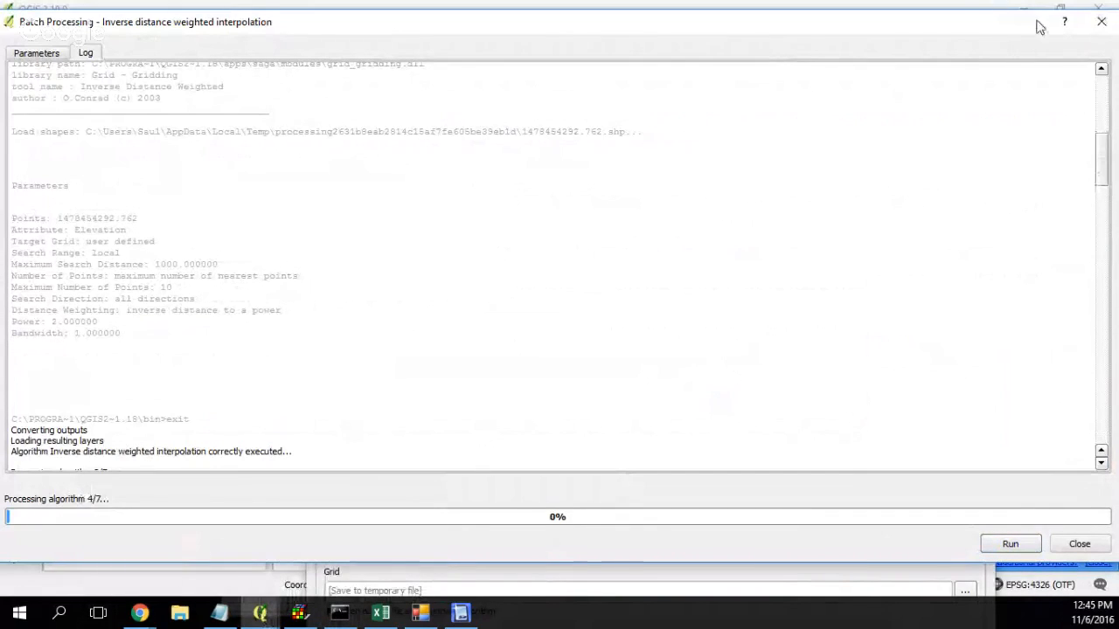
pyautogui.moveTo(995, 281)
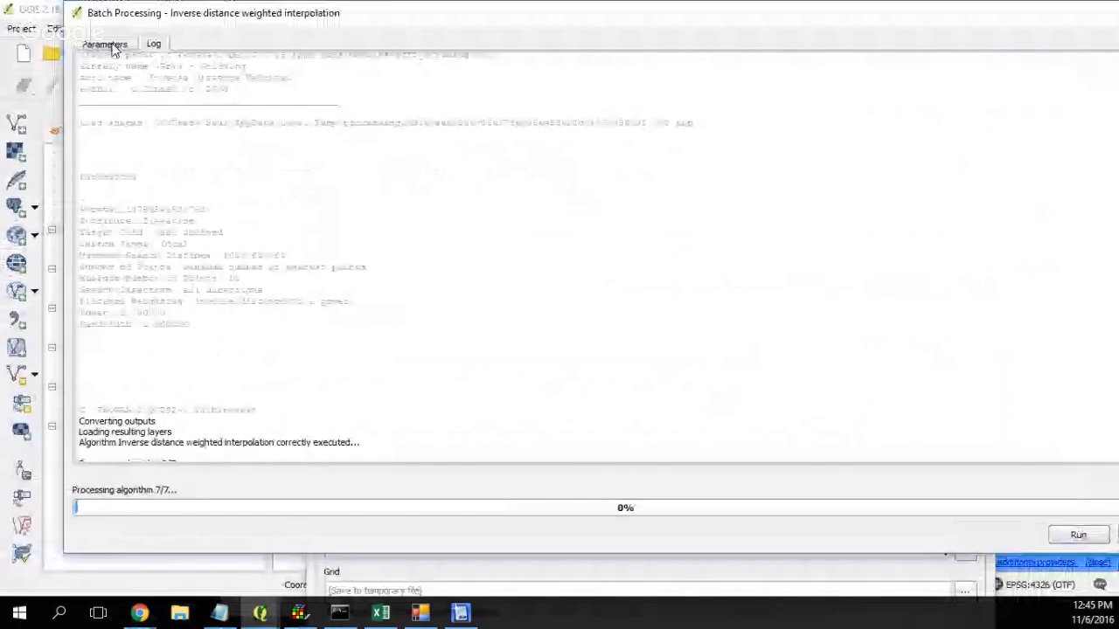
# Close the batch and IDW windows and accept WGS 84 / UTM zone 18S for the Grid rasters
pyautogui.click(104, 44)
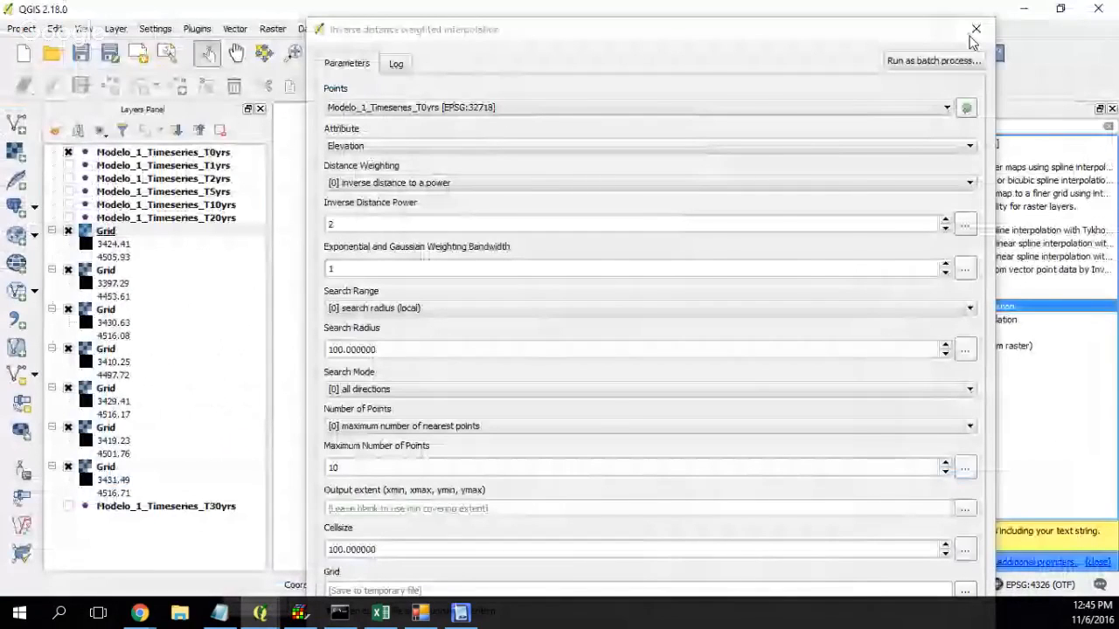
pyautogui.click(975, 29)
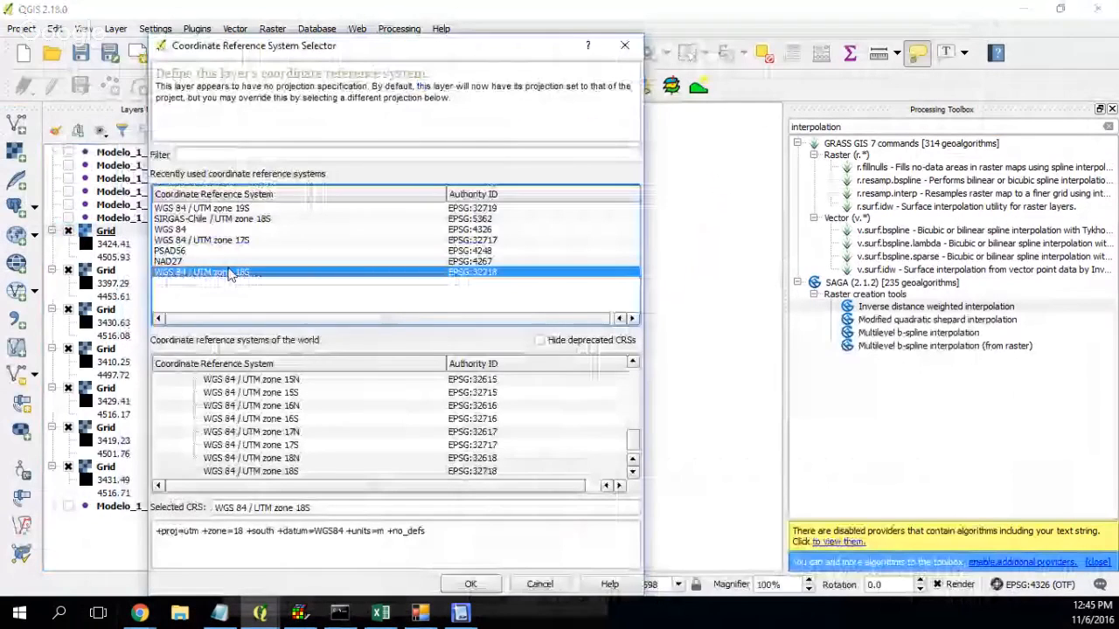
pyautogui.click(470, 584)
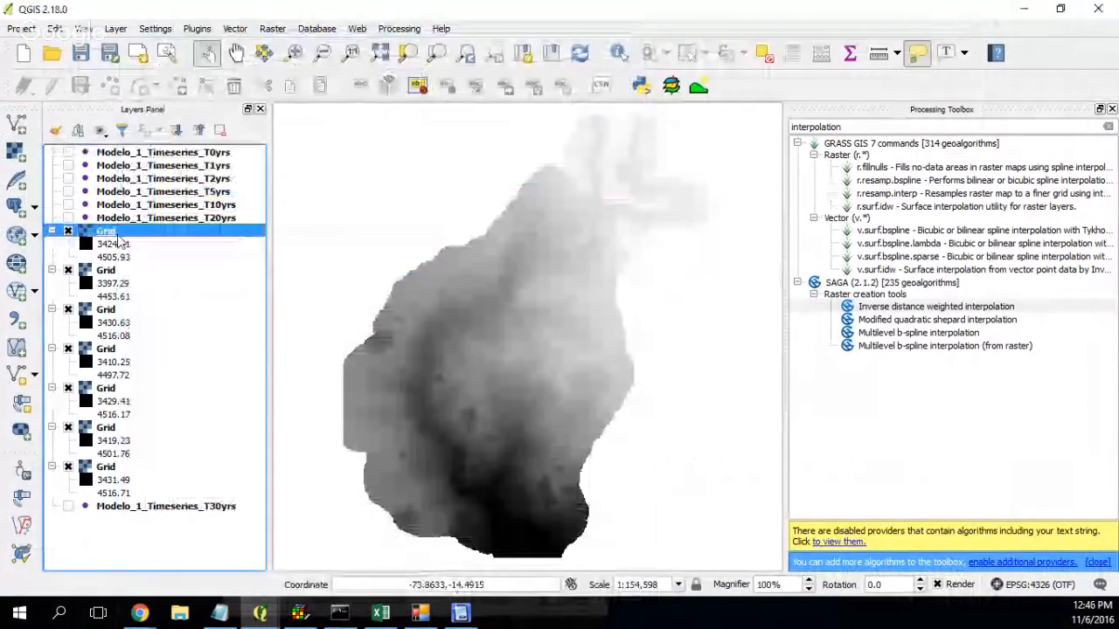
# Inspect the first Grid layer's metadata and select its source name Modelo_1_Timeseries_T5yrs.tif
pyautogui.rightClick(107, 232)
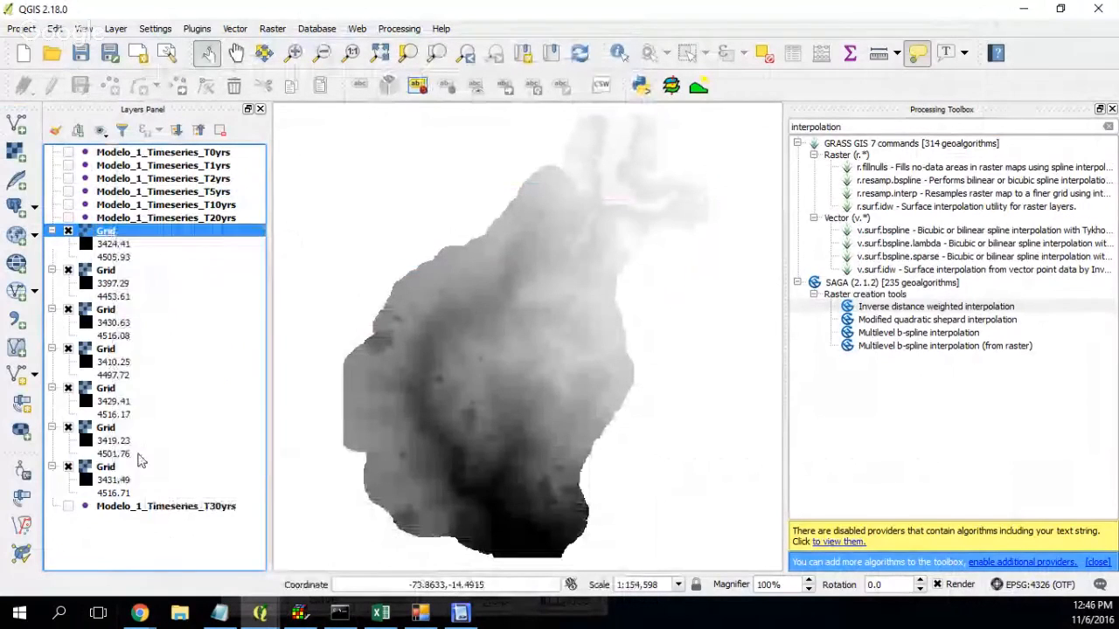
pyautogui.doubleClick(105, 231)
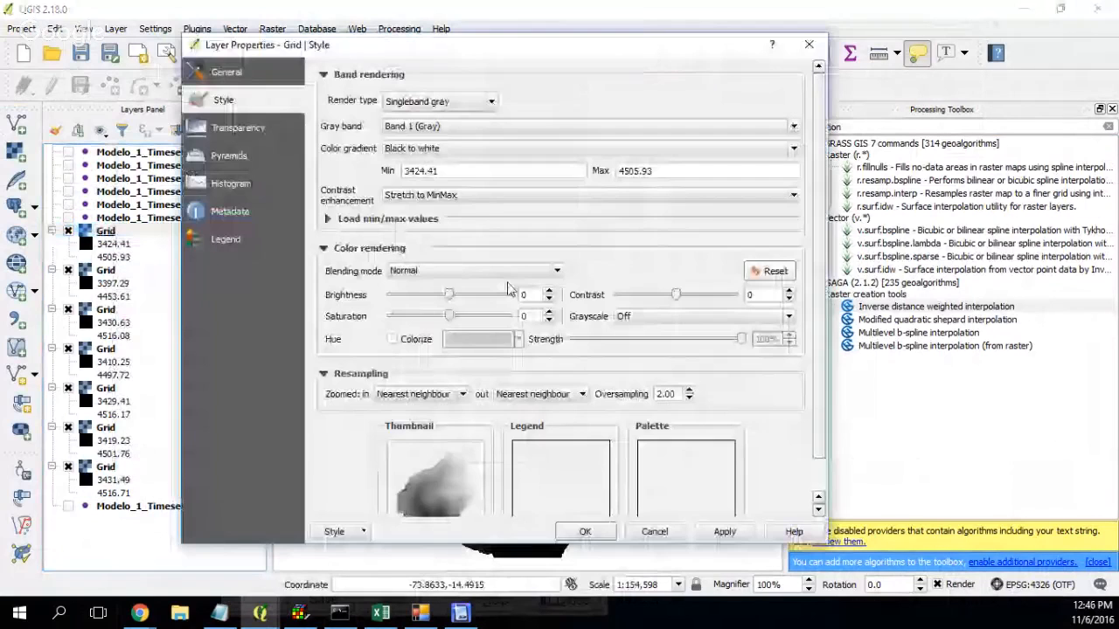
pyautogui.scroll(-3)
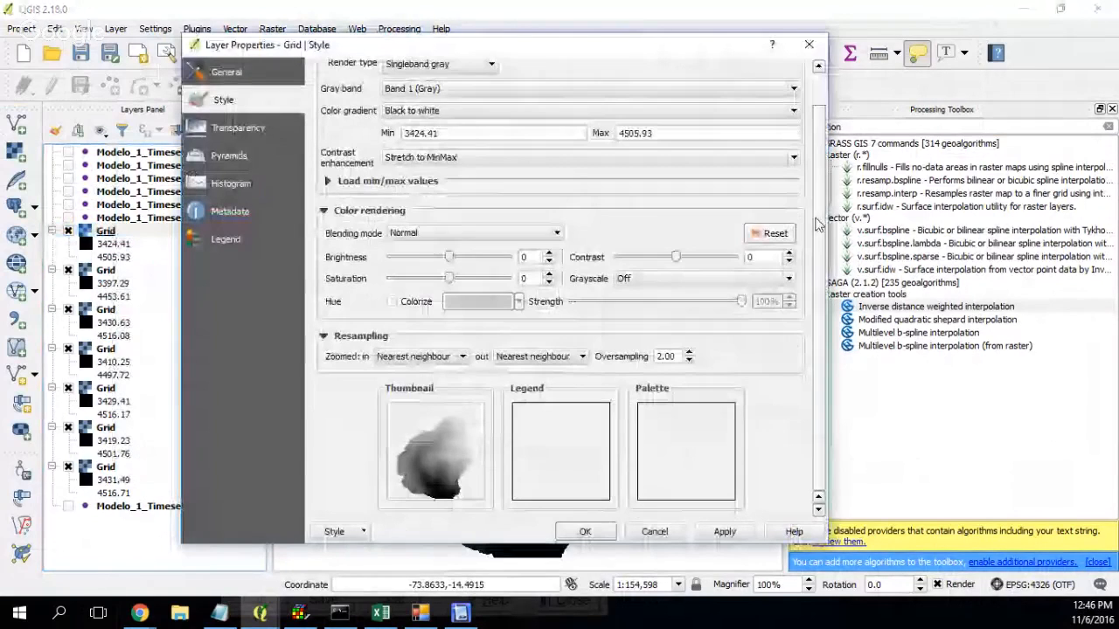
pyautogui.click(232, 211)
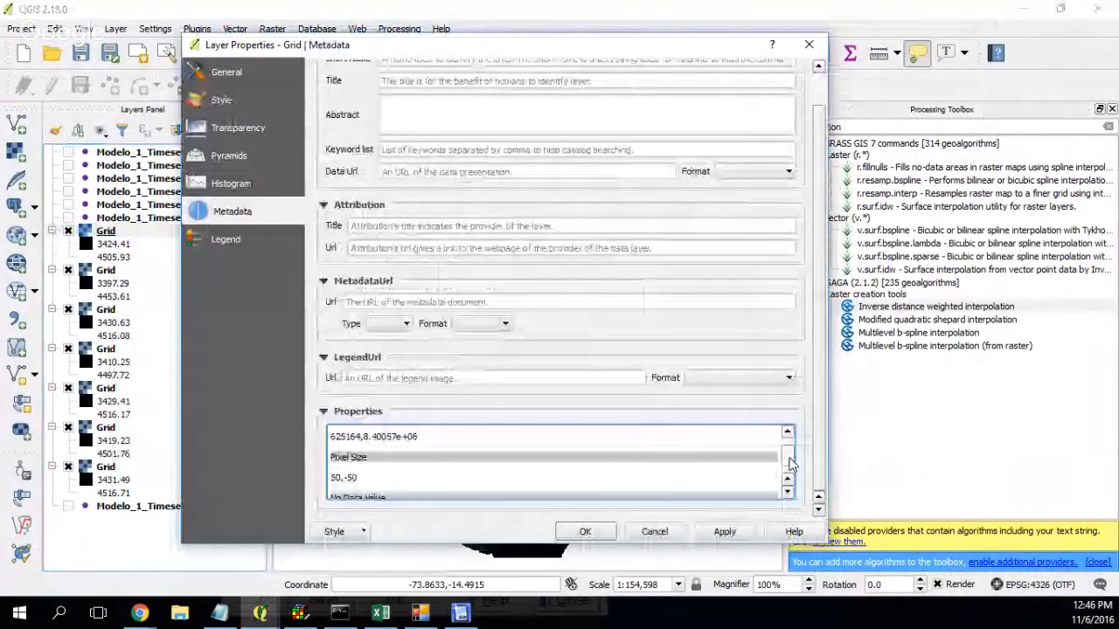
pyautogui.scroll(-3)
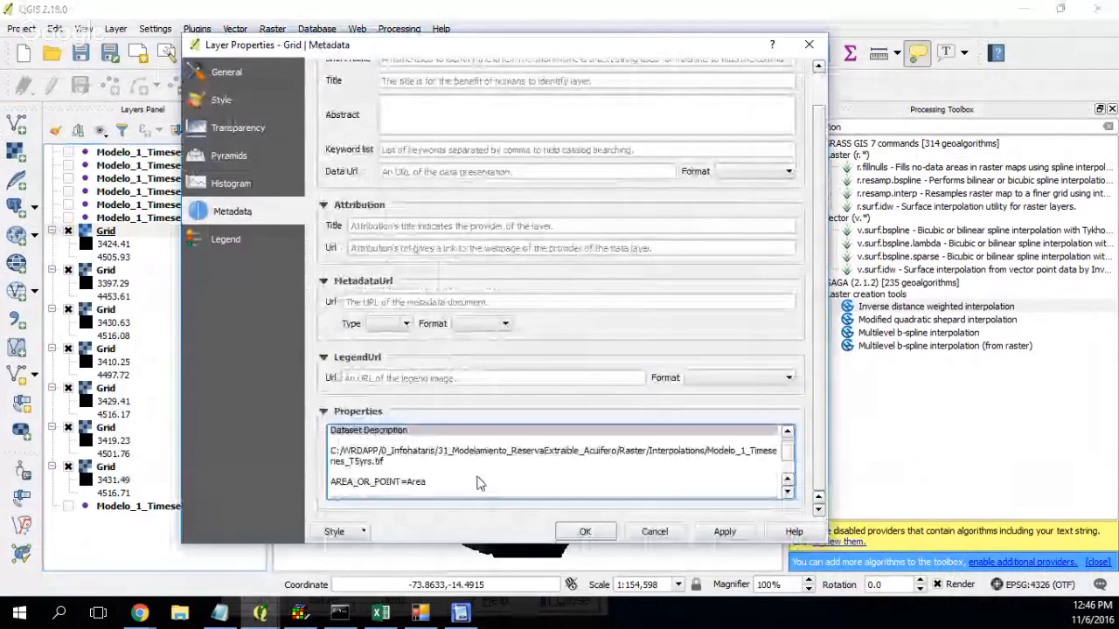
pyautogui.doubleClick(740, 450)
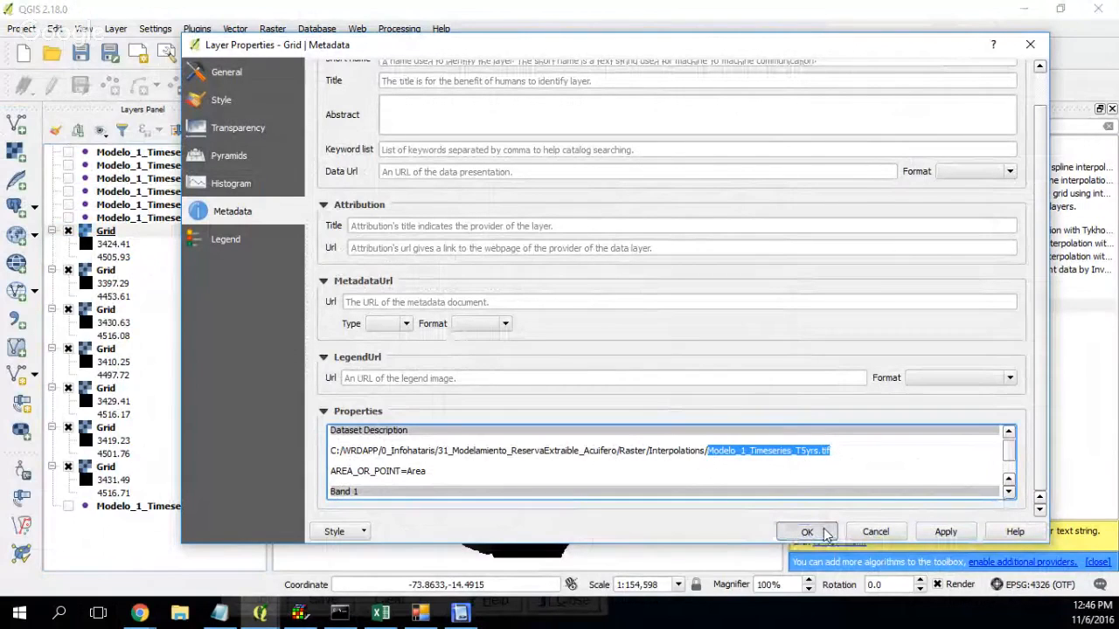
pyautogui.click(807, 532)
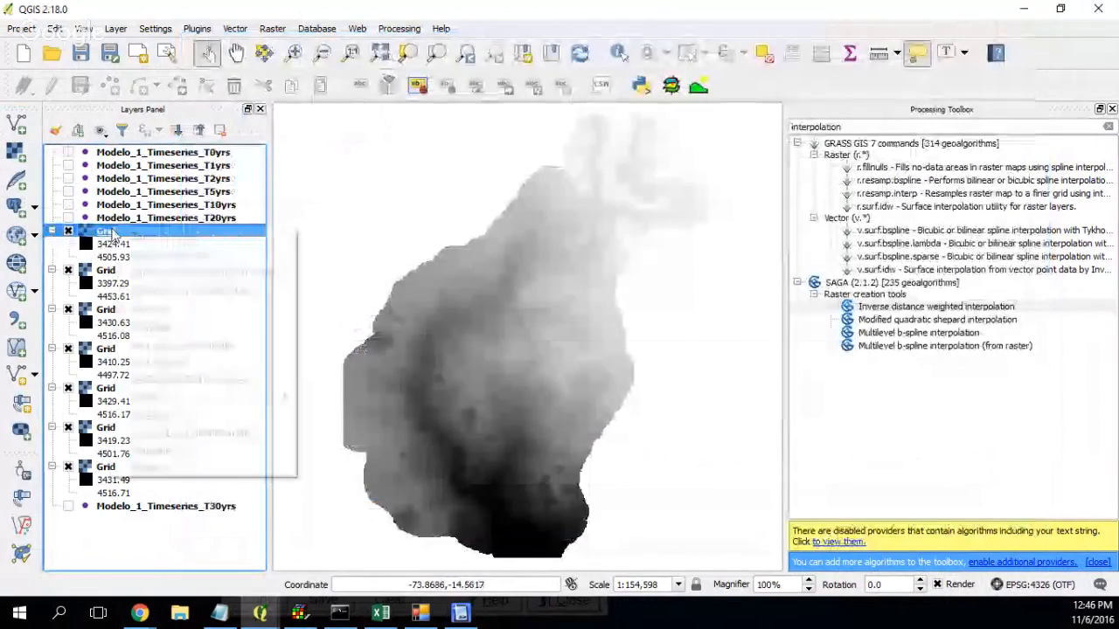
# Open the second Grid layer's properties to check its T30yrs source file
pyautogui.rightClick(104, 231)
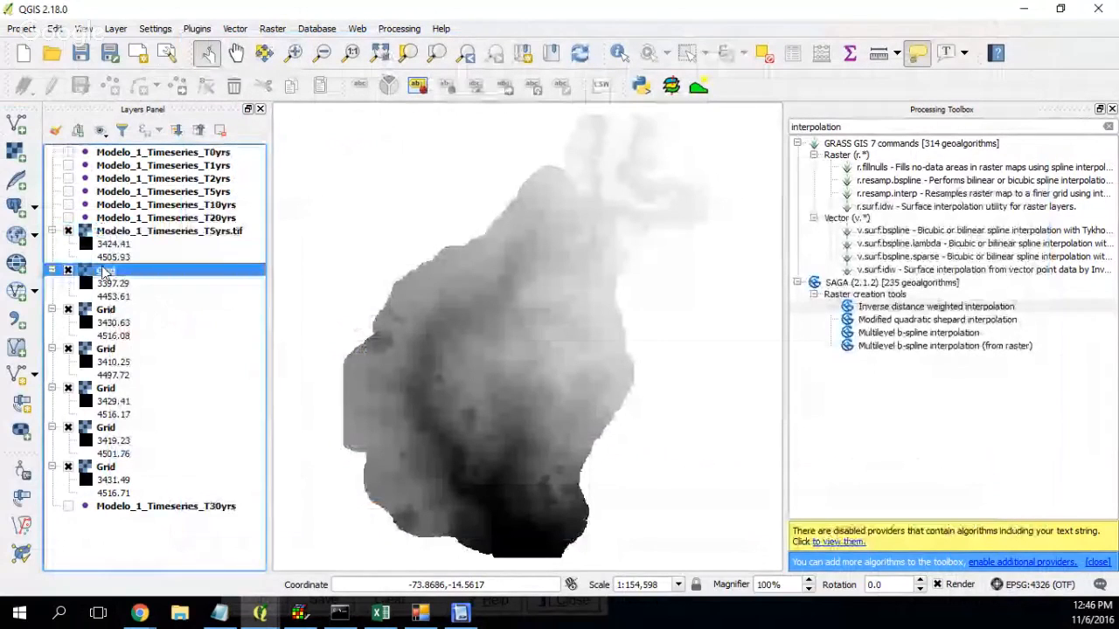
pyautogui.rightClick(105, 271)
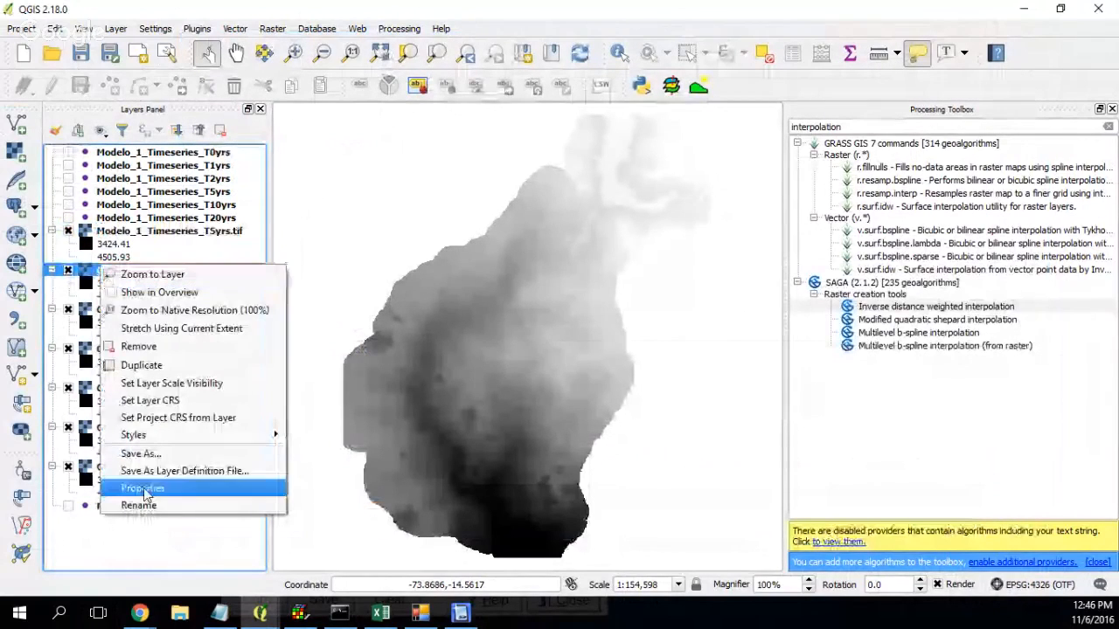
pyautogui.click(143, 487)
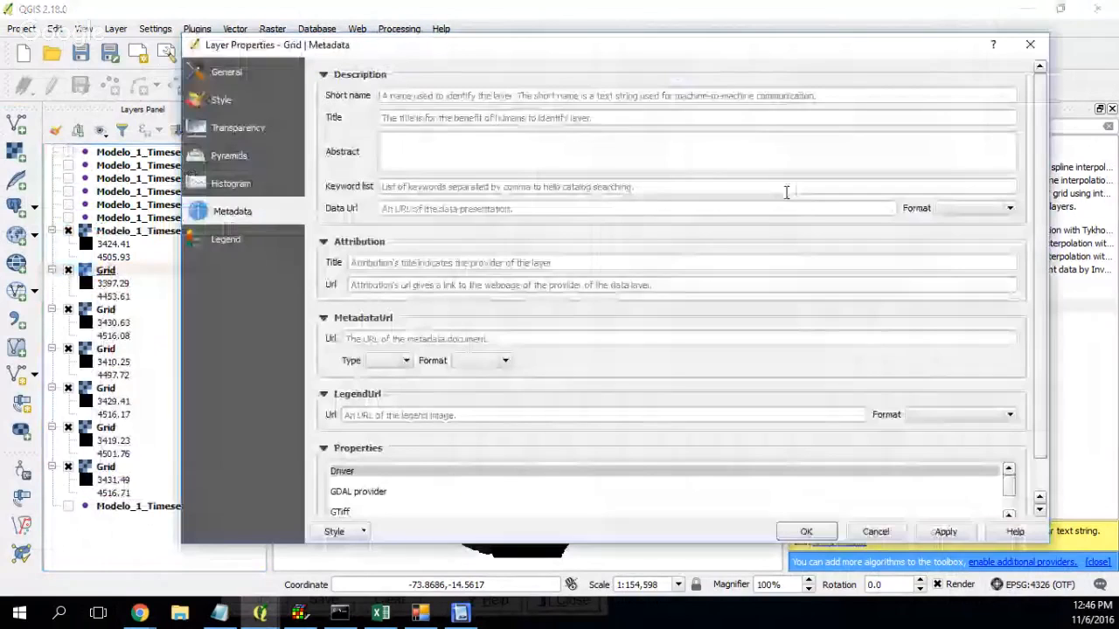
pyautogui.scroll(-3)
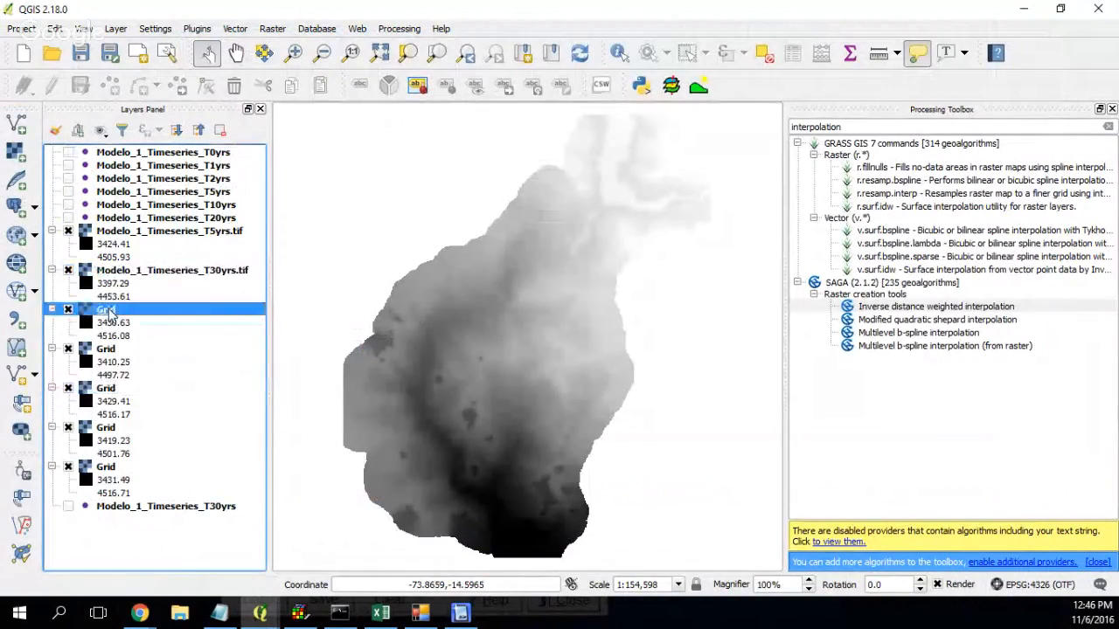
# Check the third Grid layer's properties, values 3430.63 to 4516.08
pyautogui.rightClick(105, 309)
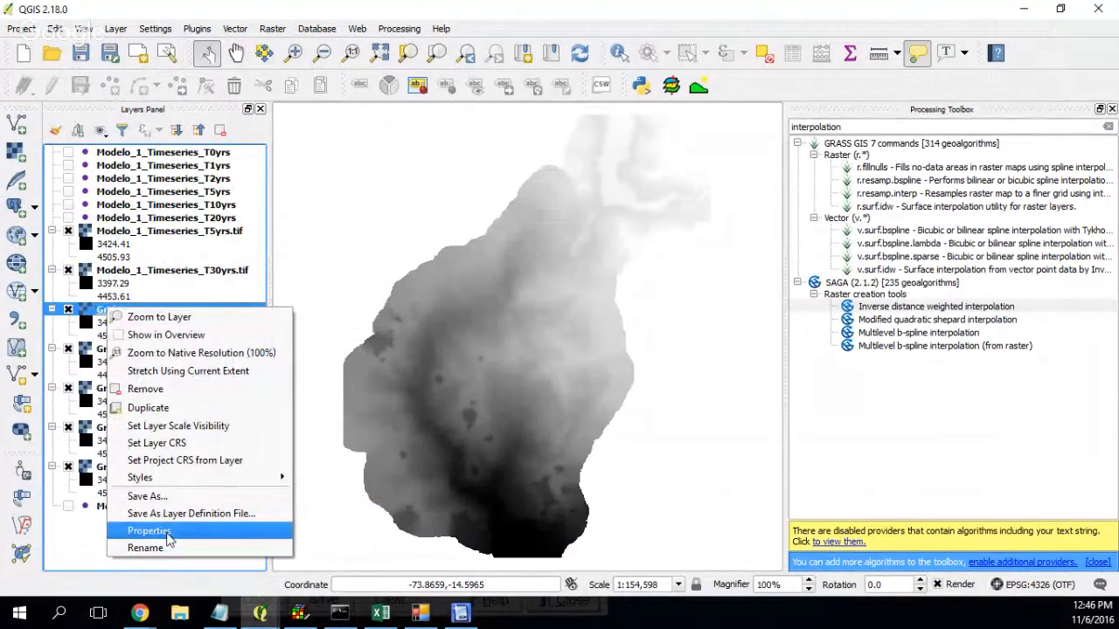
pyautogui.click(150, 530)
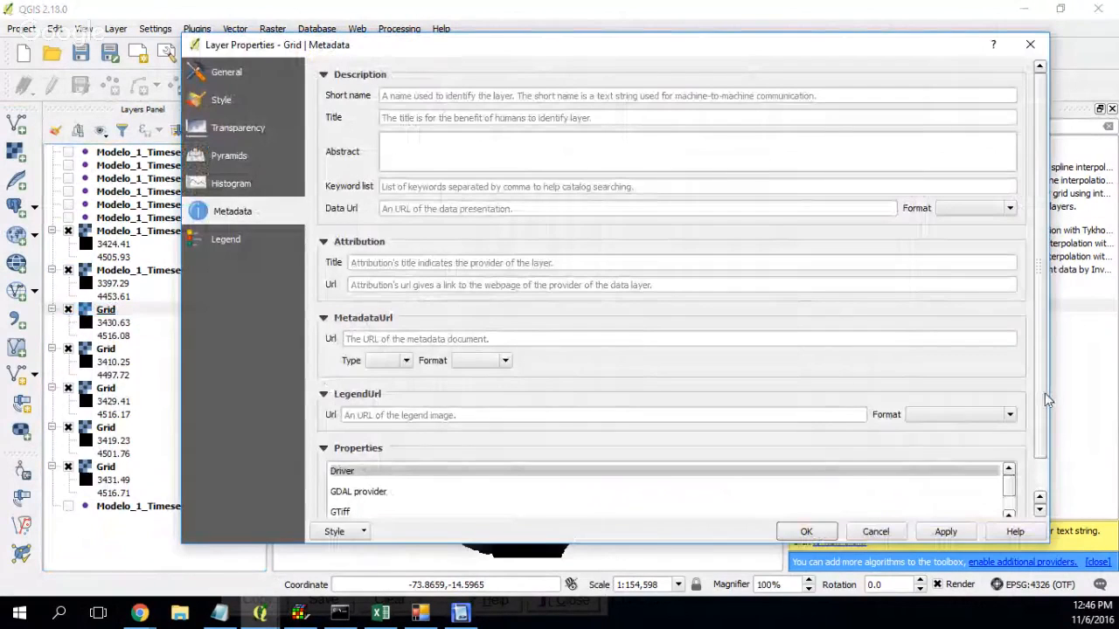
pyautogui.scroll(-3)
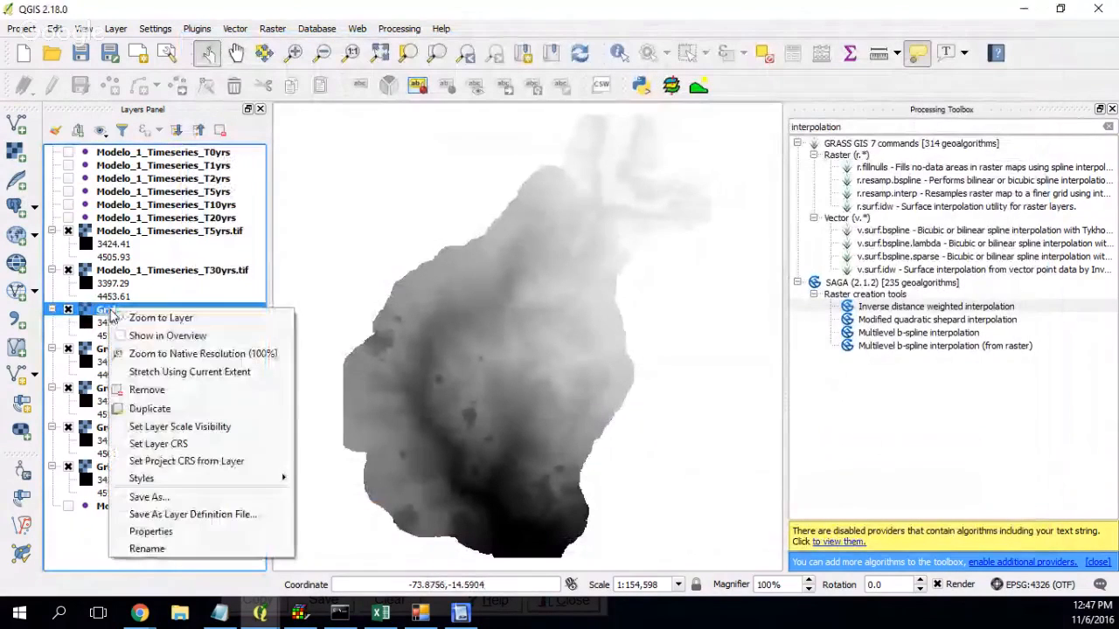
pyautogui.moveTo(151, 531)
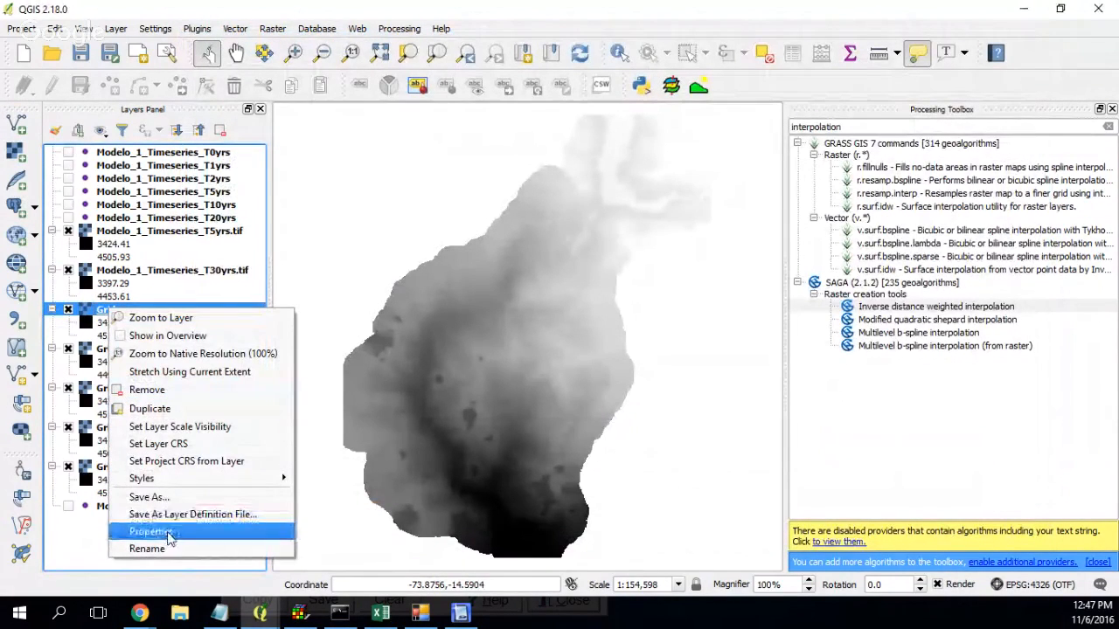
pyautogui.moveTo(171, 395)
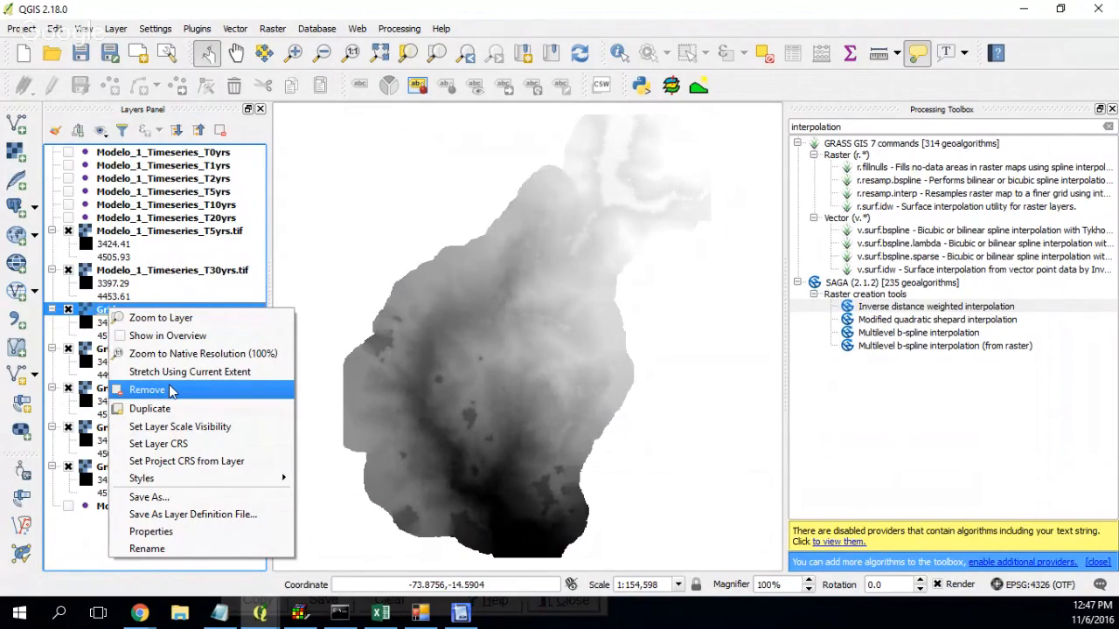
pyautogui.moveTo(153, 474)
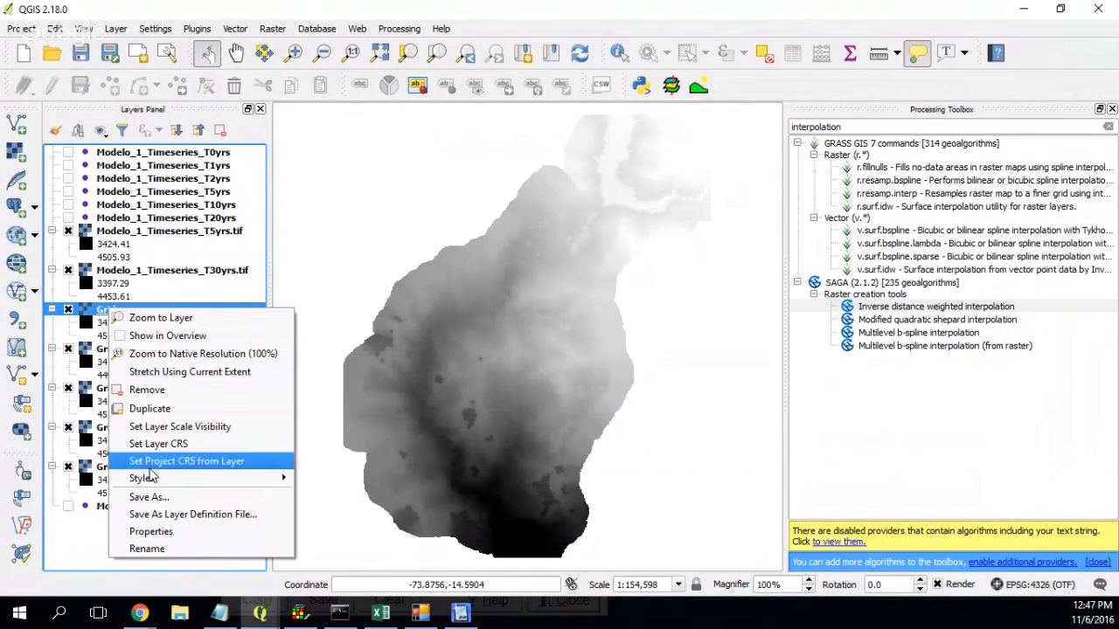
pyautogui.moveTo(150, 408)
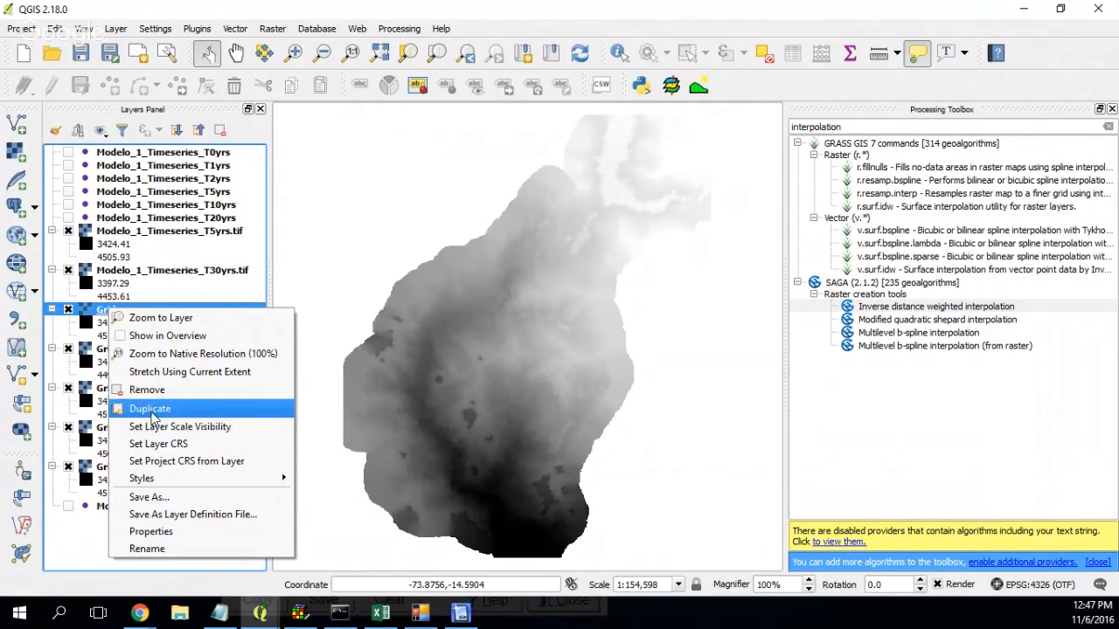
# Rename the third Grid layer to Modelo_1_Timeseries_T2yrs.tif
pyautogui.click(150, 408)
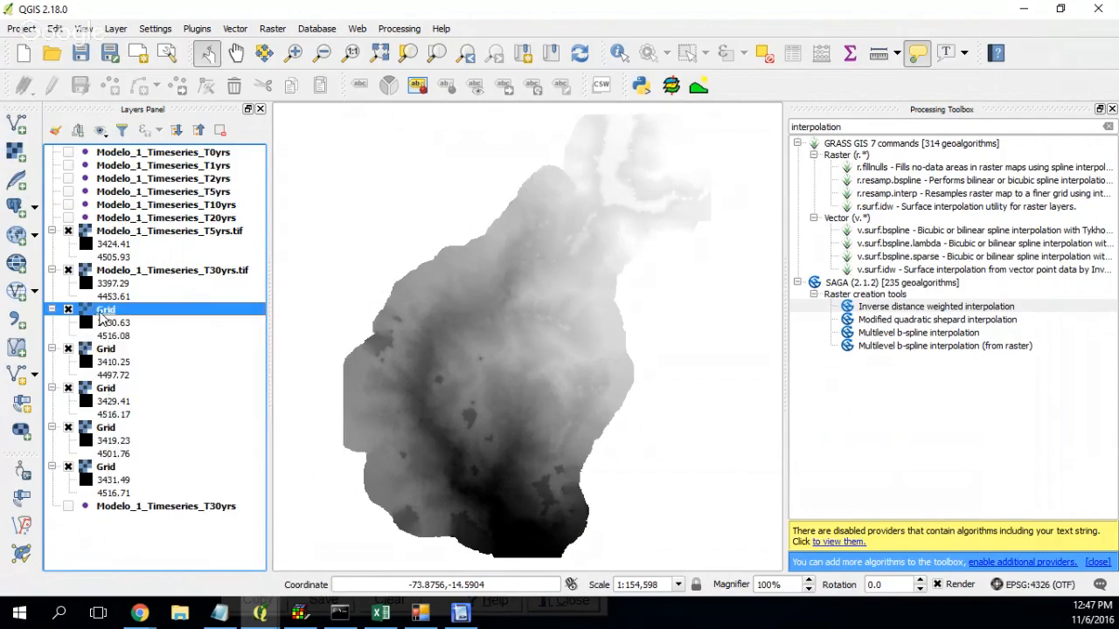
pyautogui.rightClick(105, 310)
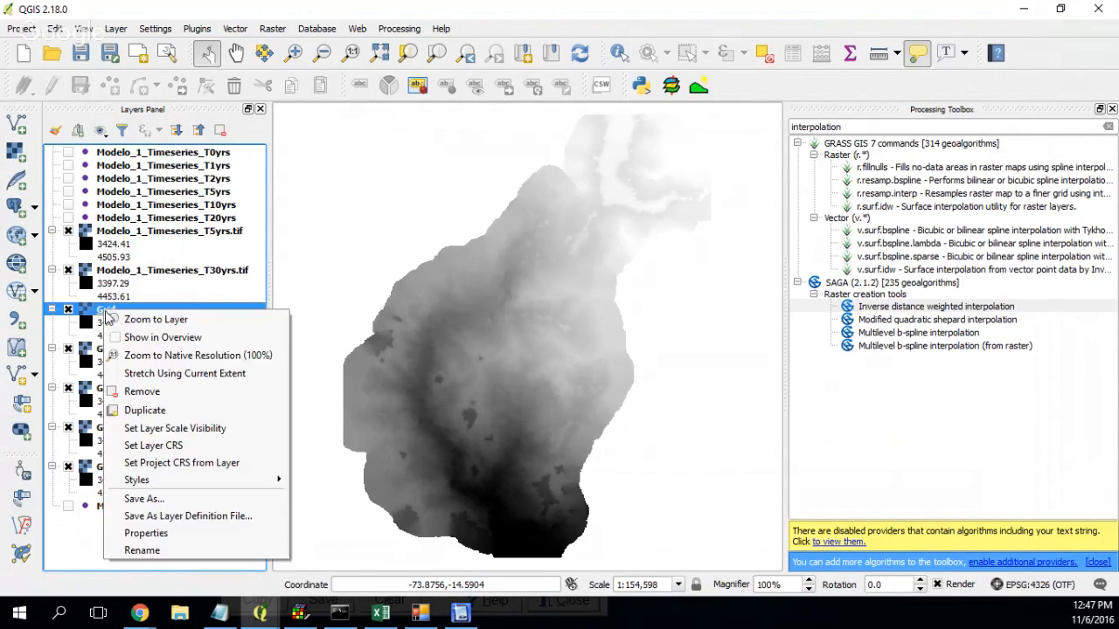
pyautogui.click(141, 550)
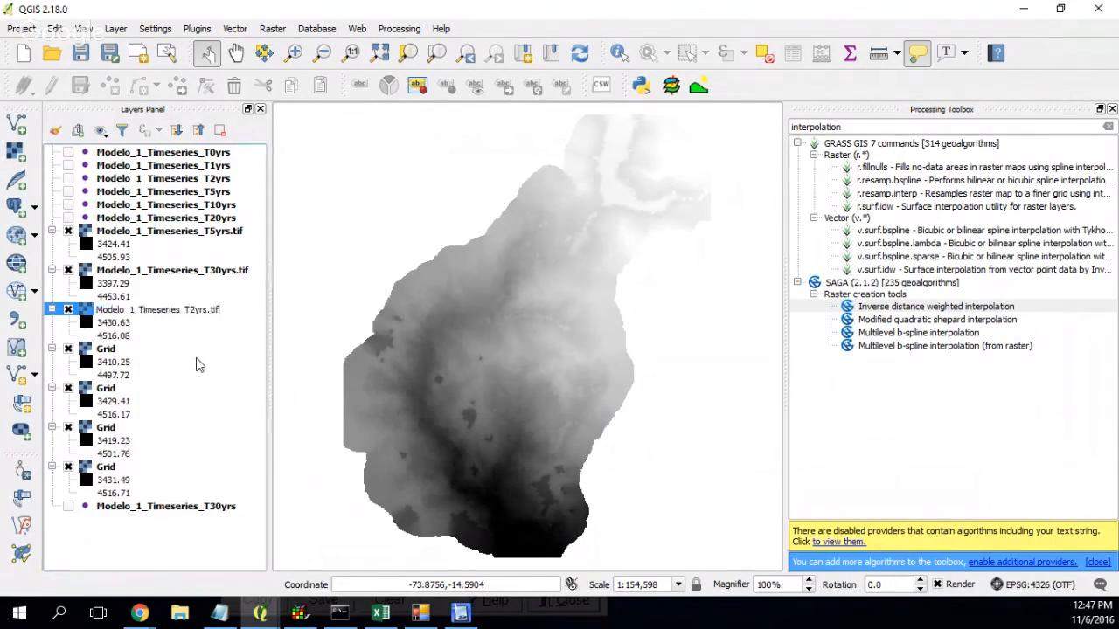
# Check the fourth Grid layer's properties for its T20yrs source file
pyautogui.rightClick(105, 349)
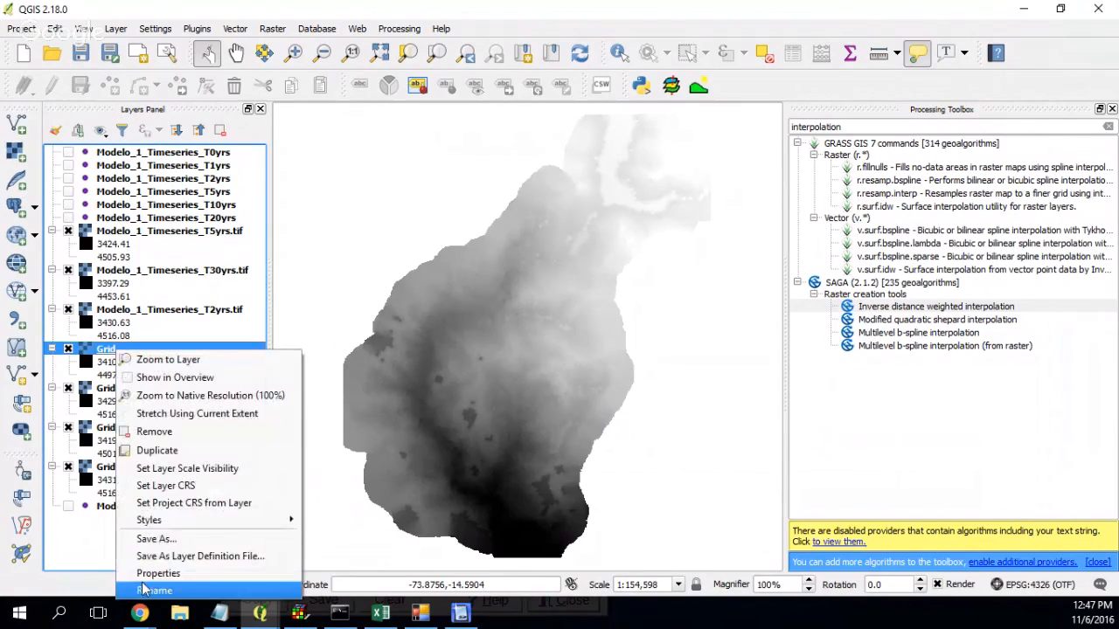
pyautogui.click(158, 573)
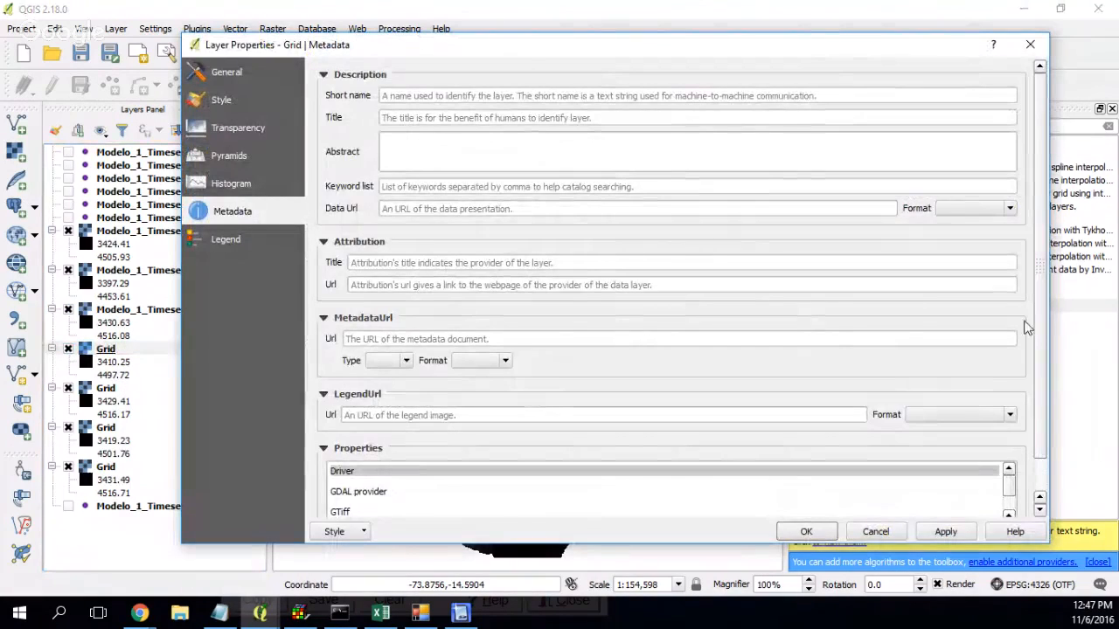
pyautogui.scroll(-3)
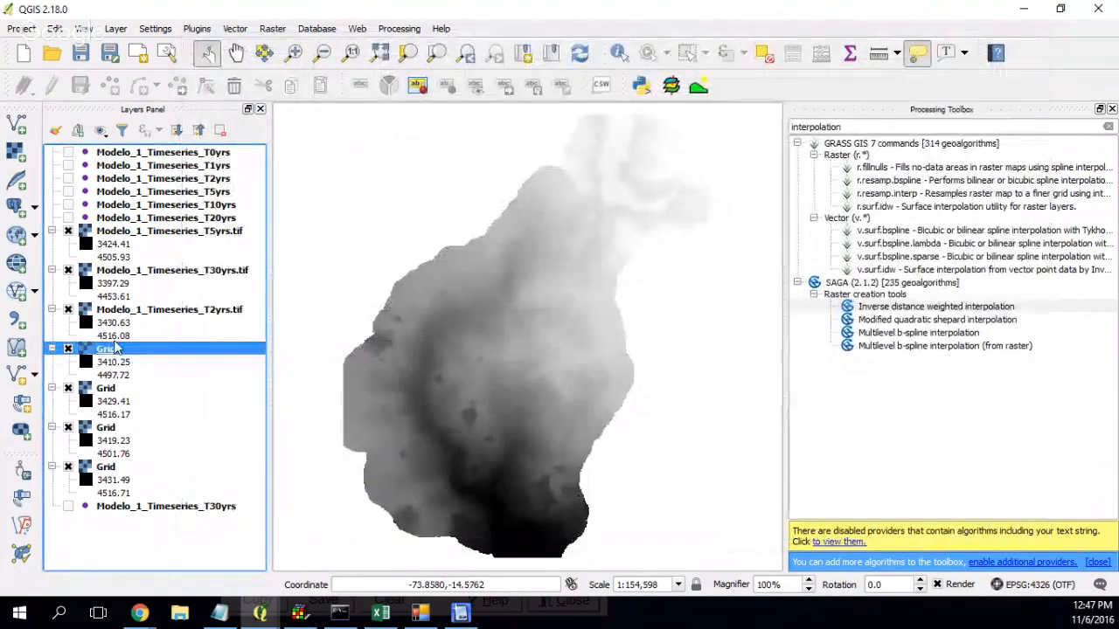
pyautogui.rightClick(105, 348)
pyautogui.write('Modelo_1_Timeseries_T20yrs.tif')
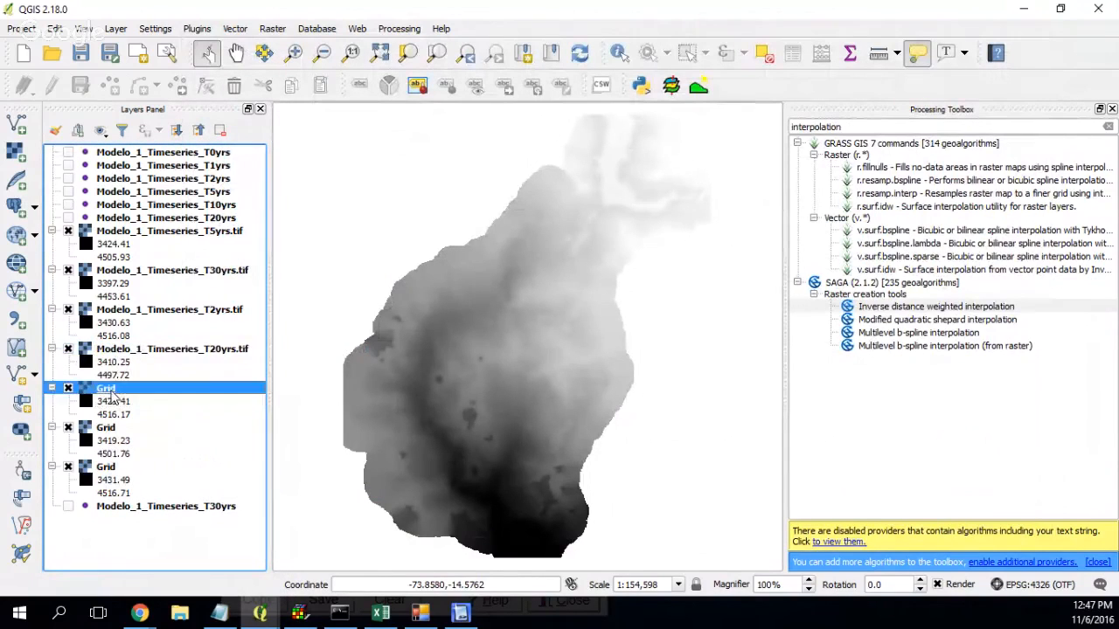
# Check the fifth Grid layer's properties for its T1yrs source, then close them
pyautogui.rightClick(105, 388)
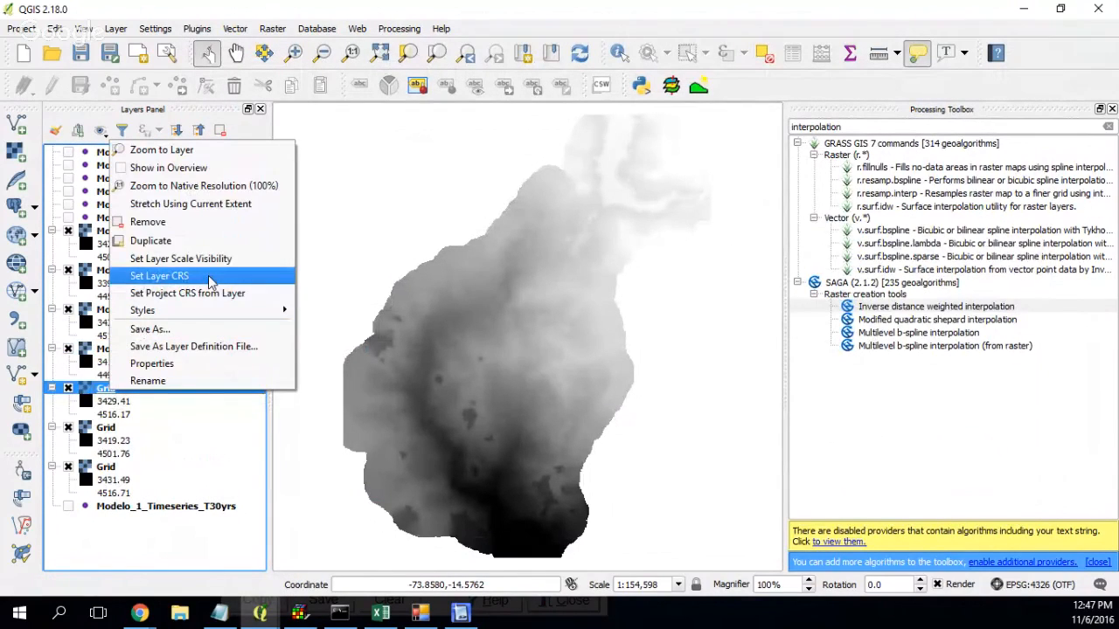
pyautogui.click(151, 363)
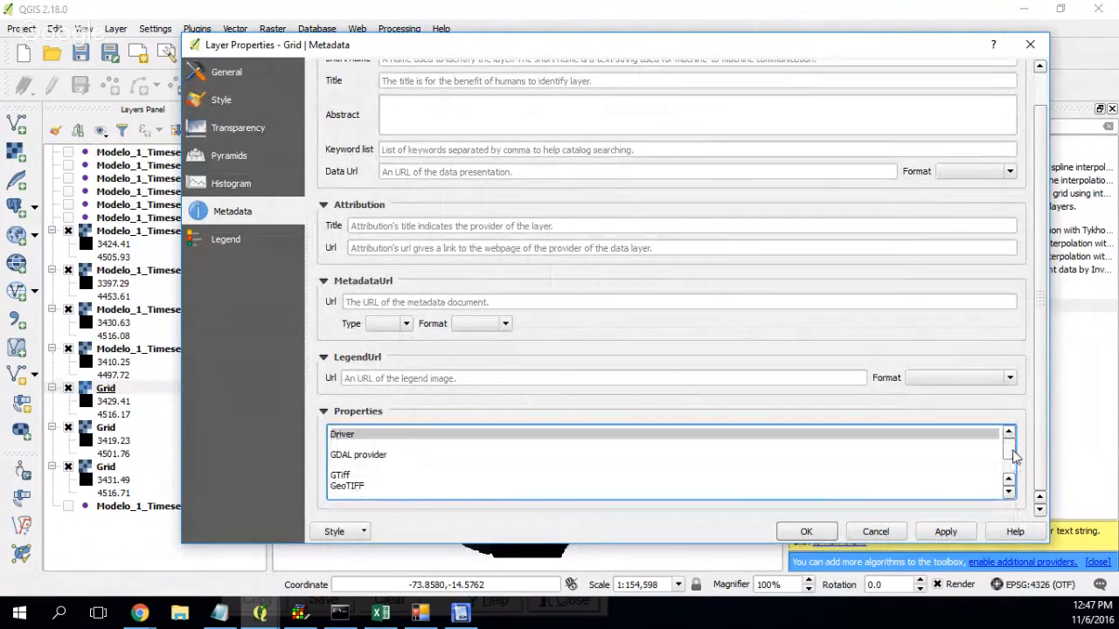
pyautogui.scroll(-3)
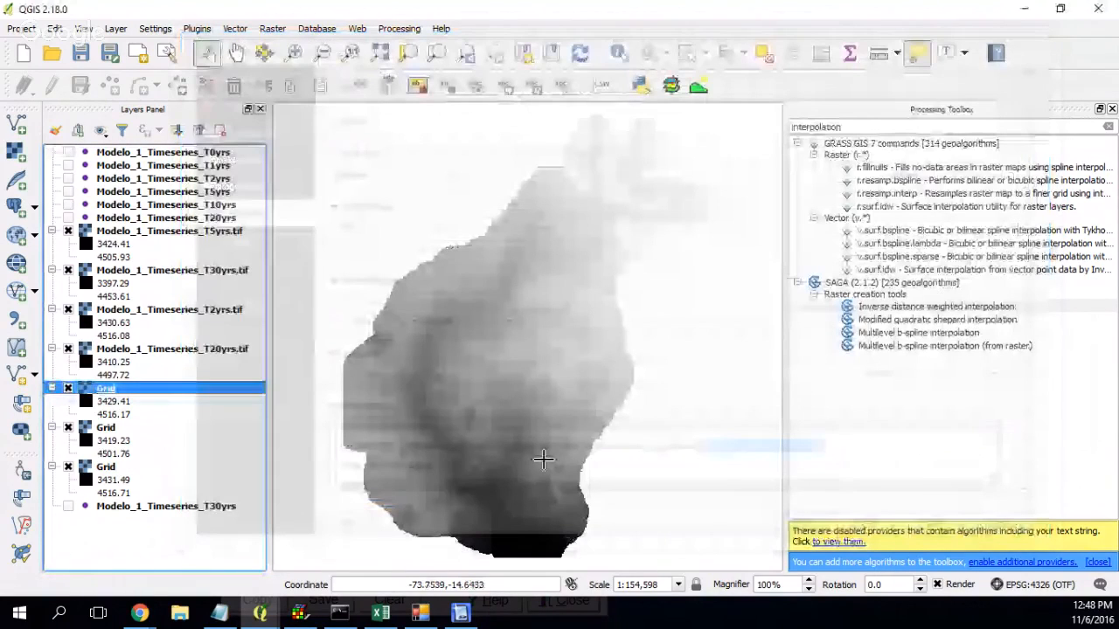
pyautogui.rightClick(105, 388)
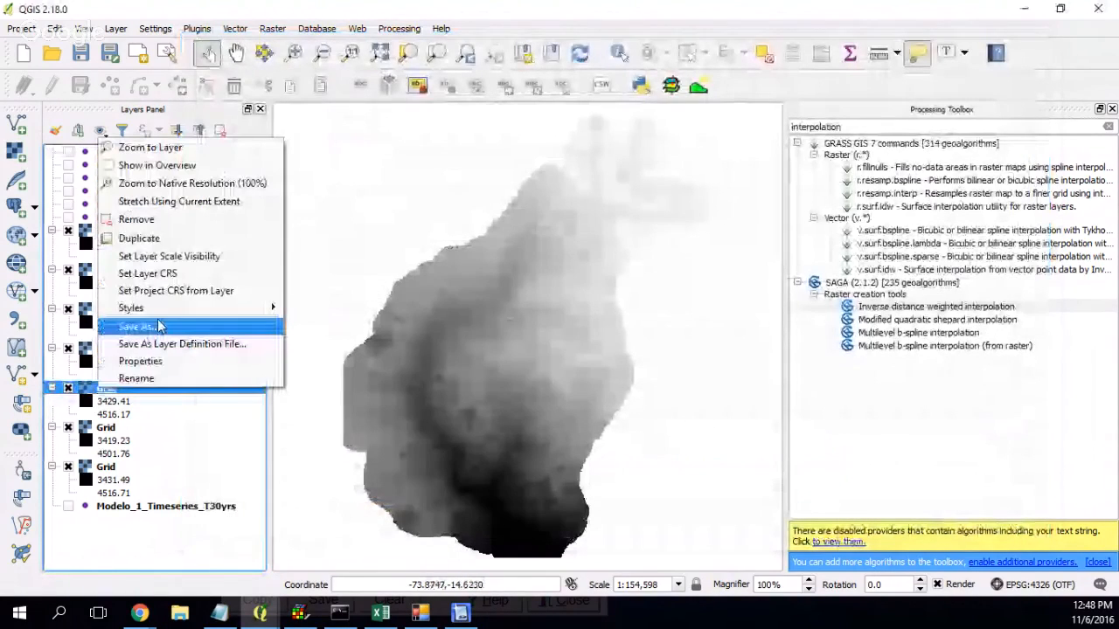
pyautogui.click(140, 361)
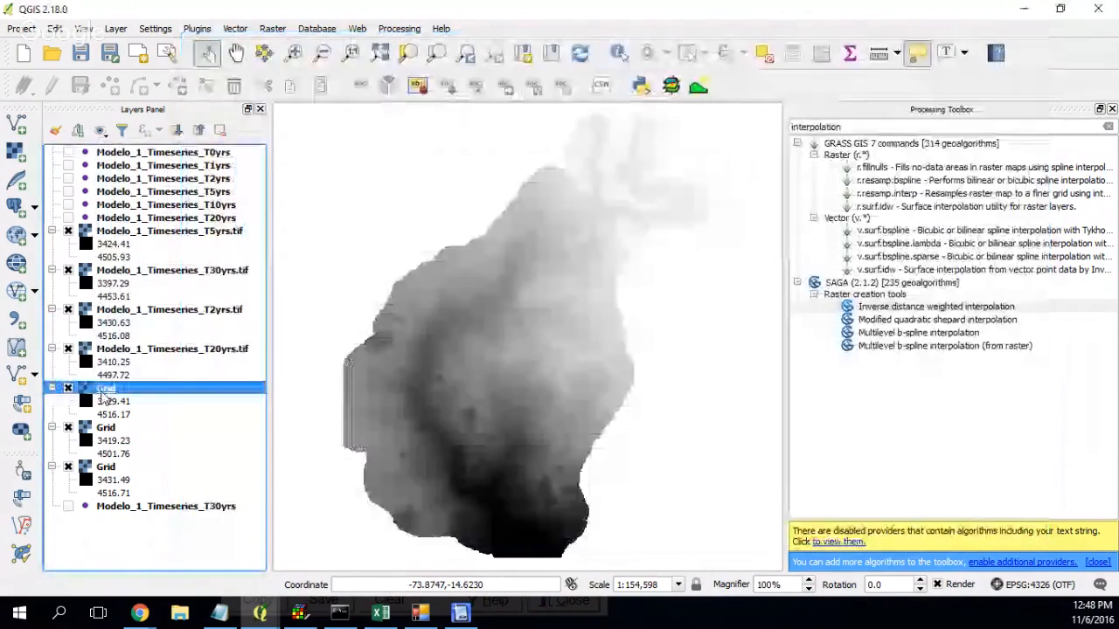
pyautogui.rightClick(106, 388)
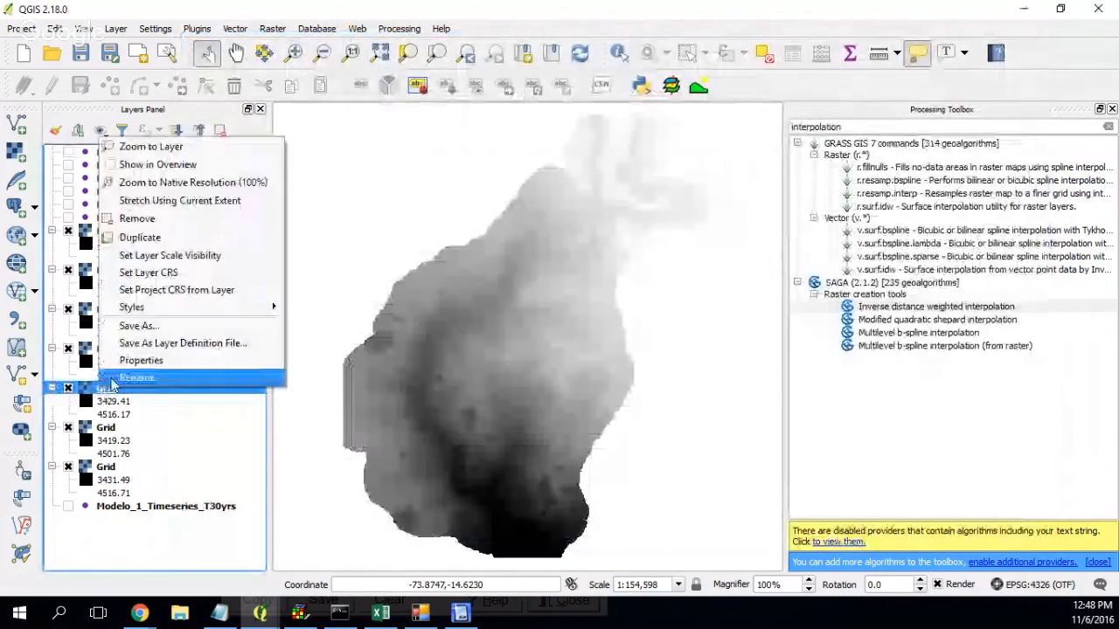
pyautogui.click(141, 360)
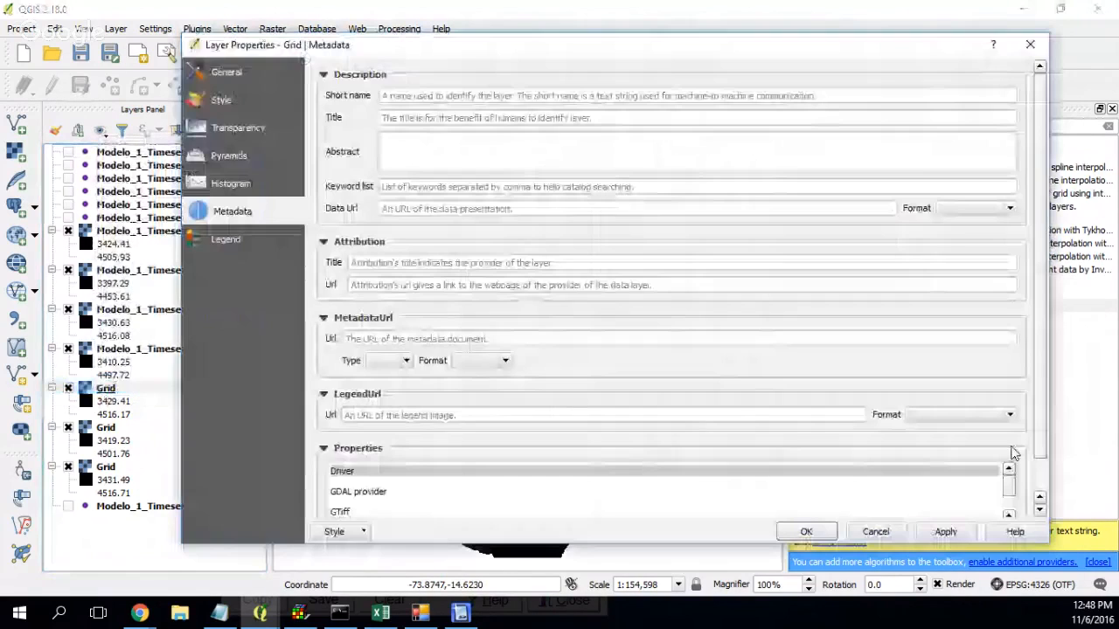
pyautogui.scroll(-3)
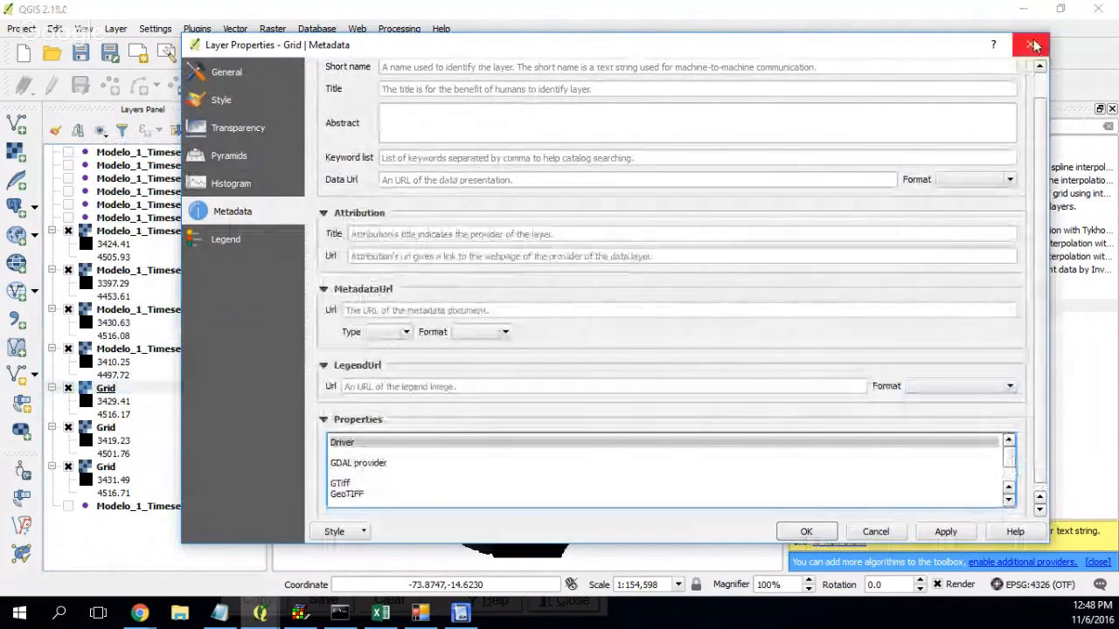
pyautogui.click(1033, 45)
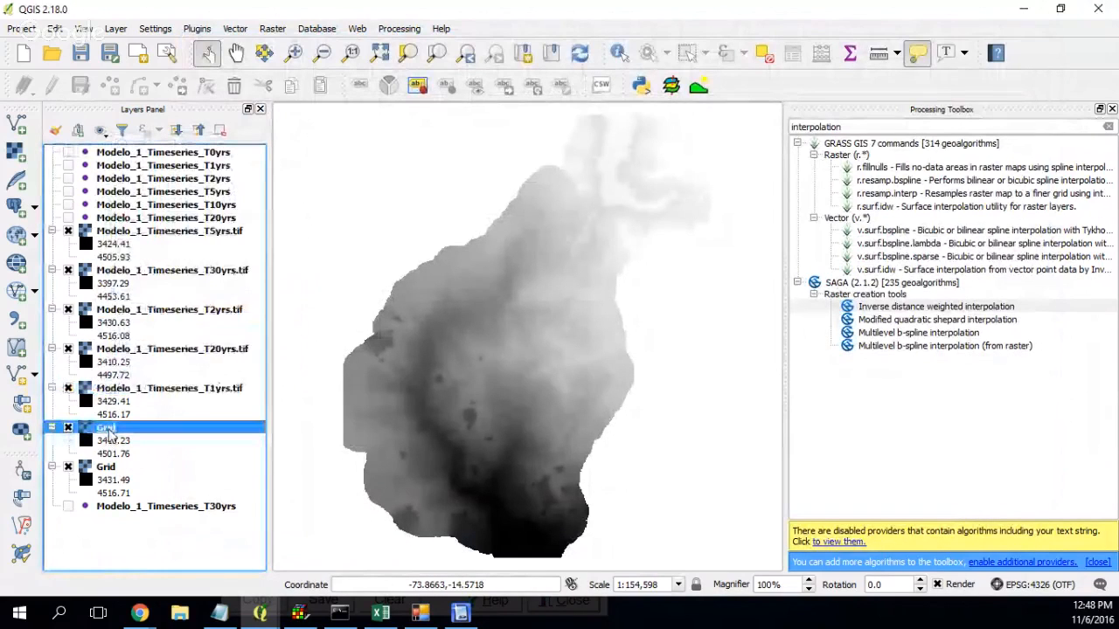
# Check the sixth Grid layer's source file path in its metadata
pyautogui.rightClick(105, 427)
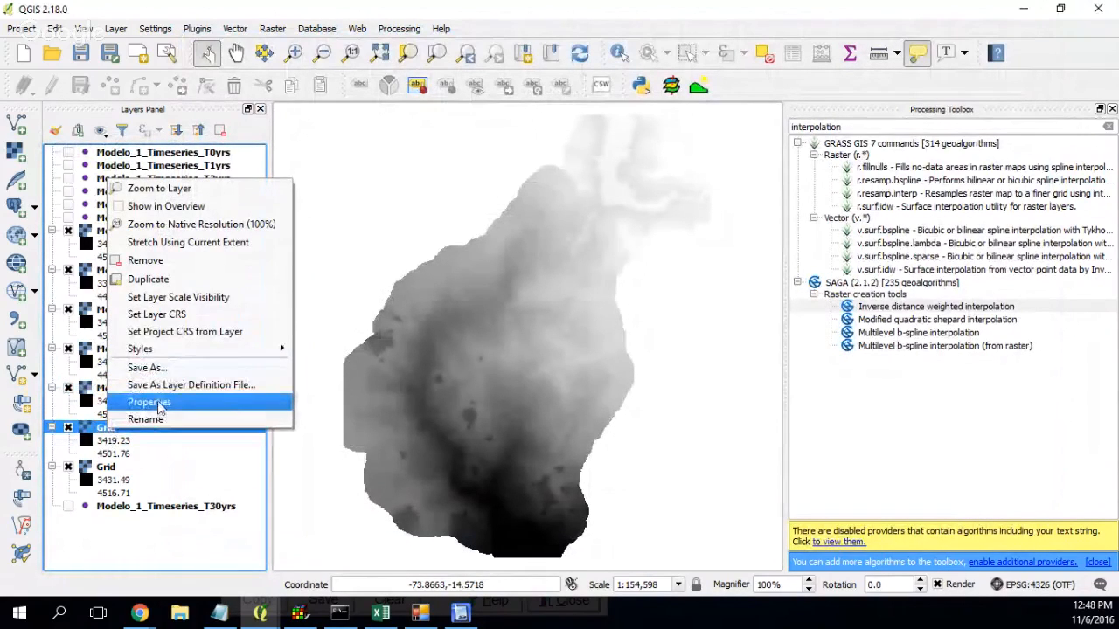
pyautogui.click(149, 402)
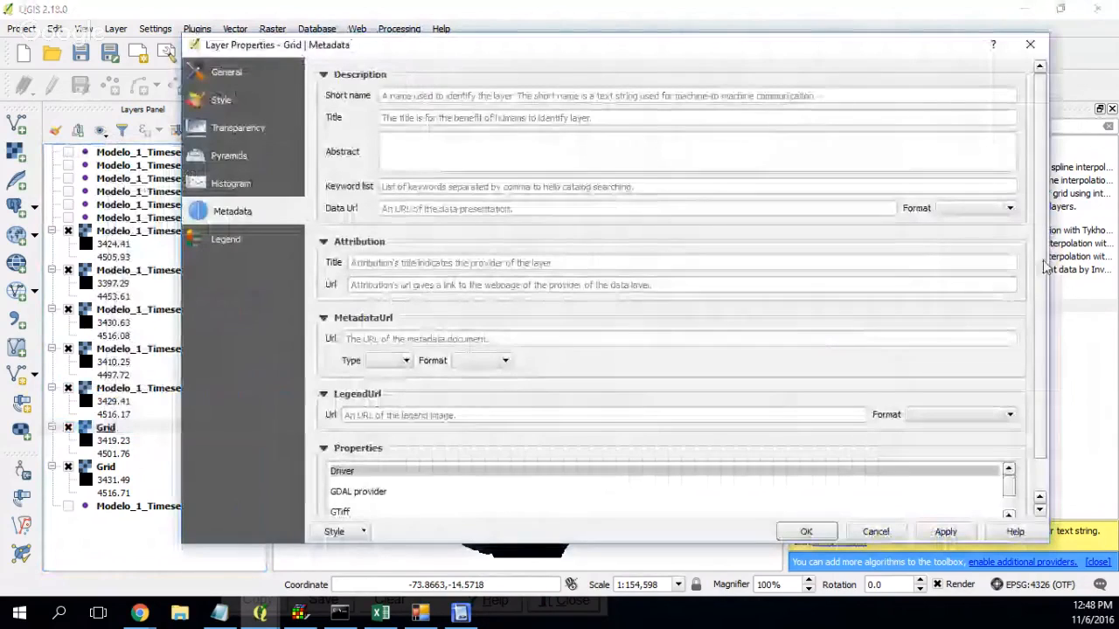
pyautogui.scroll(-3)
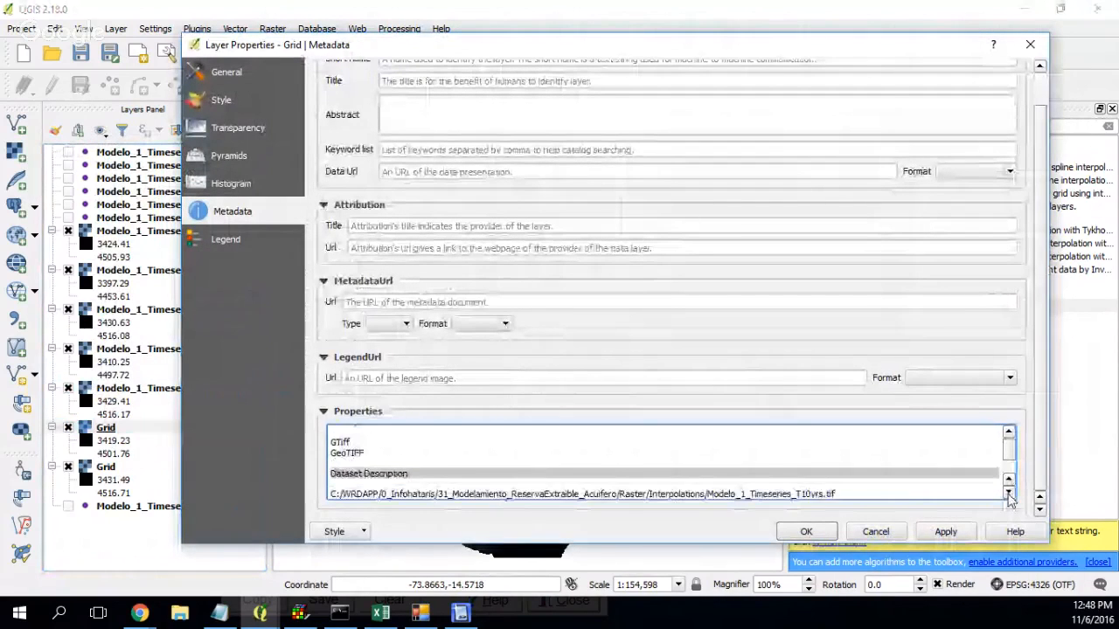
pyautogui.doubleClick(769, 477)
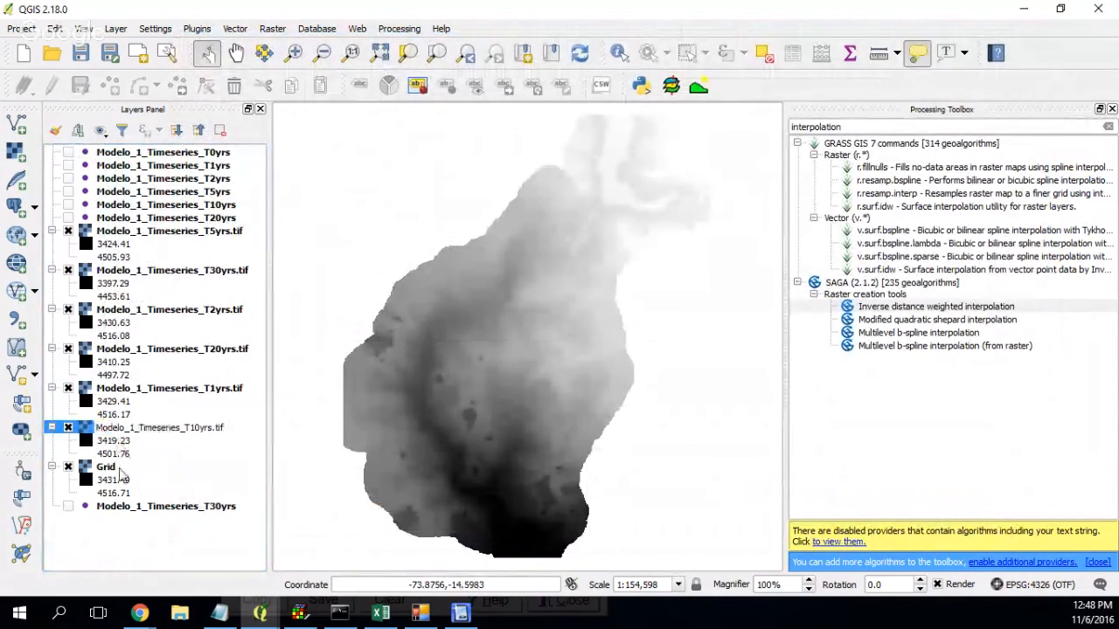
# Rename it Modelo_1_Timeseries_T10yrs.tif and the remaining Grid layer WaterTable.tif
pyautogui.click(106, 466)
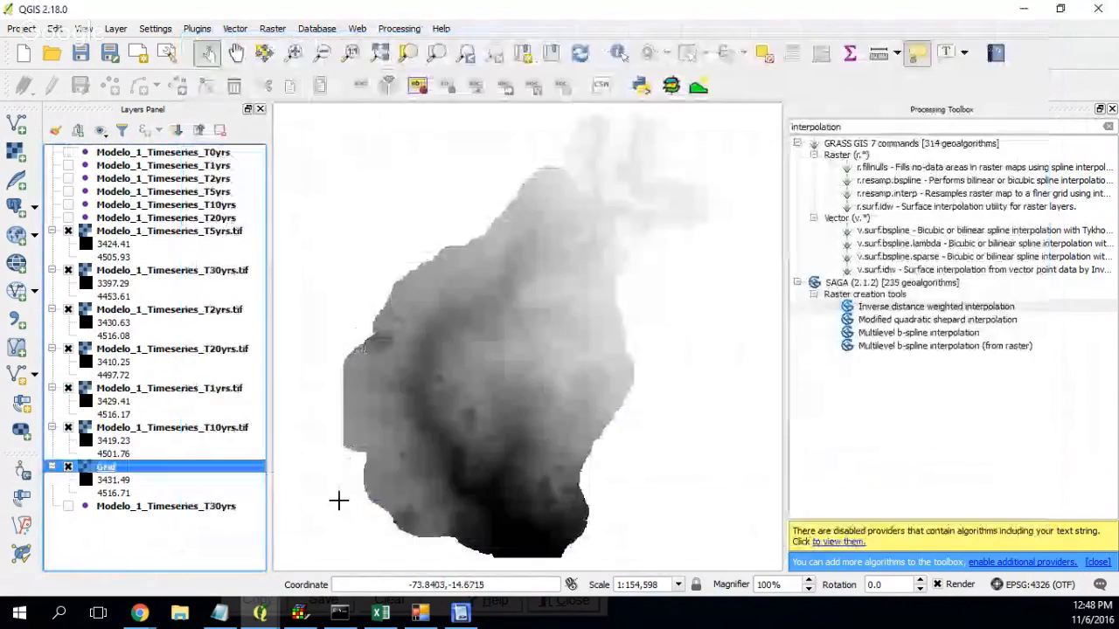
pyautogui.rightClick(105, 466)
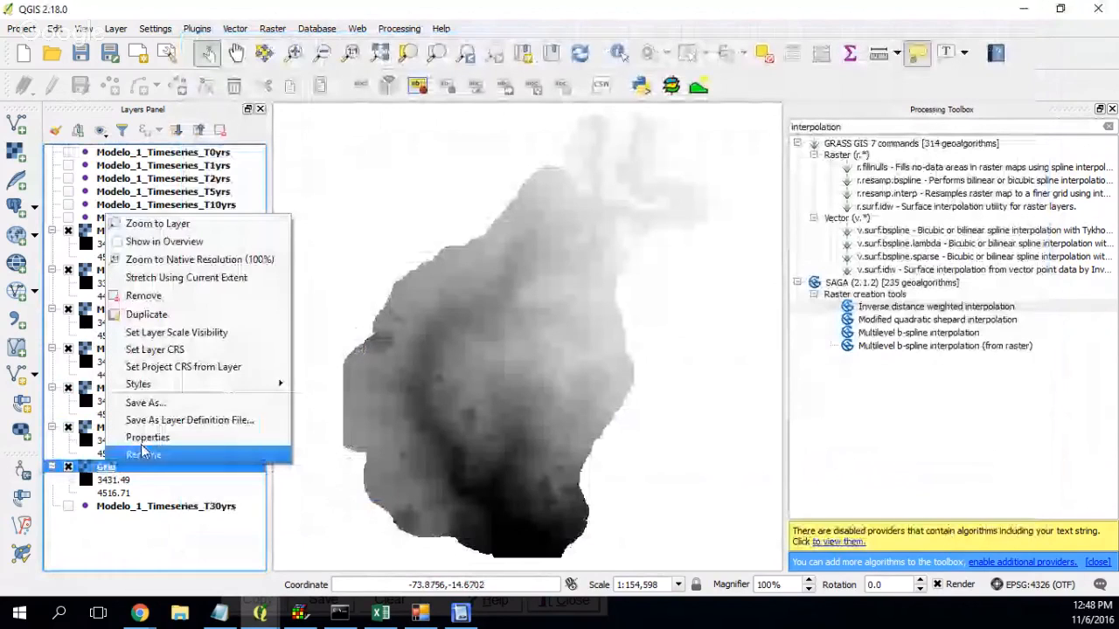
pyautogui.click(142, 455)
pyautogui.write('WaterTable.tif')
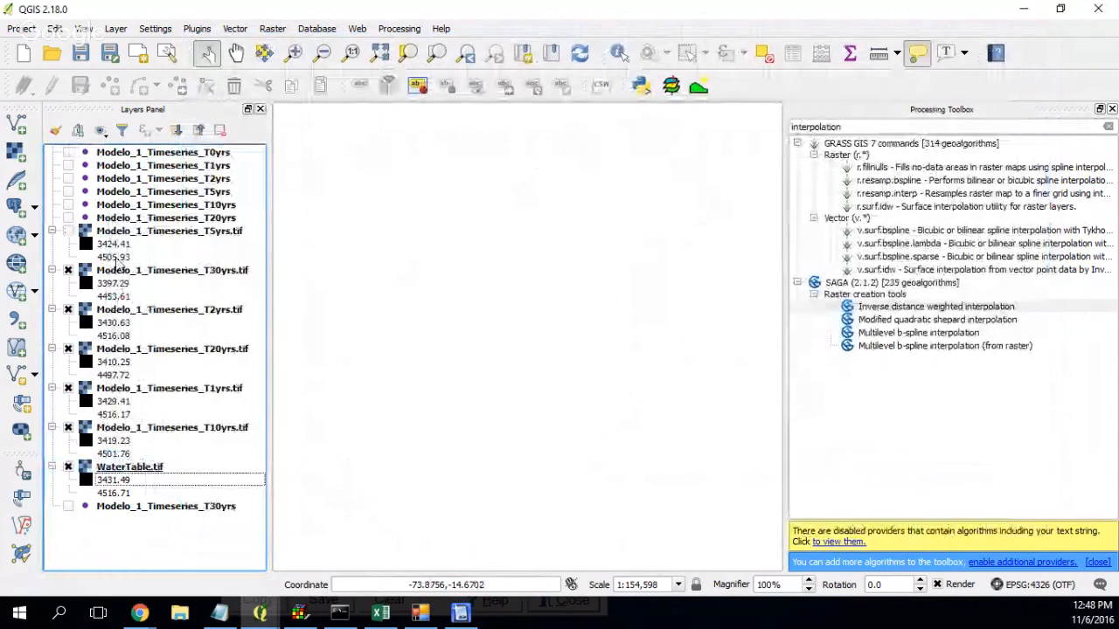
# Assign WGS 84 / UTM zone 18S to the T30yrs raster and hide it
pyautogui.rightClick(172, 269)
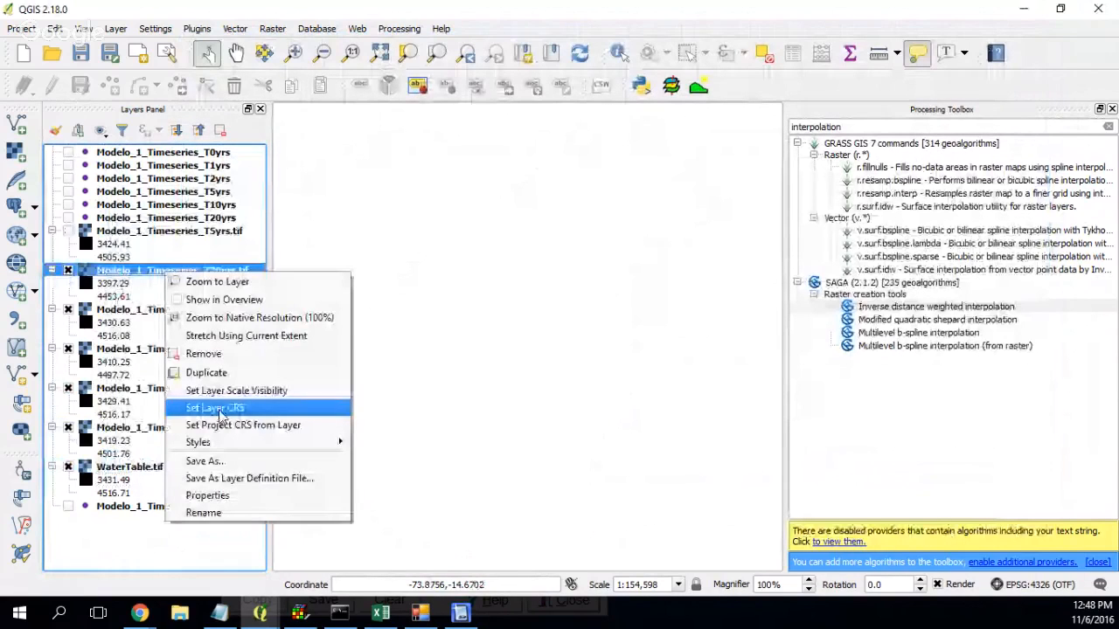
pyautogui.click(215, 409)
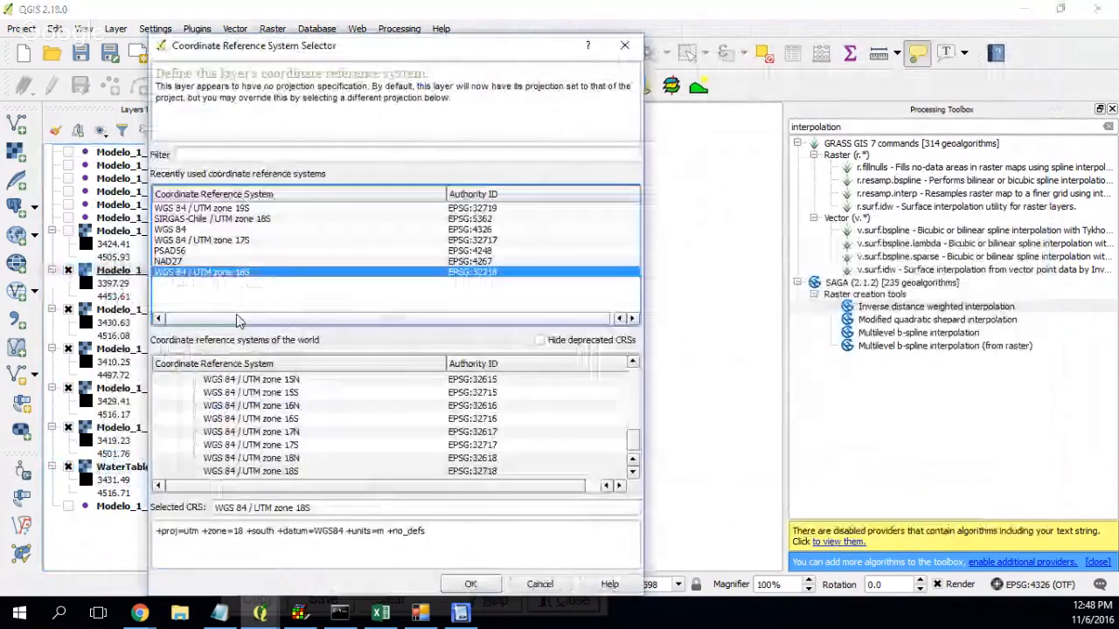
pyautogui.click(470, 584)
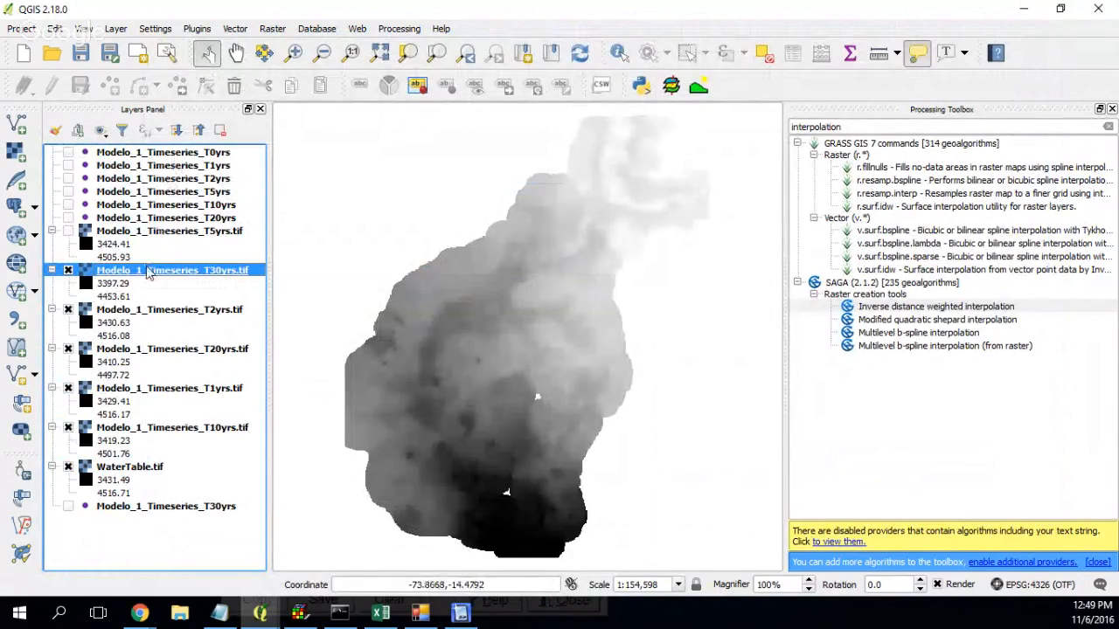
pyautogui.moveTo(118, 270)
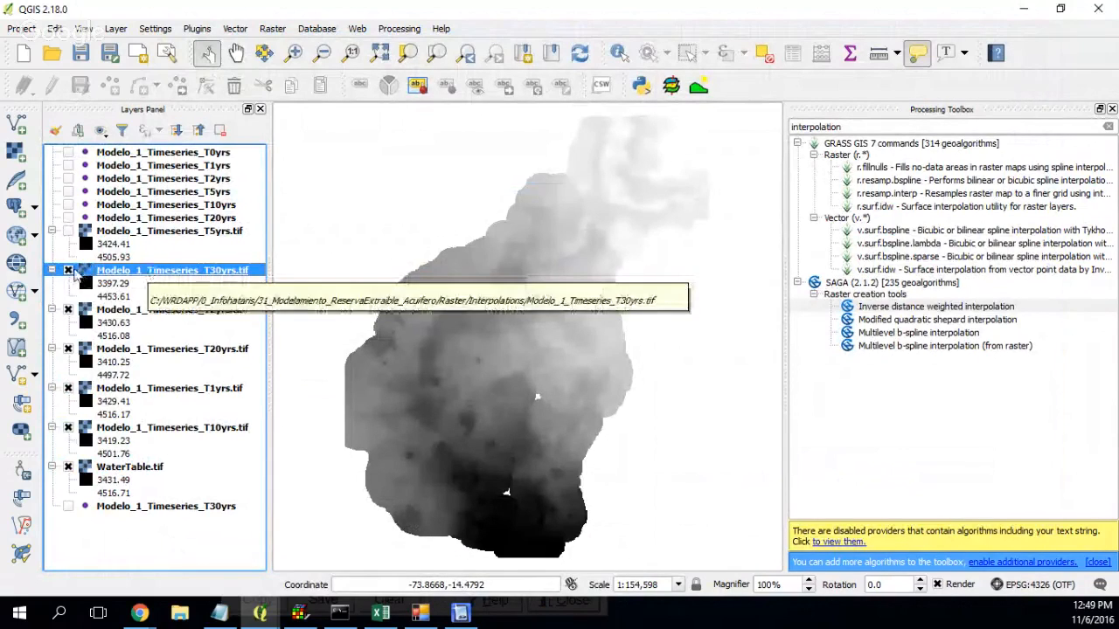
pyautogui.click(170, 310)
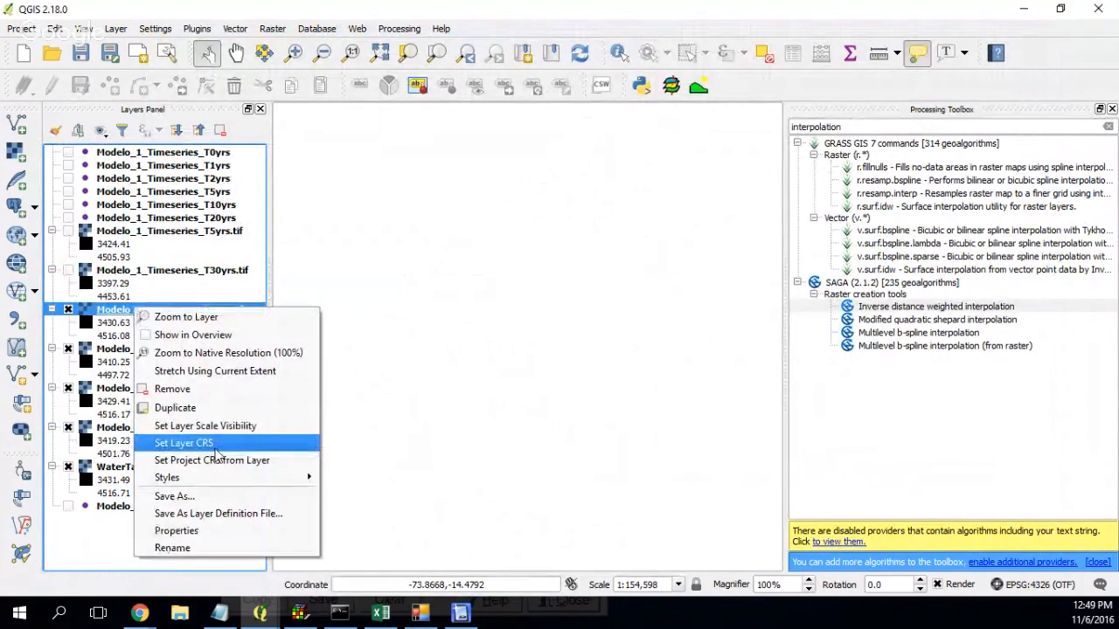
# Assign a coordinate system to the T2yrs raster and hide it
pyautogui.click(183, 443)
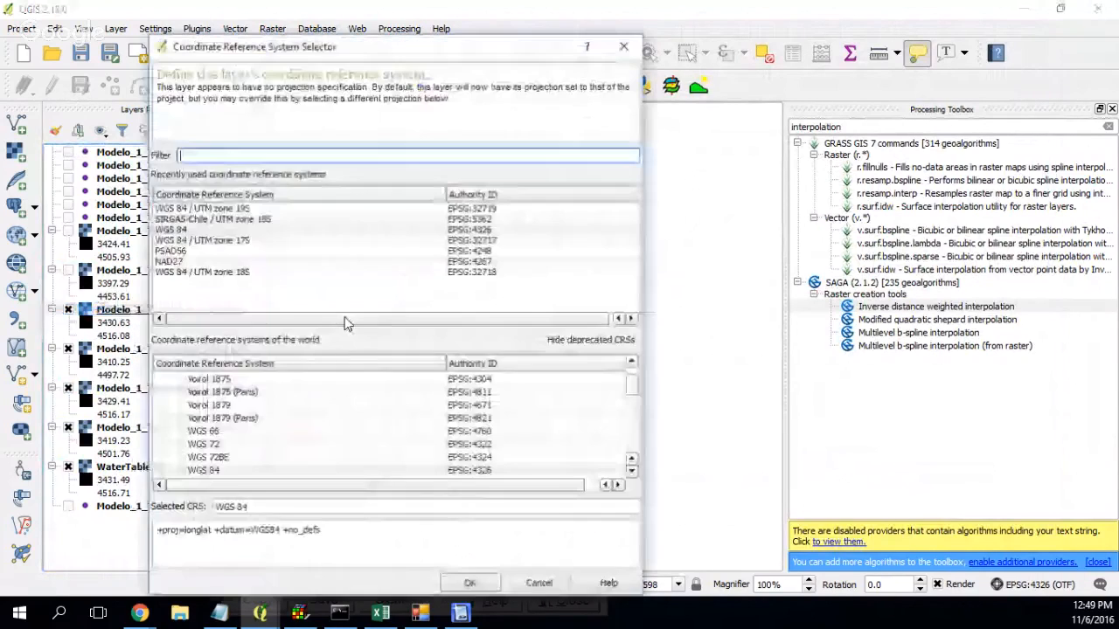
pyautogui.click(469, 583)
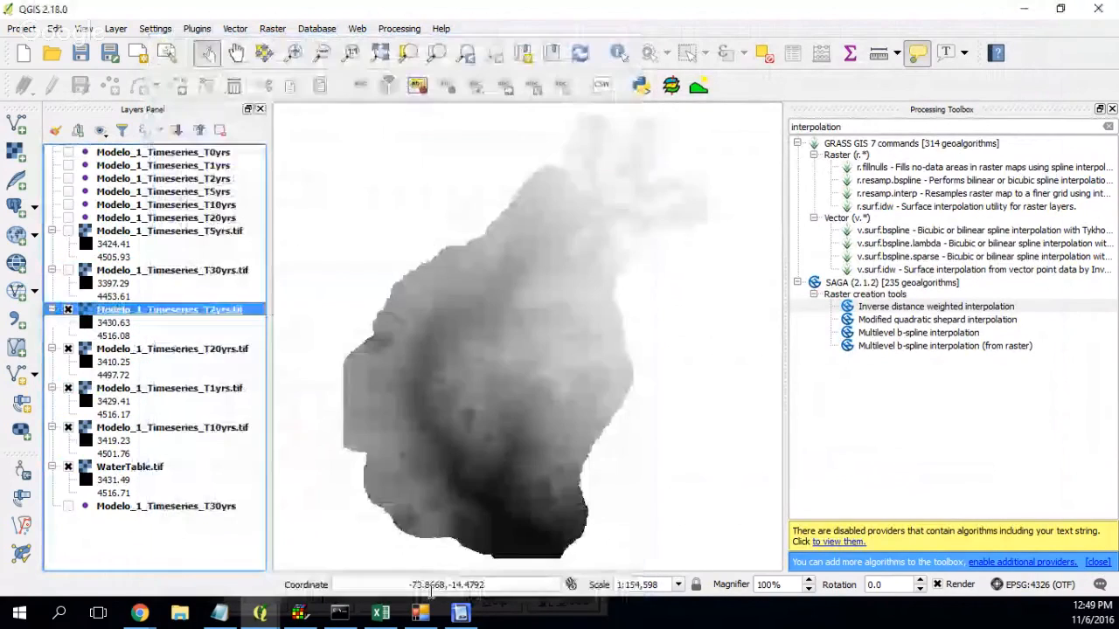
pyautogui.click(170, 348)
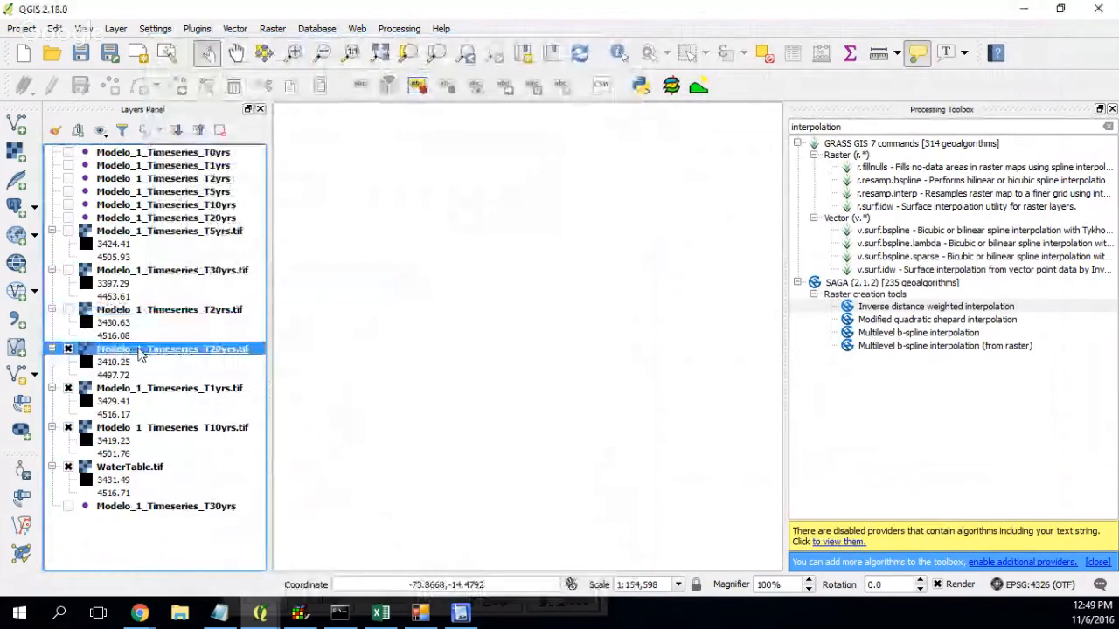
# Assign coordinate systems to the T20yrs and T1yrs rasters
pyautogui.rightClick(140, 354)
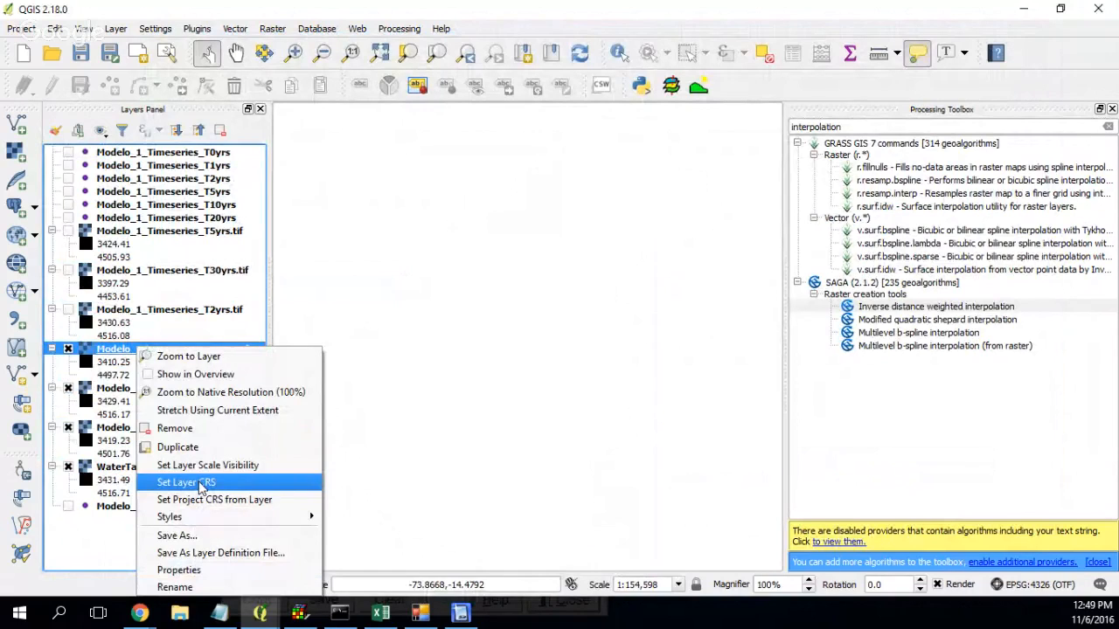
pyautogui.click(184, 483)
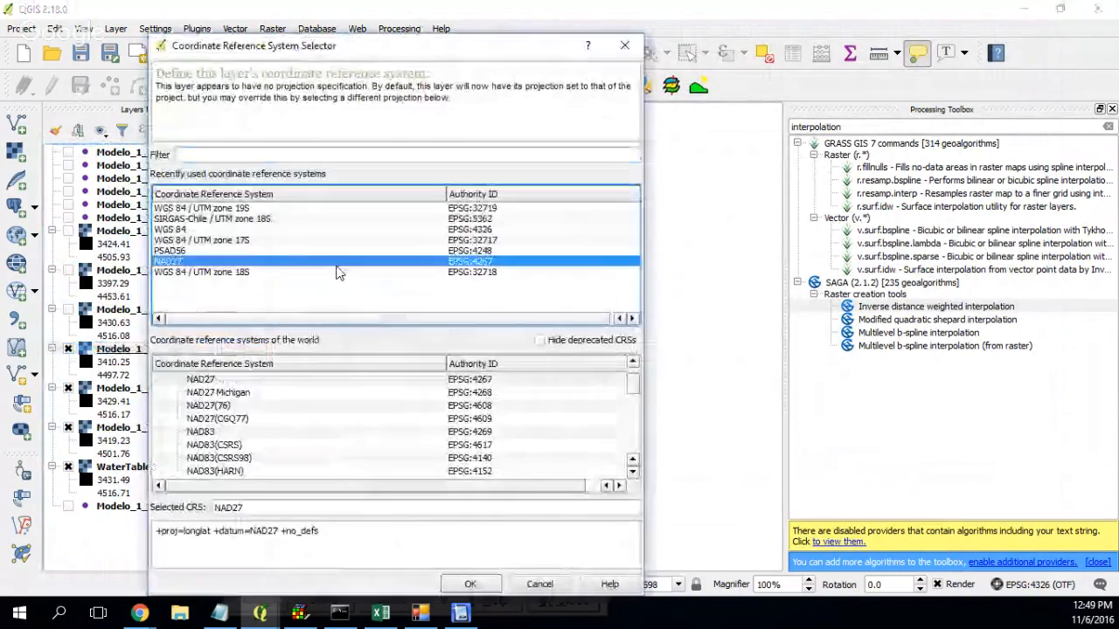
pyautogui.click(470, 584)
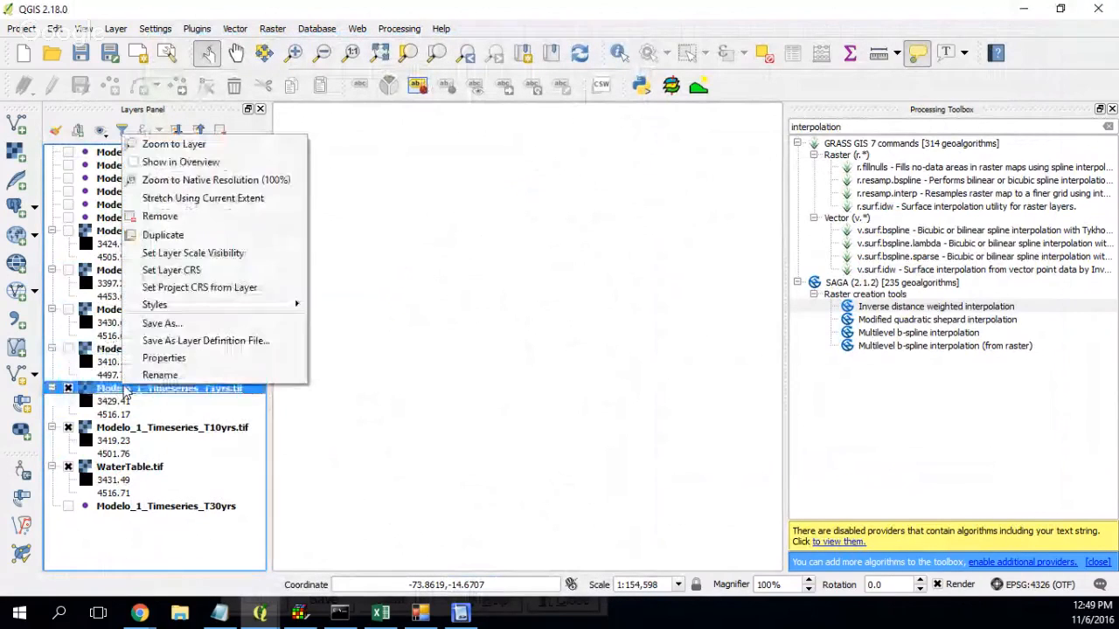
pyautogui.click(171, 271)
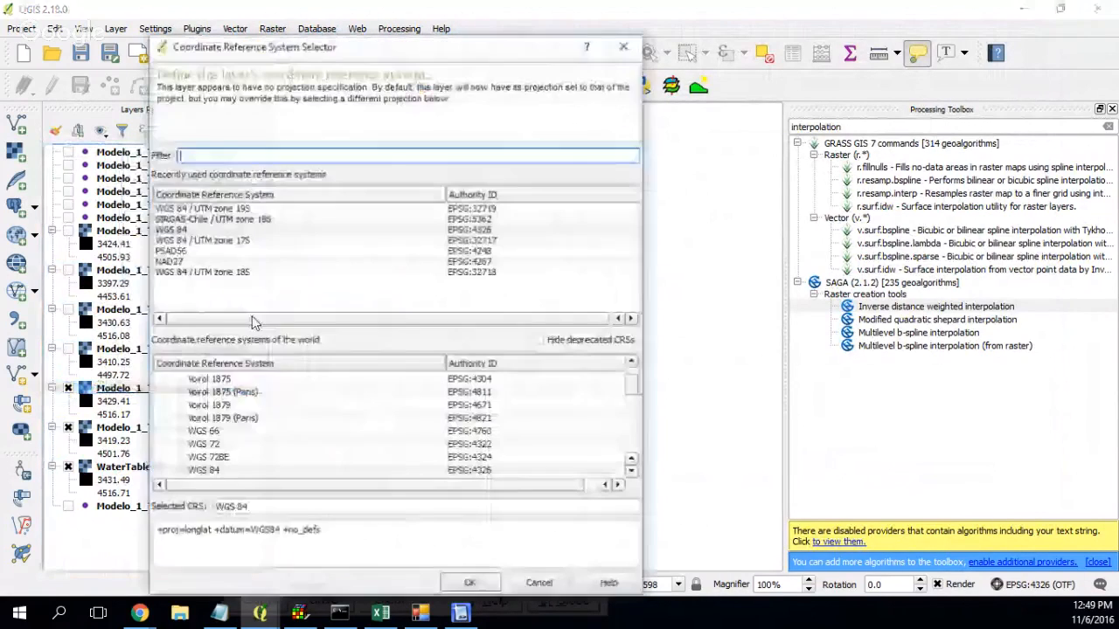
pyautogui.click(469, 583)
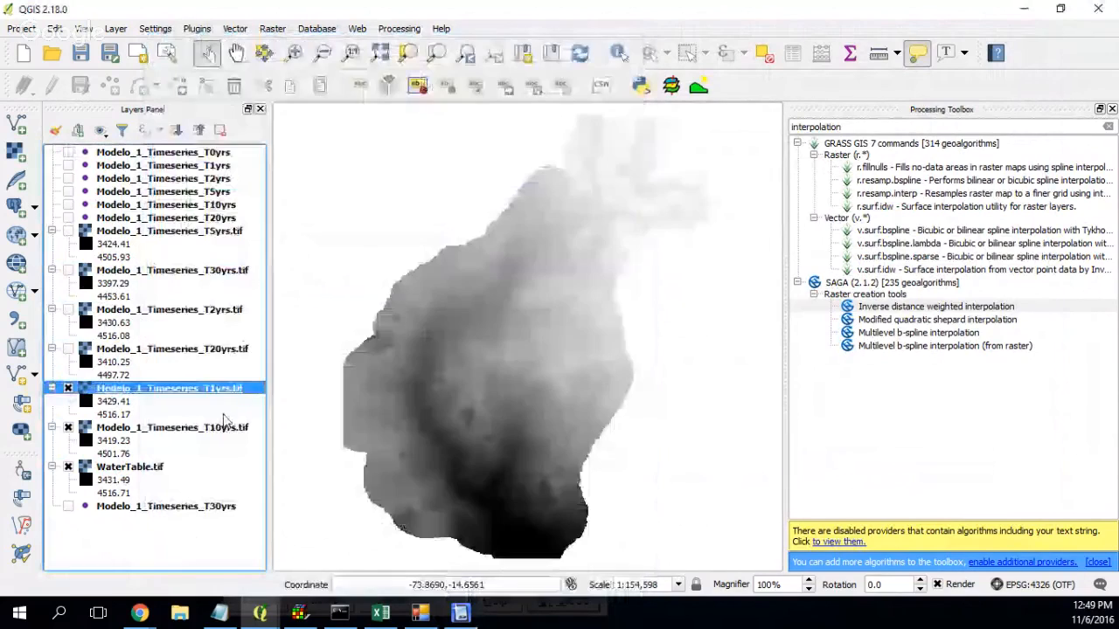
# Assign WGS 84 / UTM zone 18S to the T10yrs and WaterTable.tif rasters
pyautogui.rightClick(171, 388)
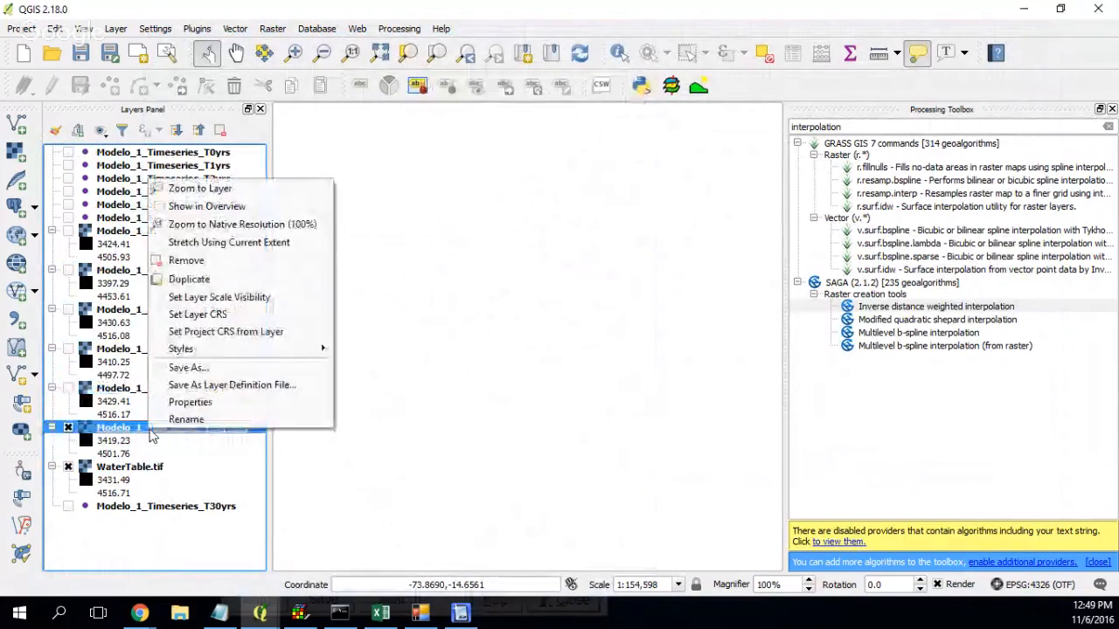
pyautogui.click(197, 314)
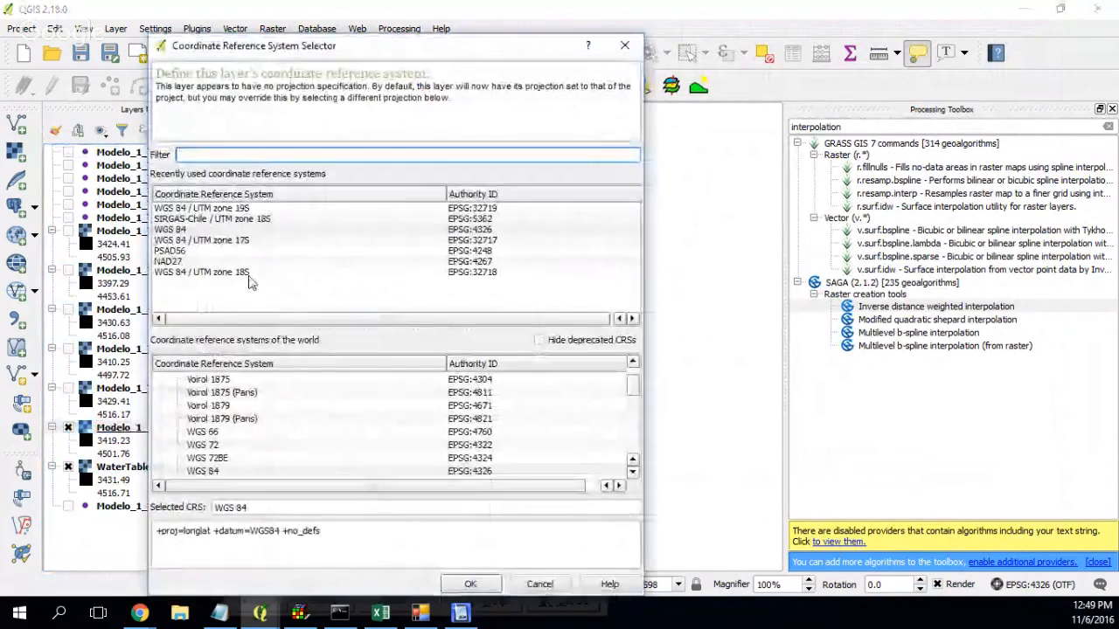
pyautogui.click(471, 584)
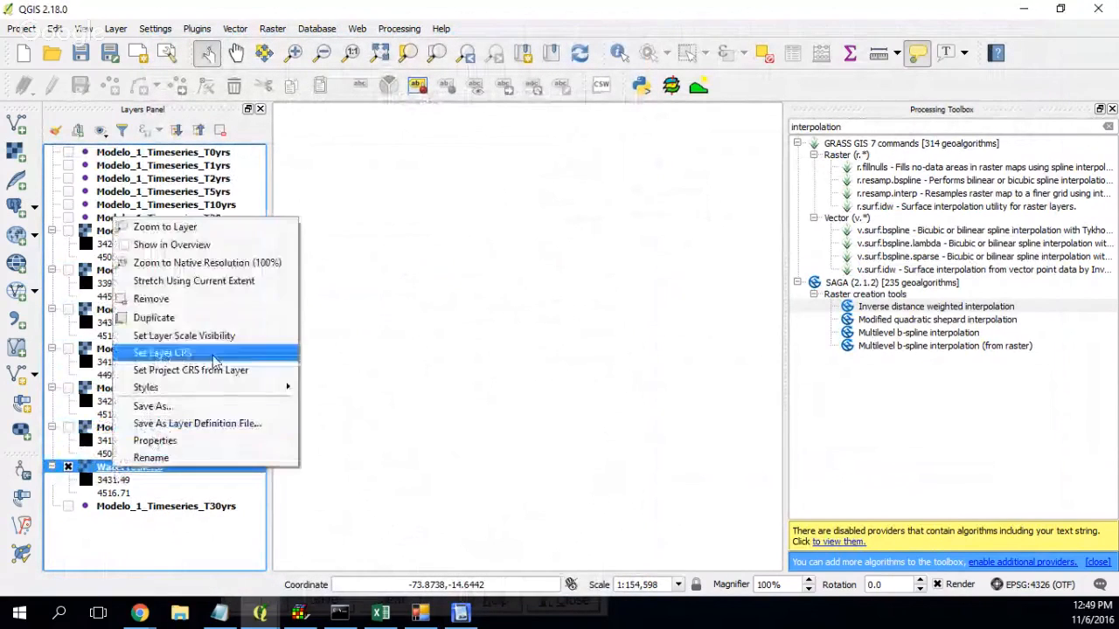
pyautogui.click(161, 352)
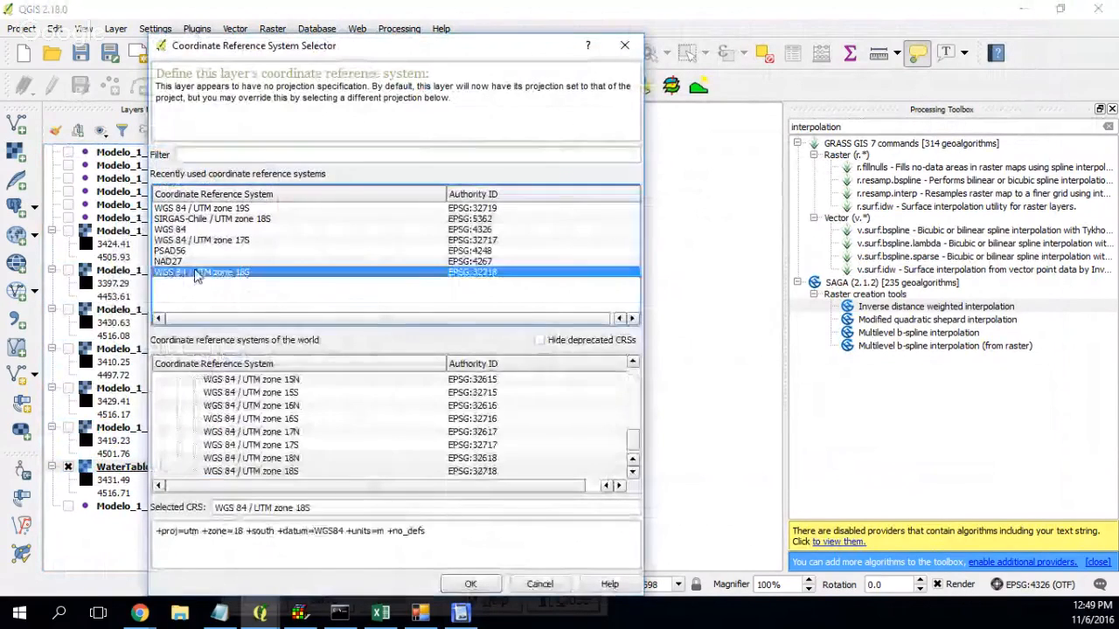
pyautogui.click(470, 584)
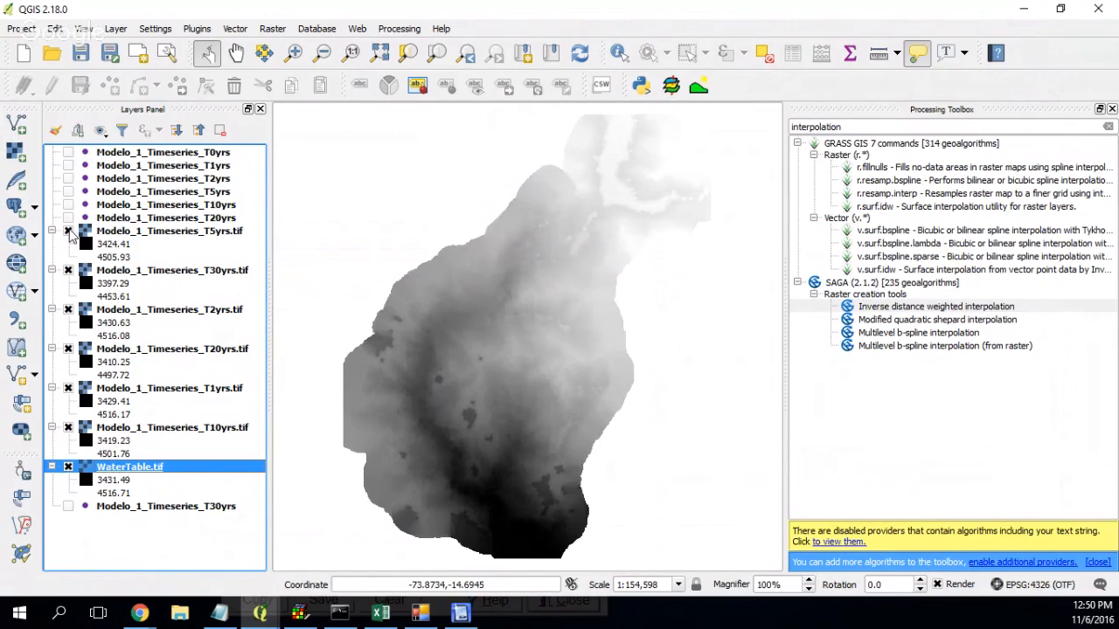
pyautogui.moveTo(547, 436)
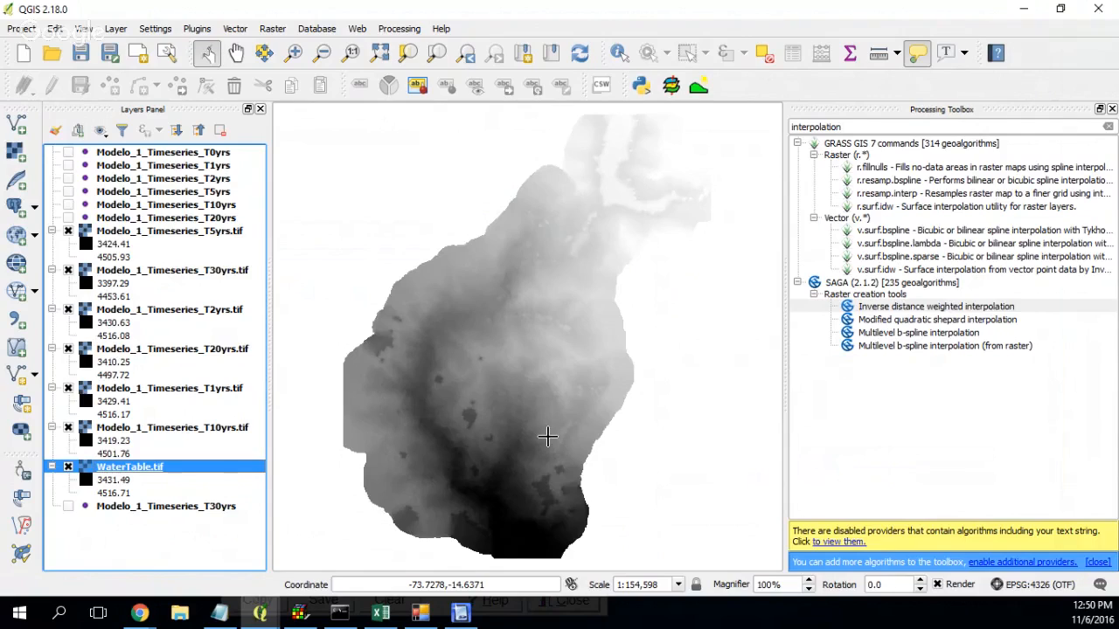
pyautogui.moveTo(539, 505)
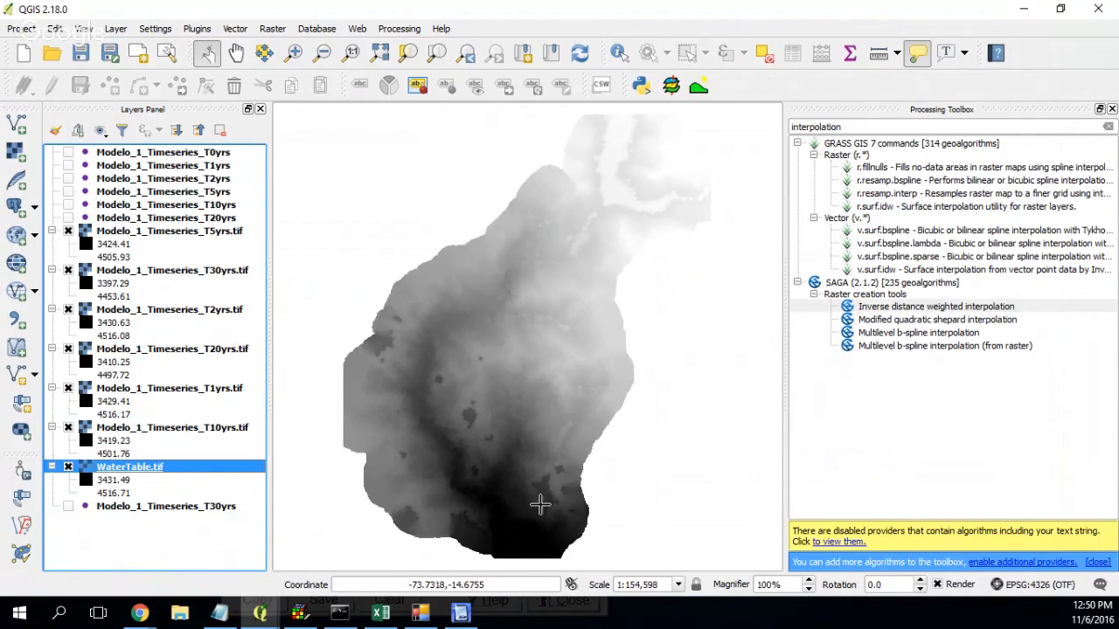